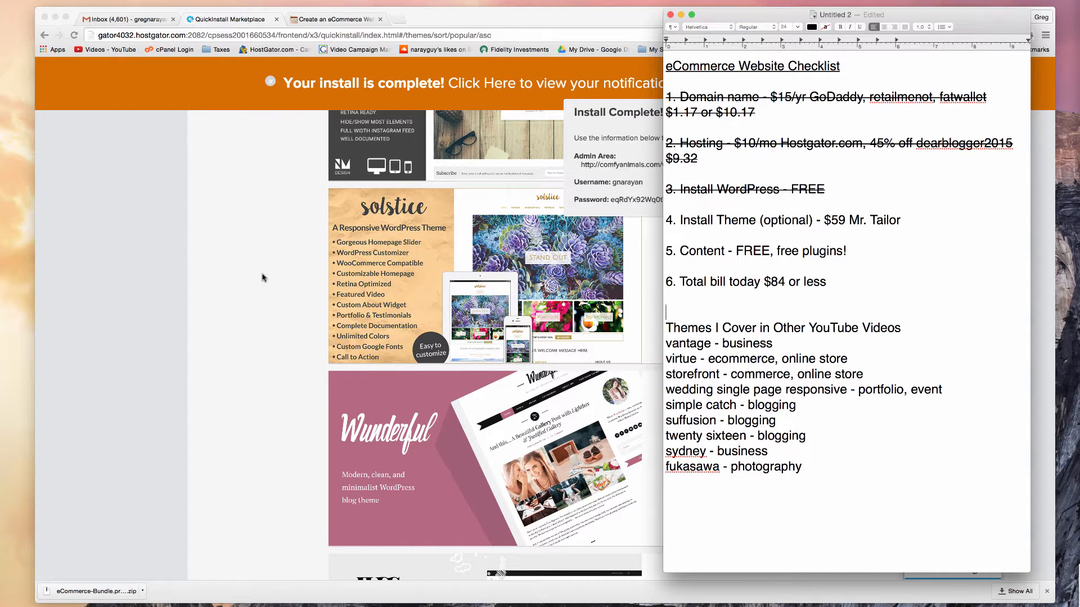
- Bring the QuickInstall page with its login credentials in front of the TextEdit checklist
click(231, 19)
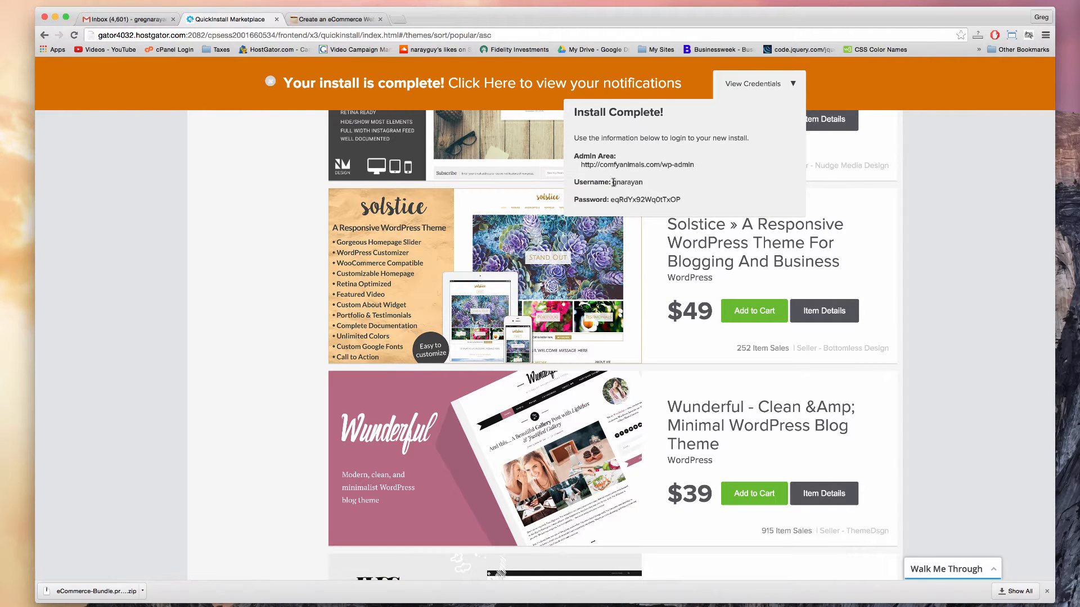
mouse_move(520, 163)
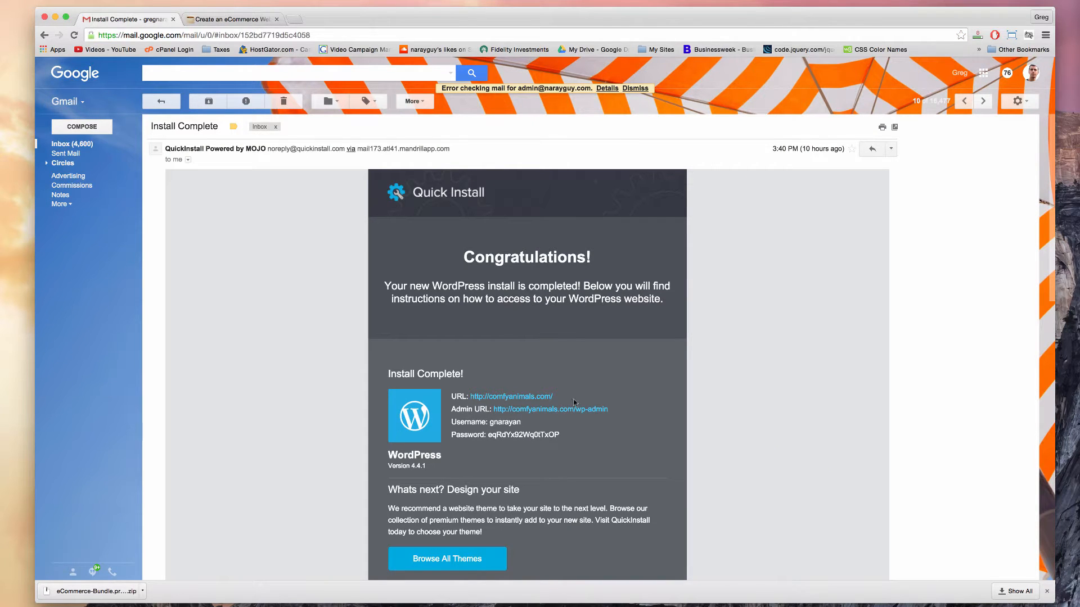
- Scroll the QuickInstall Install Complete email and open the admin login link in a new tab
scroll(down, 3)
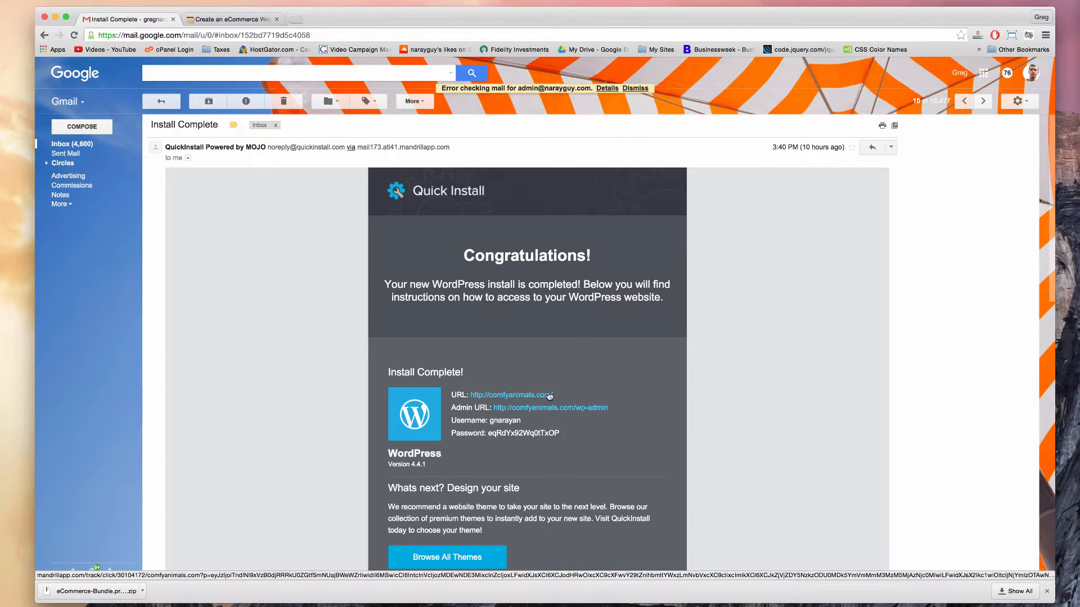
mouse_move(544, 412)
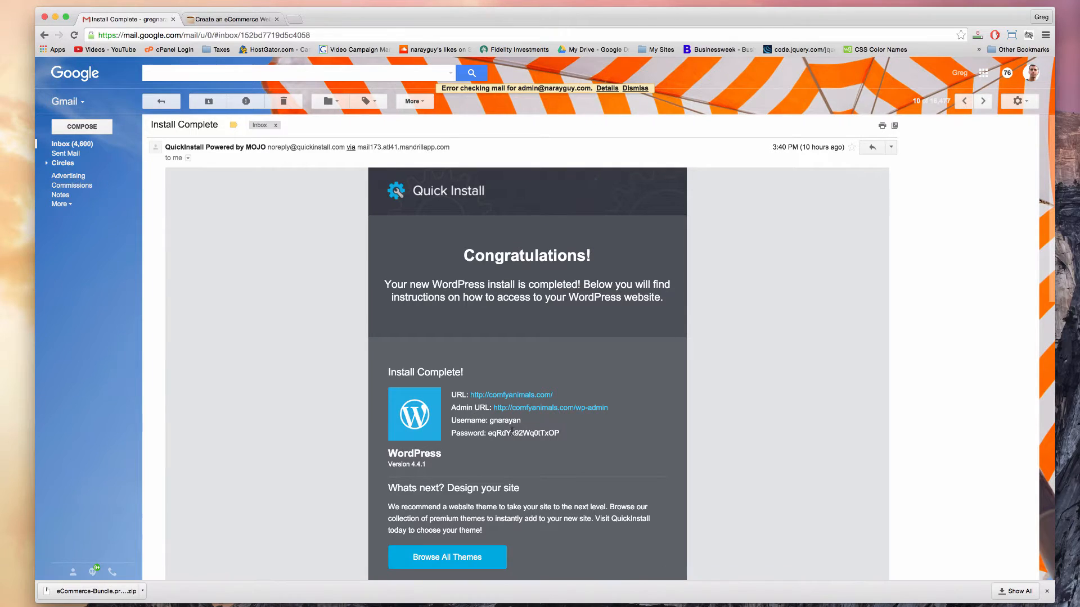
right_click(506, 434)
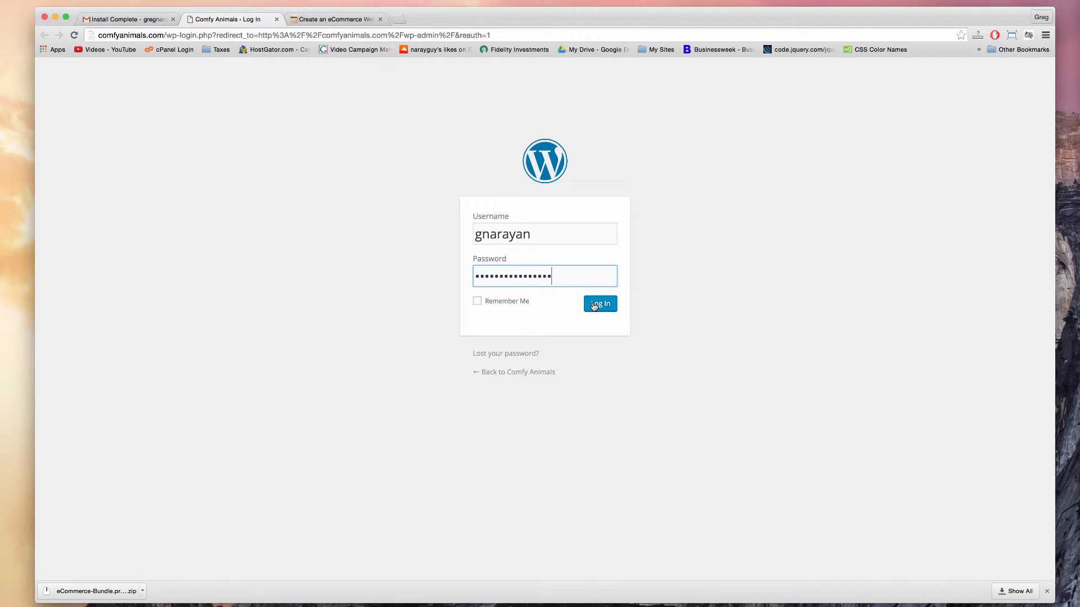
- Tick Remember Me on the Comfy Animals login page and bookmark the page
click(476, 301)
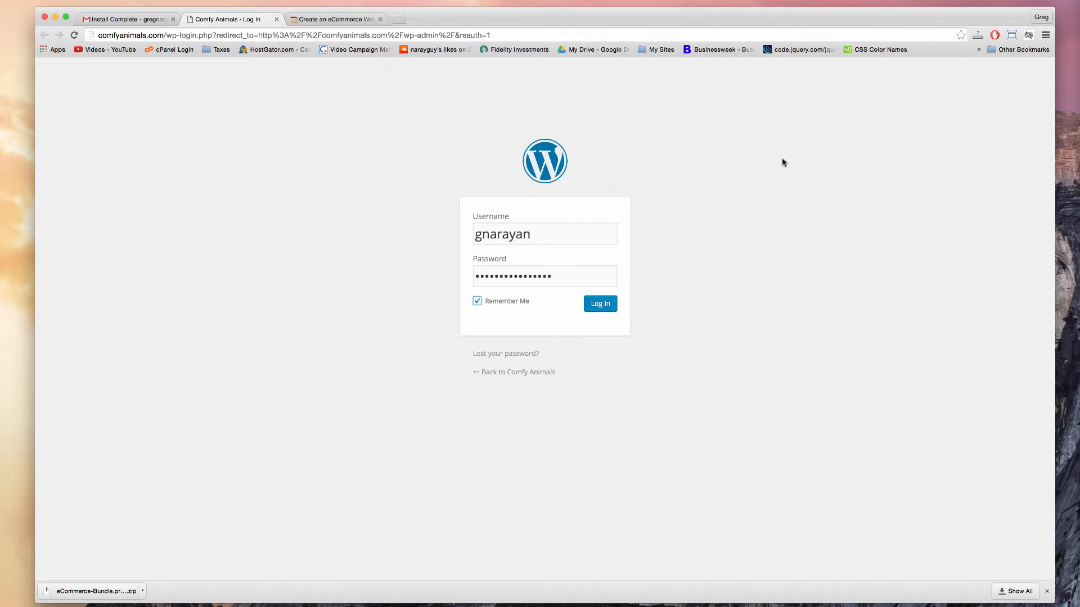
mouse_move(920, 58)
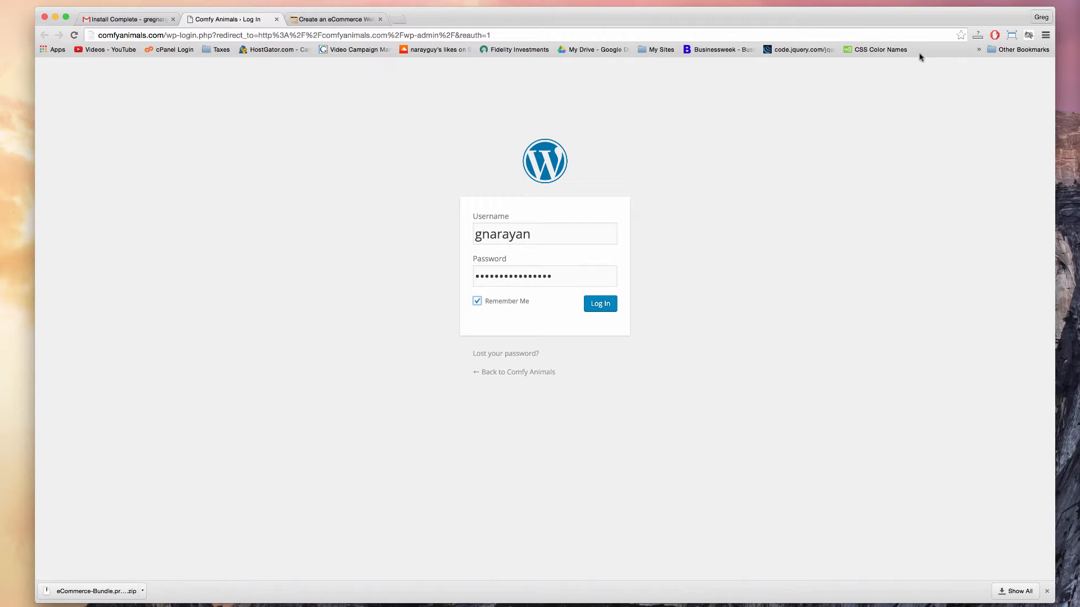
click(960, 35)
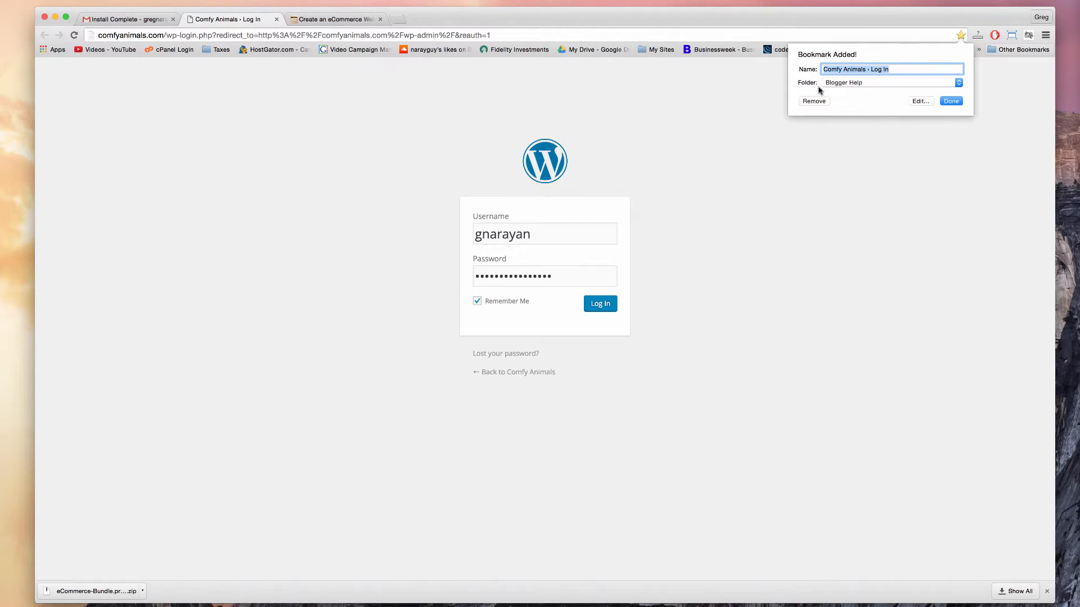
mouse_move(846, 94)
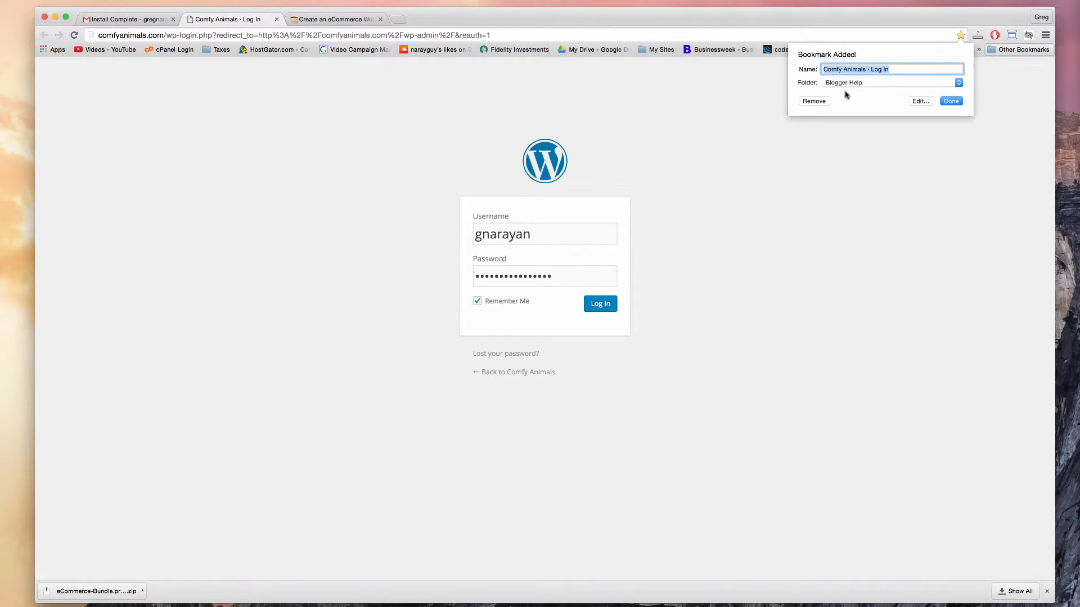
click(950, 100)
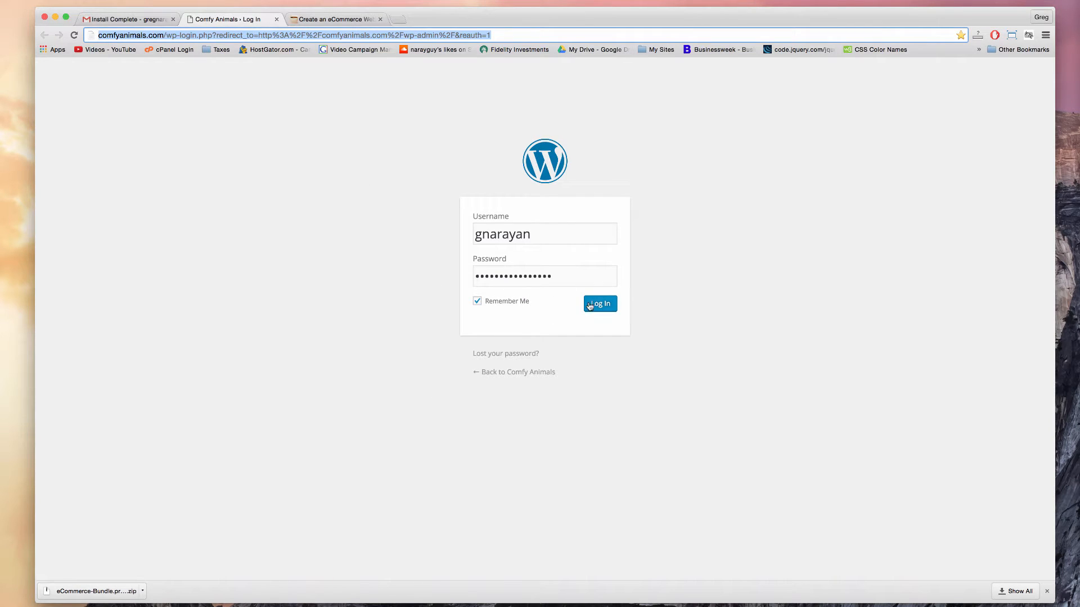
- Log in to the dashboard and briefly read the Chicken and Eggs news article in a new tab
click(598, 303)
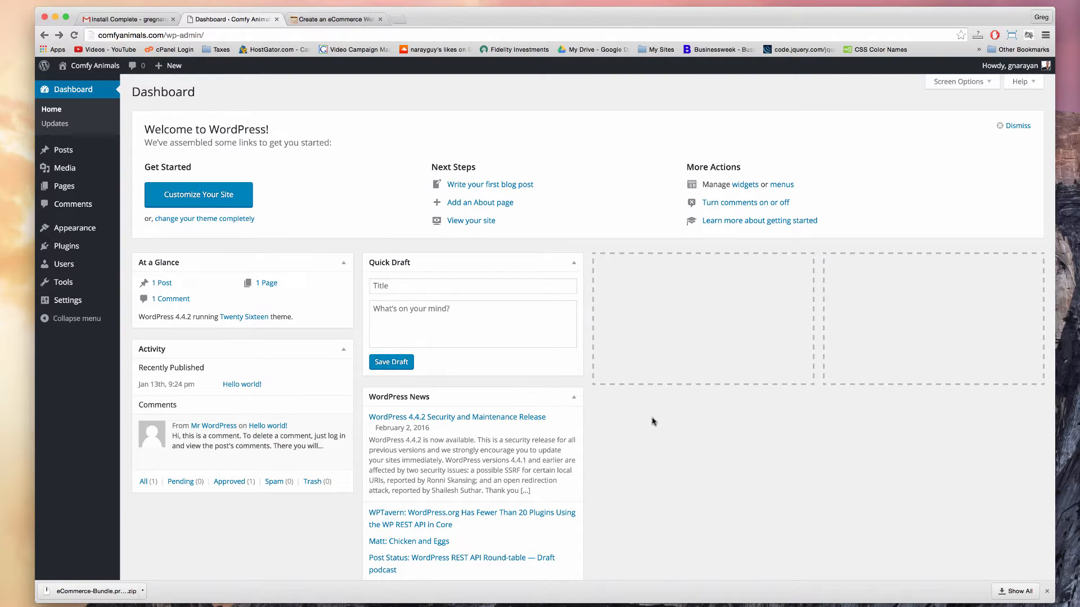
mouse_move(209, 152)
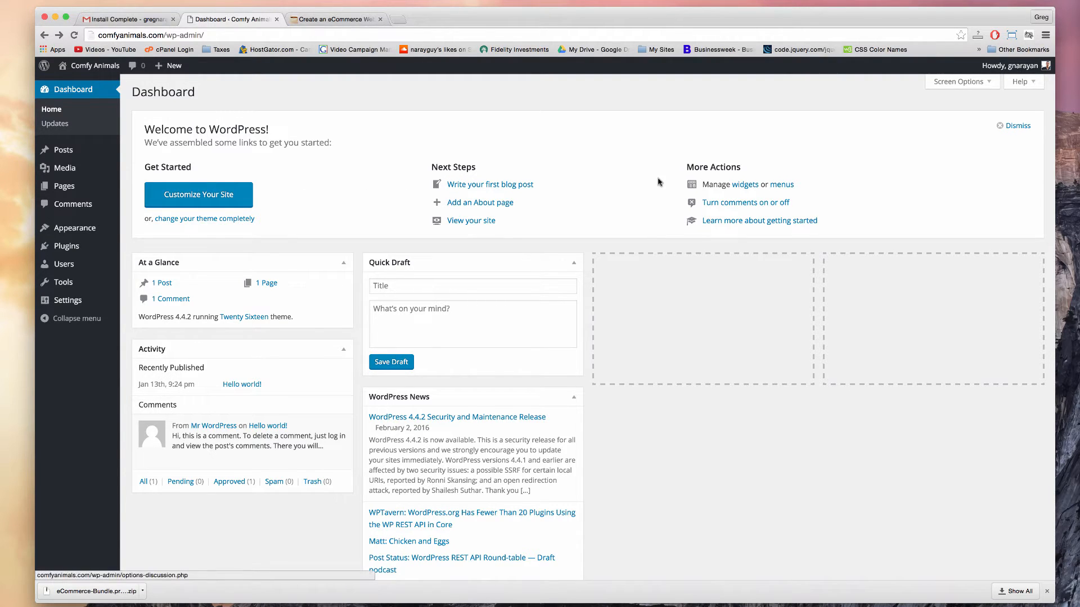
scroll(down, 3)
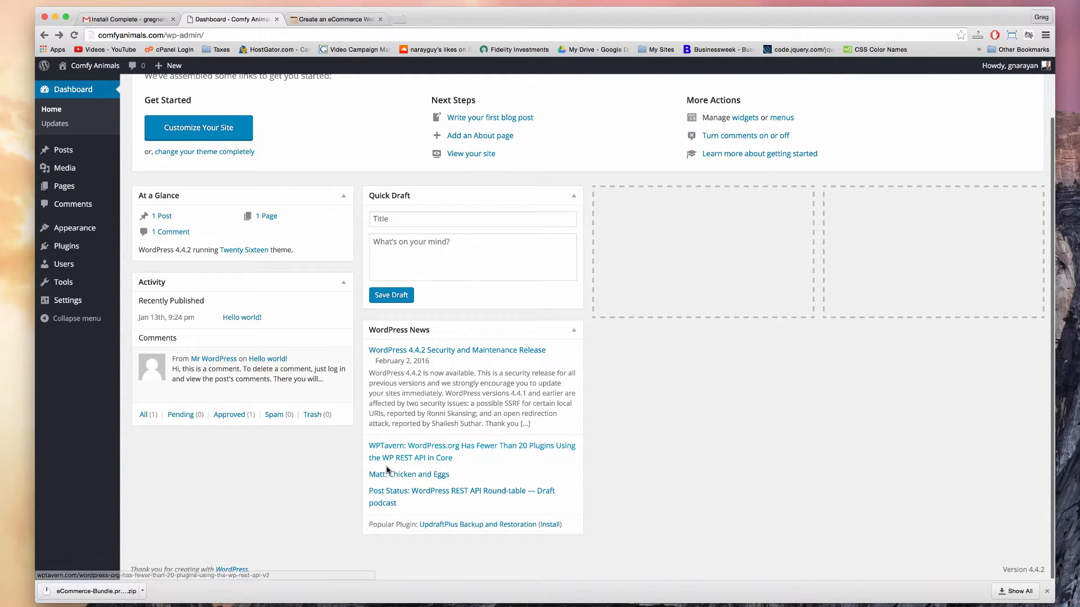
right_click(392, 473)
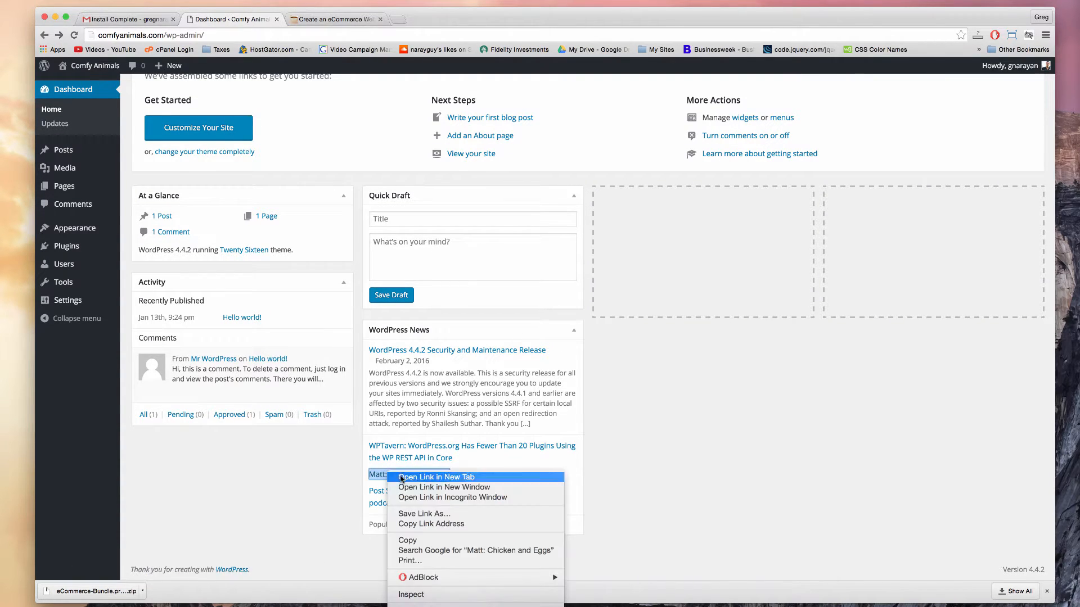
click(436, 476)
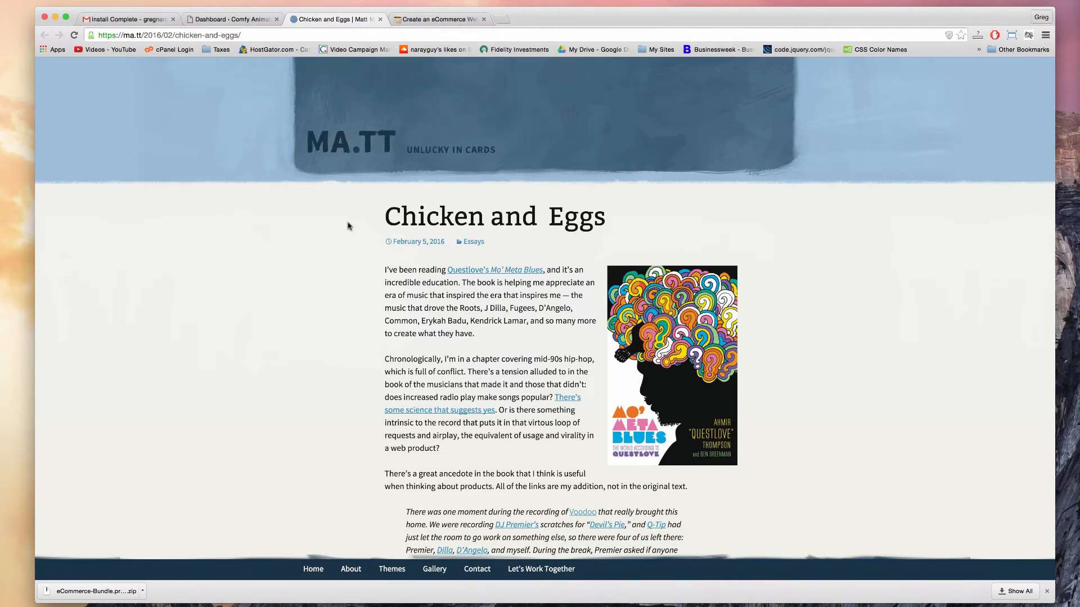
scroll(down, 3)
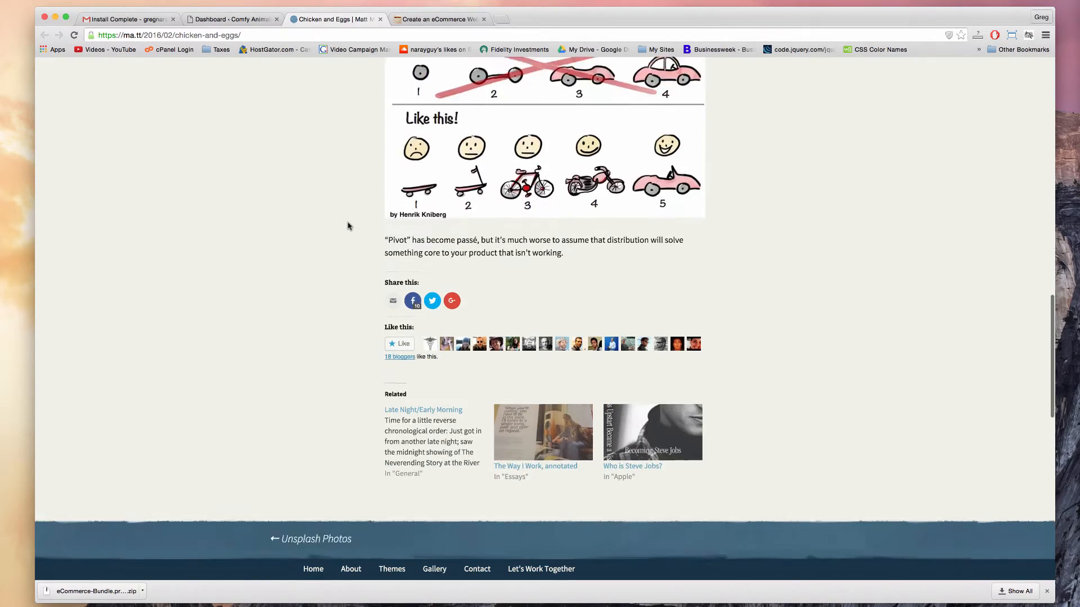
scroll(up, 3)
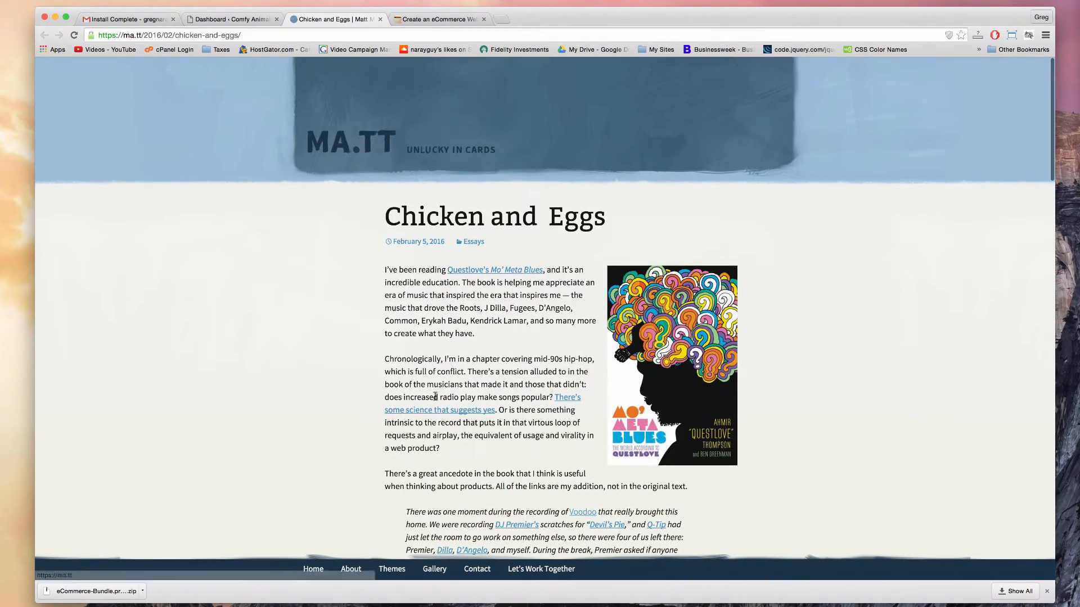
click(232, 19)
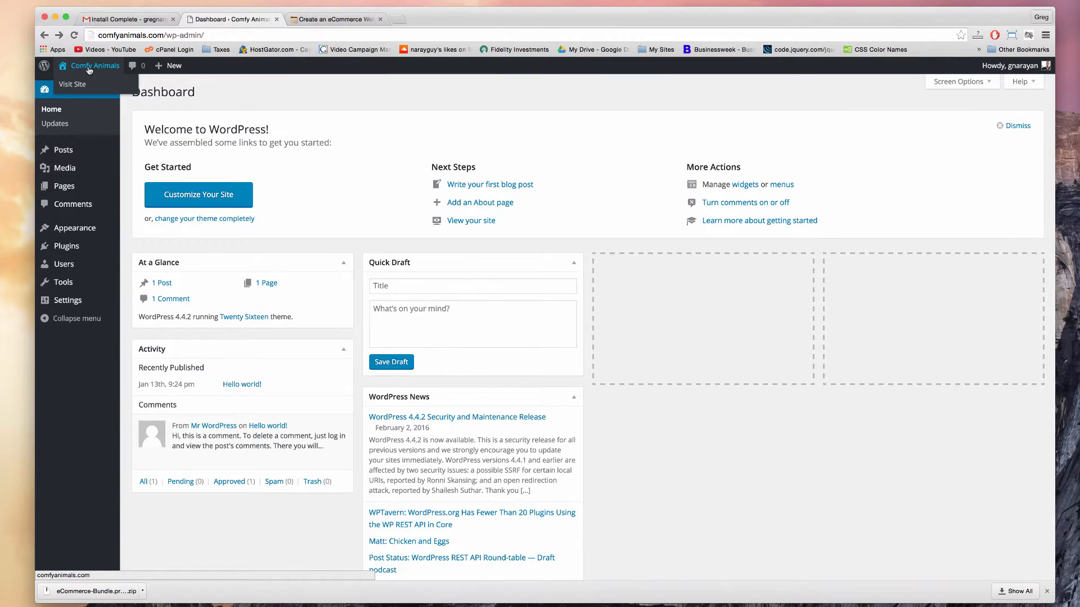
click(72, 84)
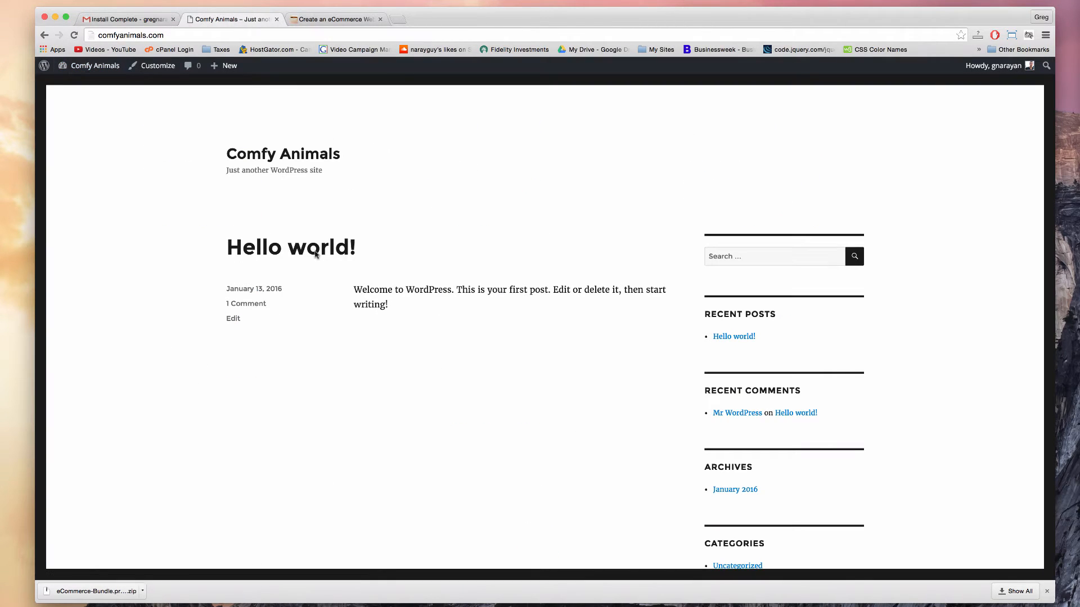
scroll(down, 3)
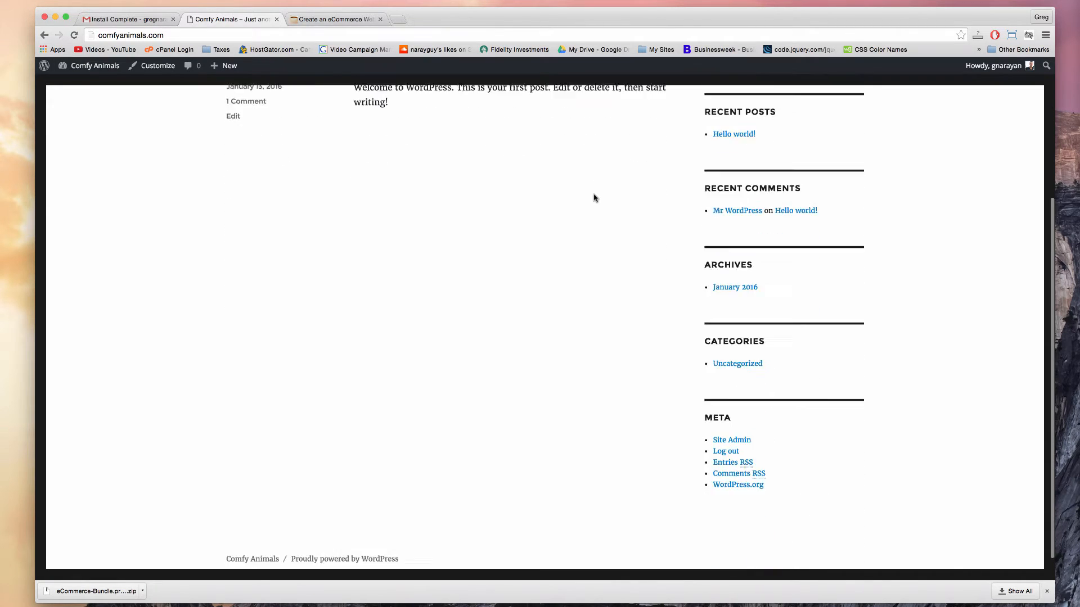
scroll(up, 3)
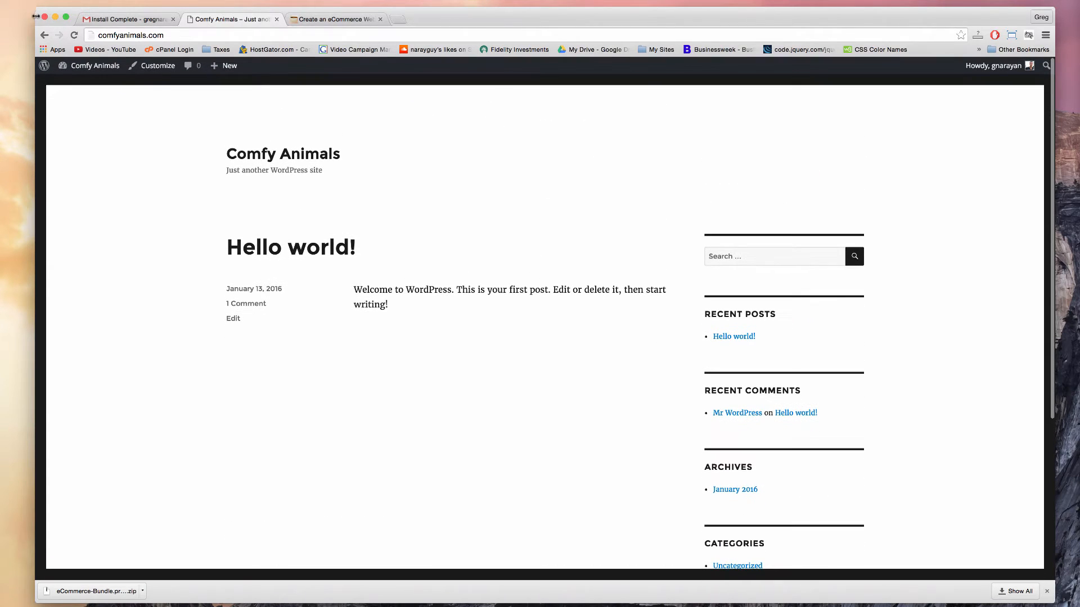
mouse_move(540, 314)
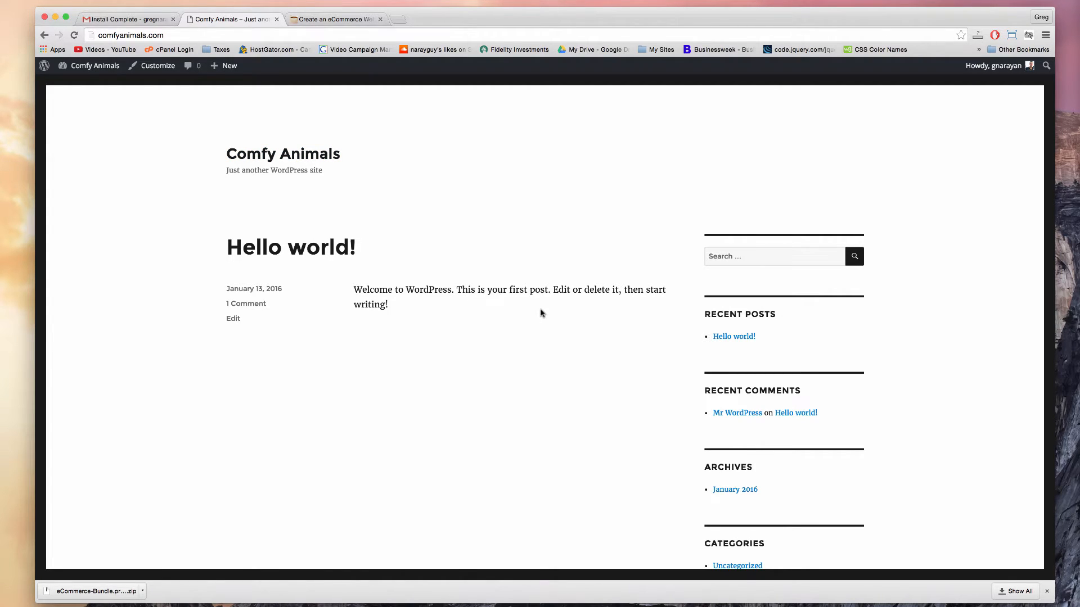
mouse_move(598, 377)
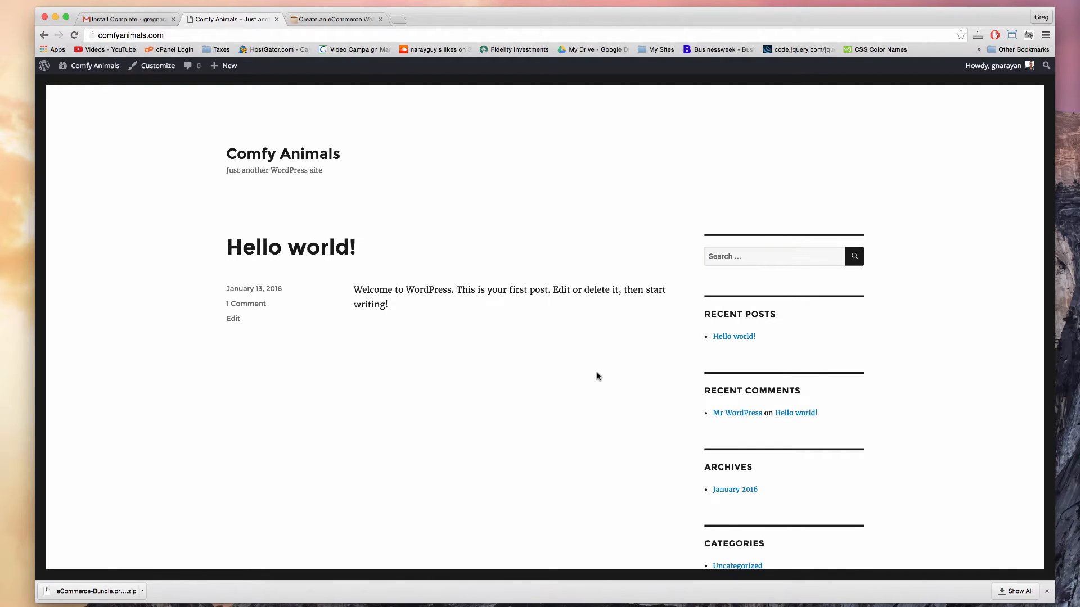
mouse_move(94, 66)
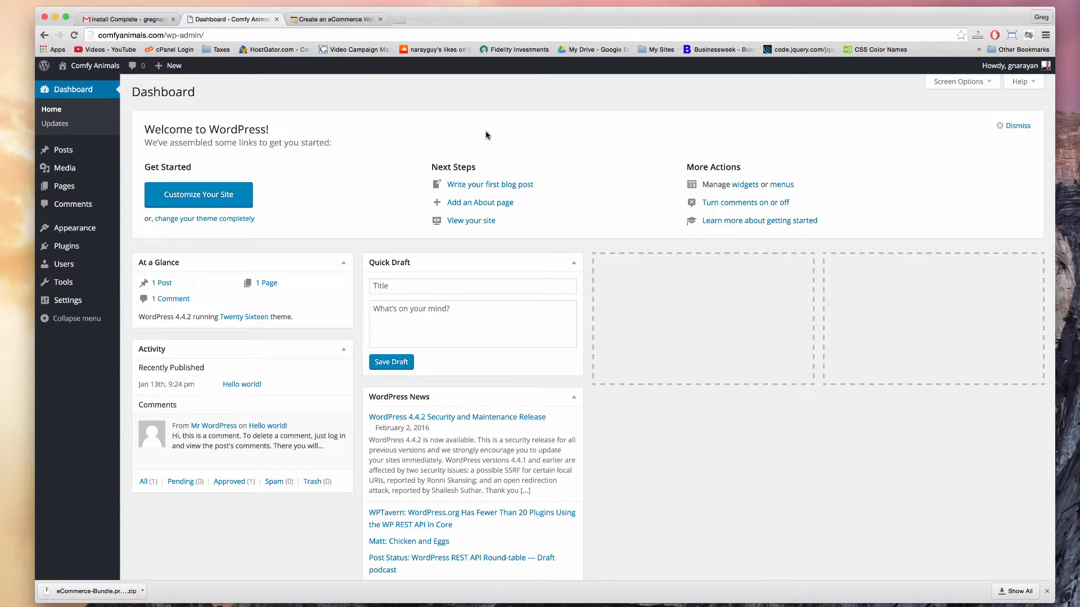
mouse_move(549, 184)
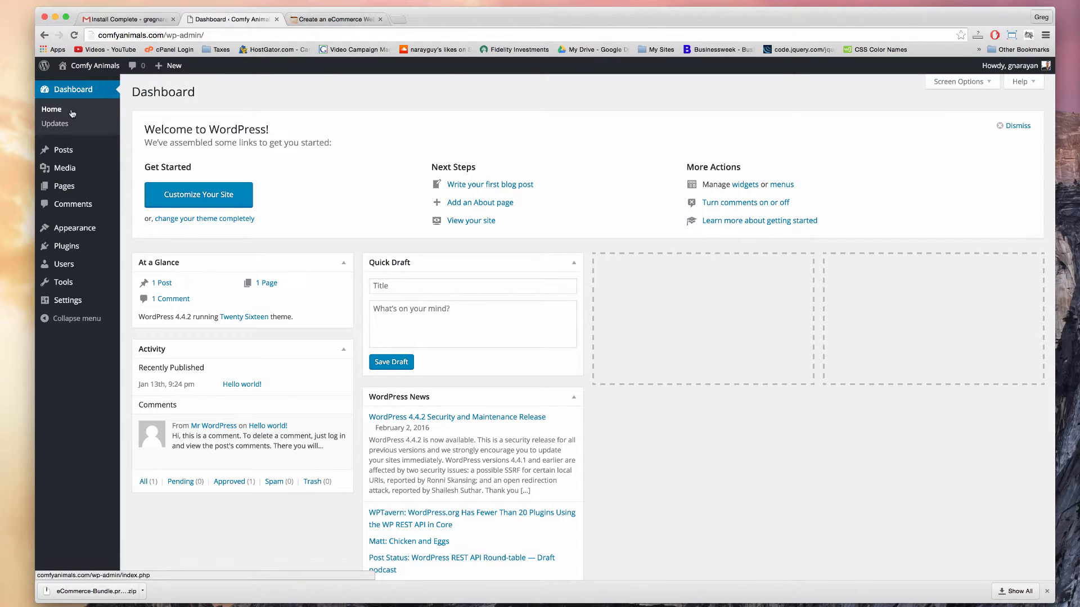
mouse_move(63, 263)
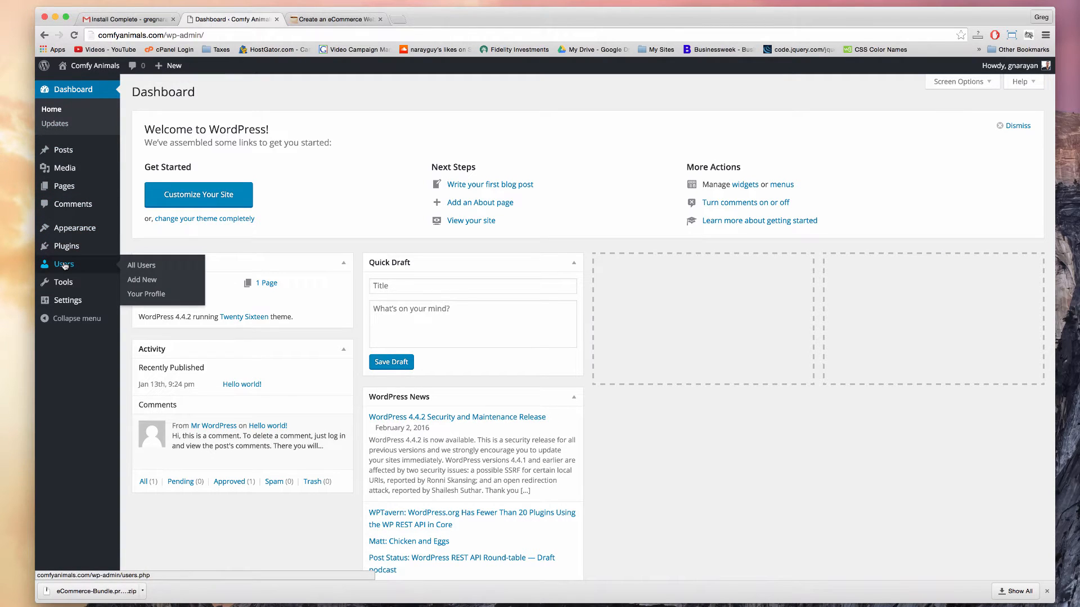
- Open the administrator's profile, generate a strong password and update the profile
click(142, 265)
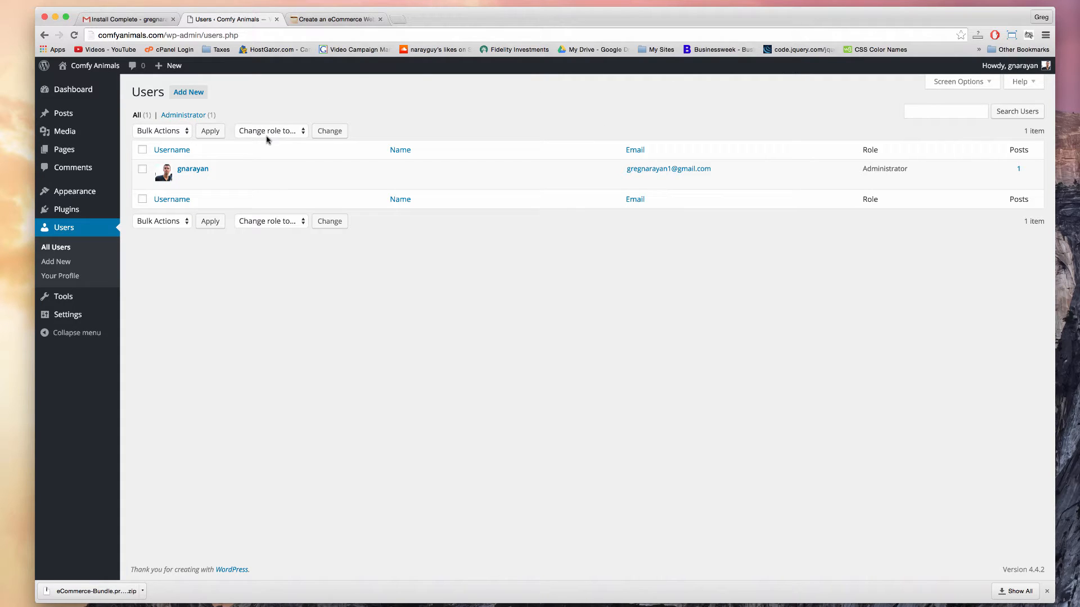
mouse_move(183, 168)
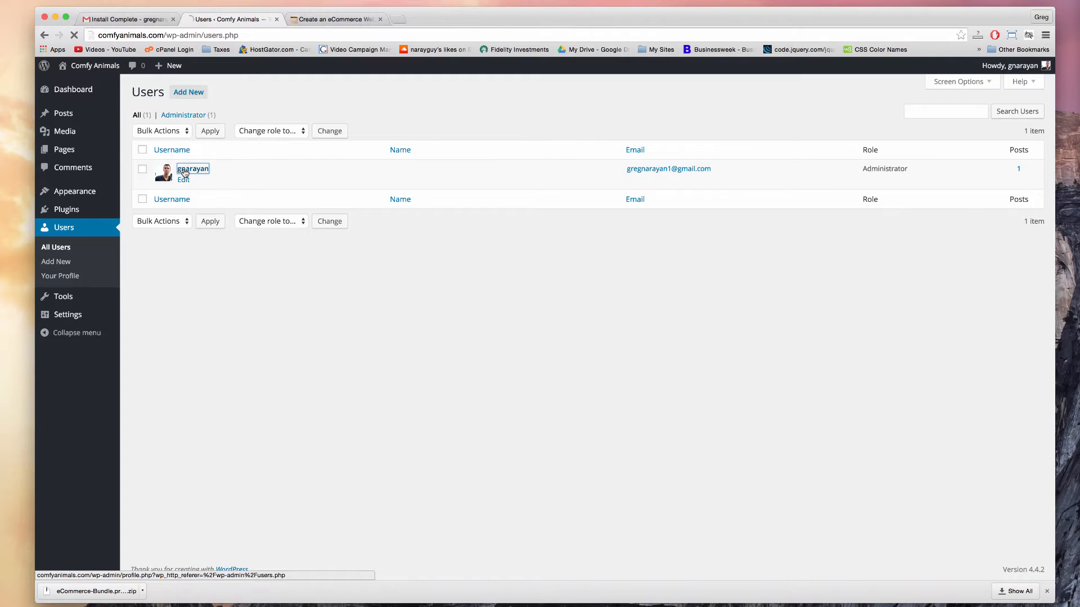
click(193, 169)
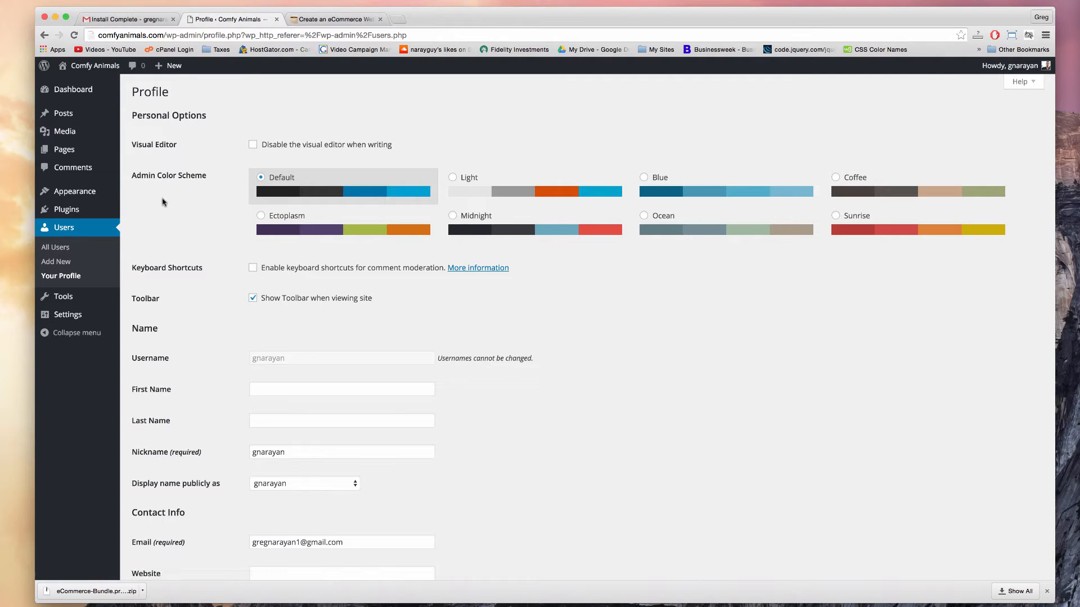
scroll(down, 3)
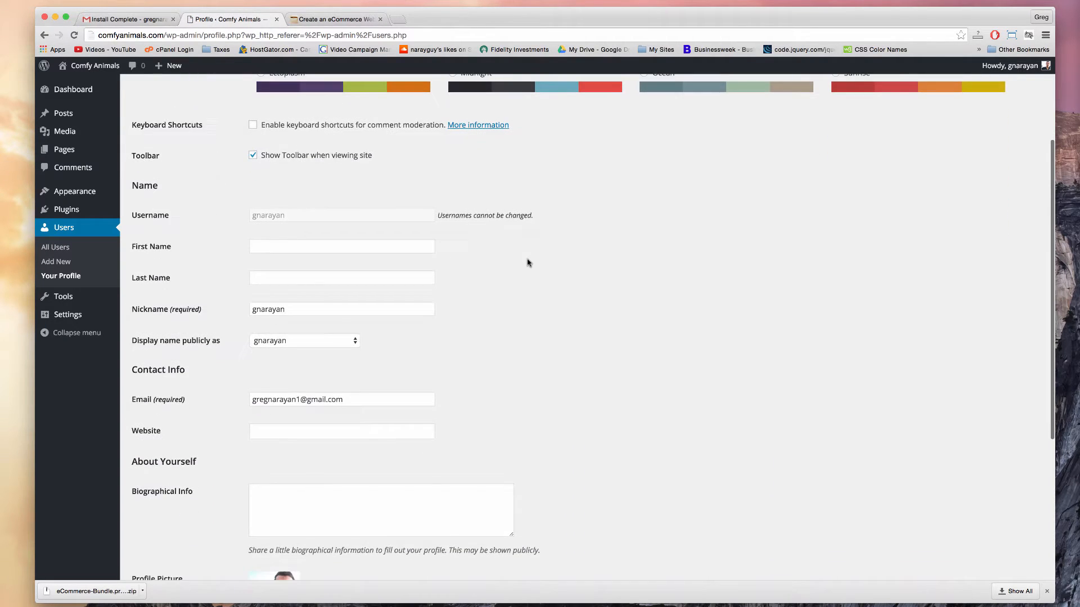
scroll(down, 3)
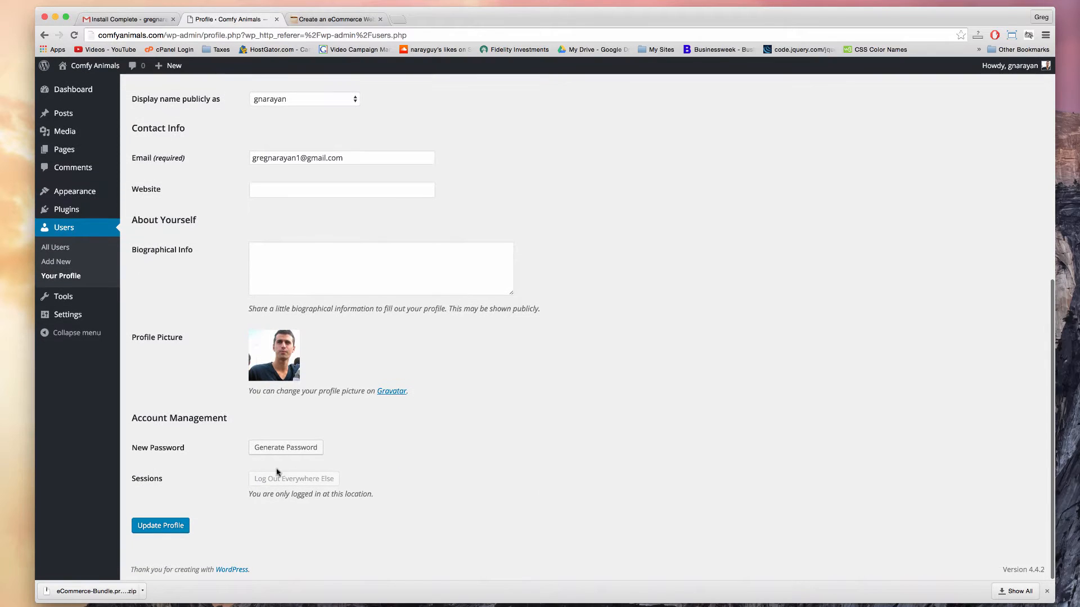
click(285, 448)
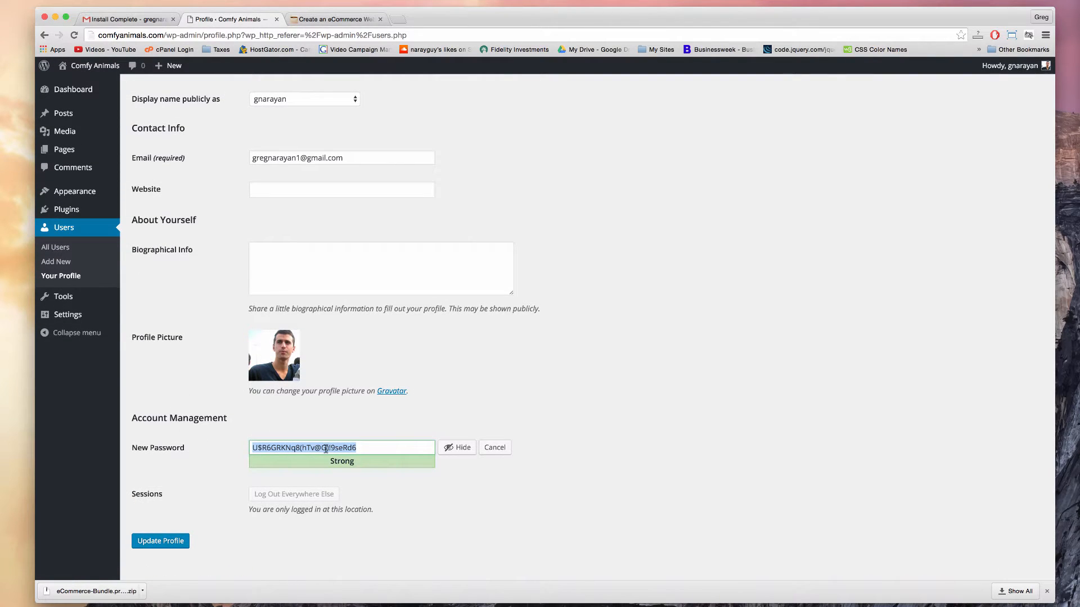
click(494, 447)
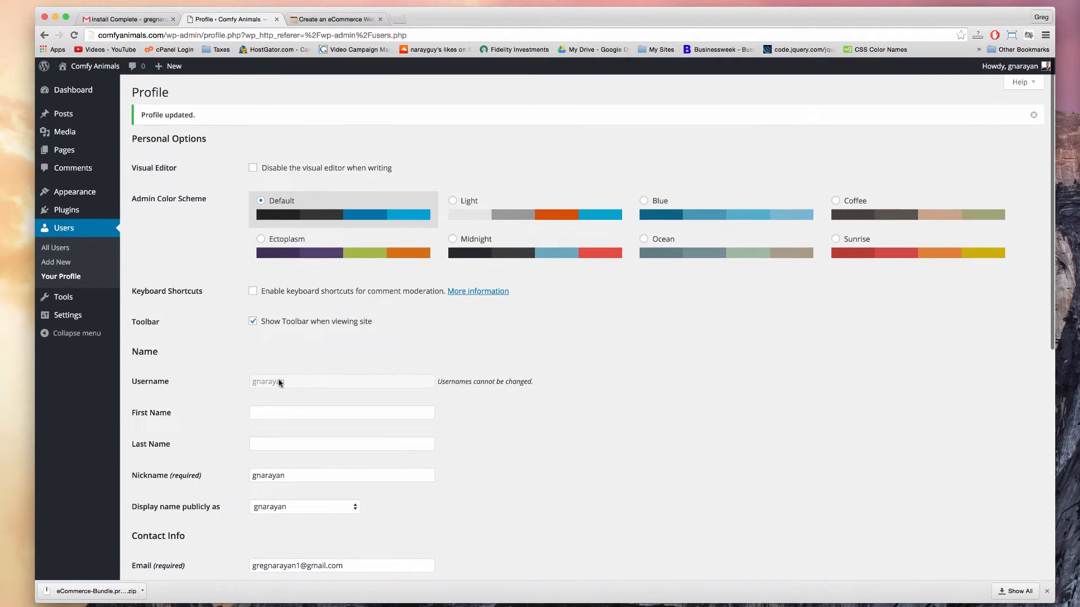
mouse_move(489, 386)
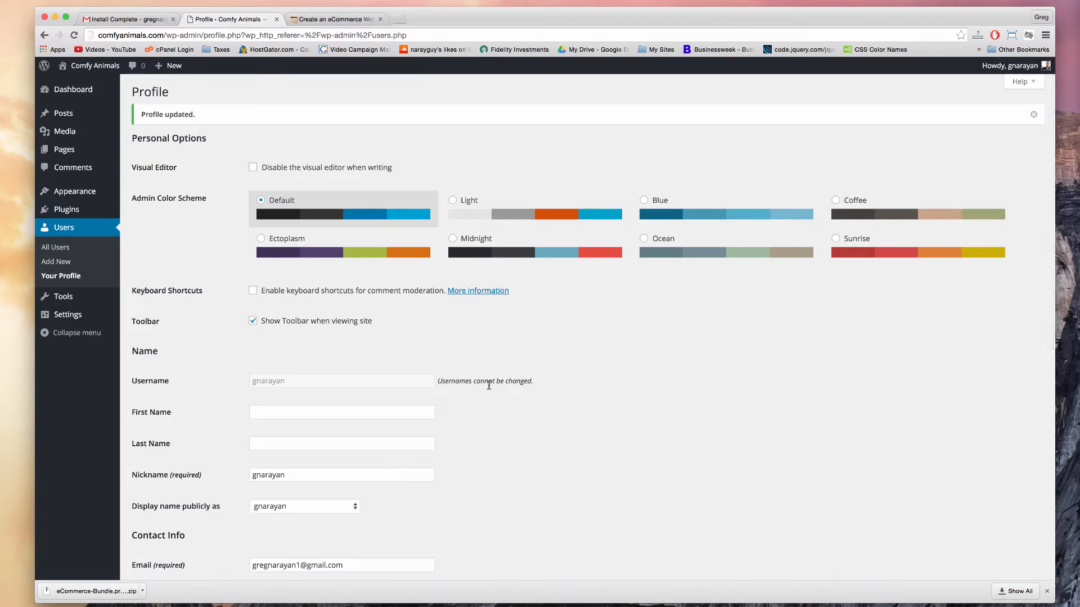
- Review the name and display-name fields, preview Sunrise, then restore the Default colour scheme
scroll(down, 3)
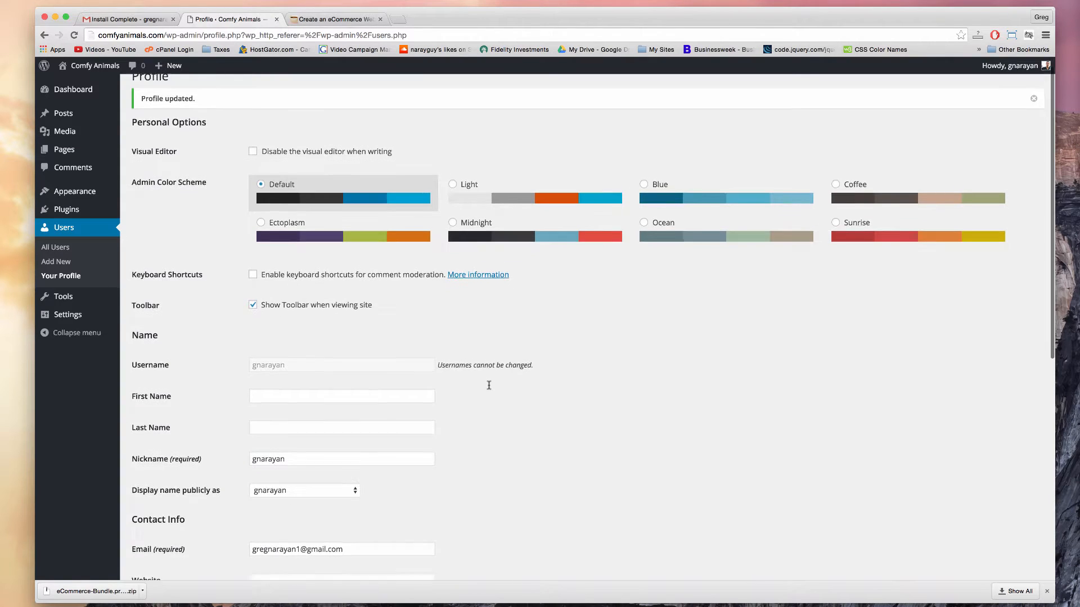
scroll(down, 3)
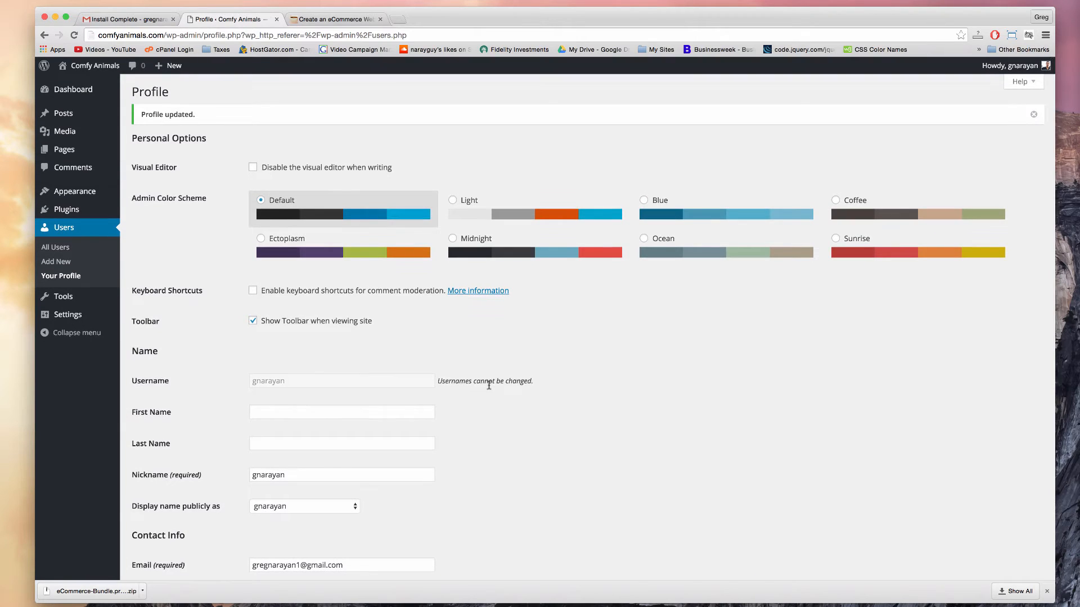
scroll(down, 3)
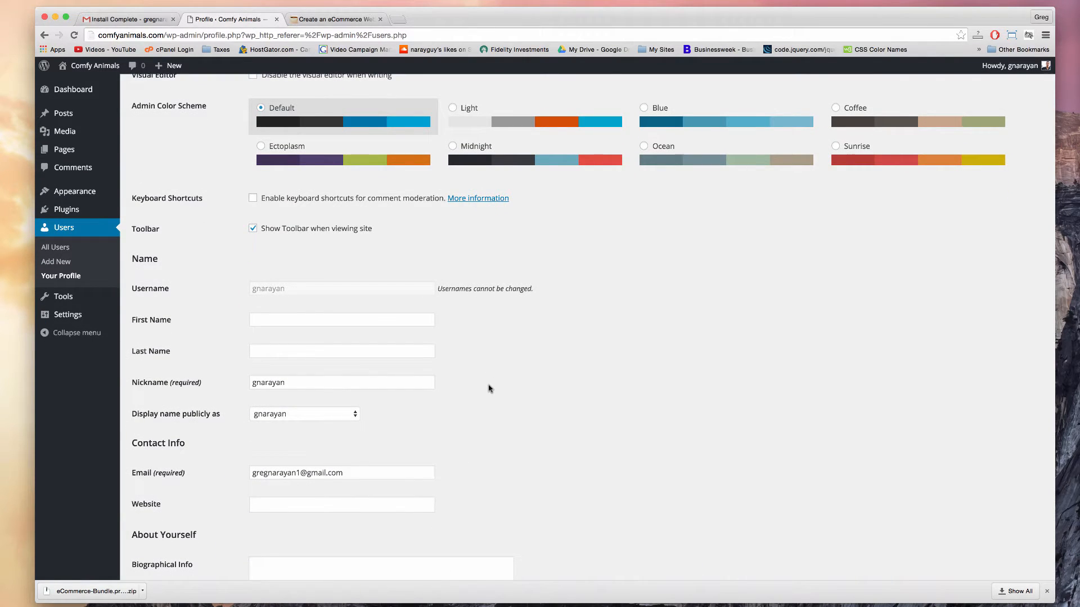
click(342, 320)
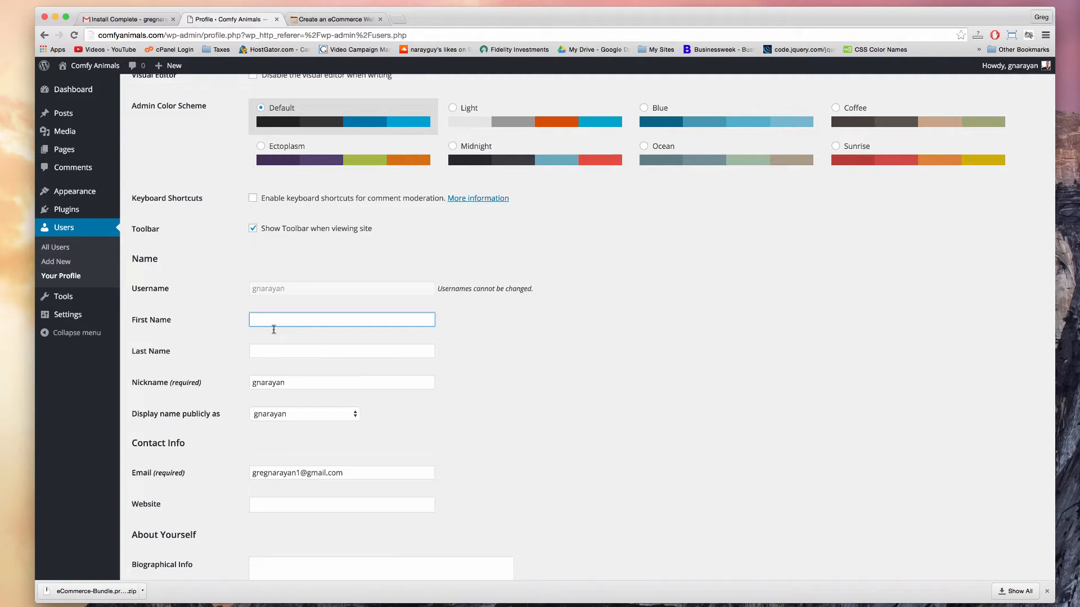
click(305, 413)
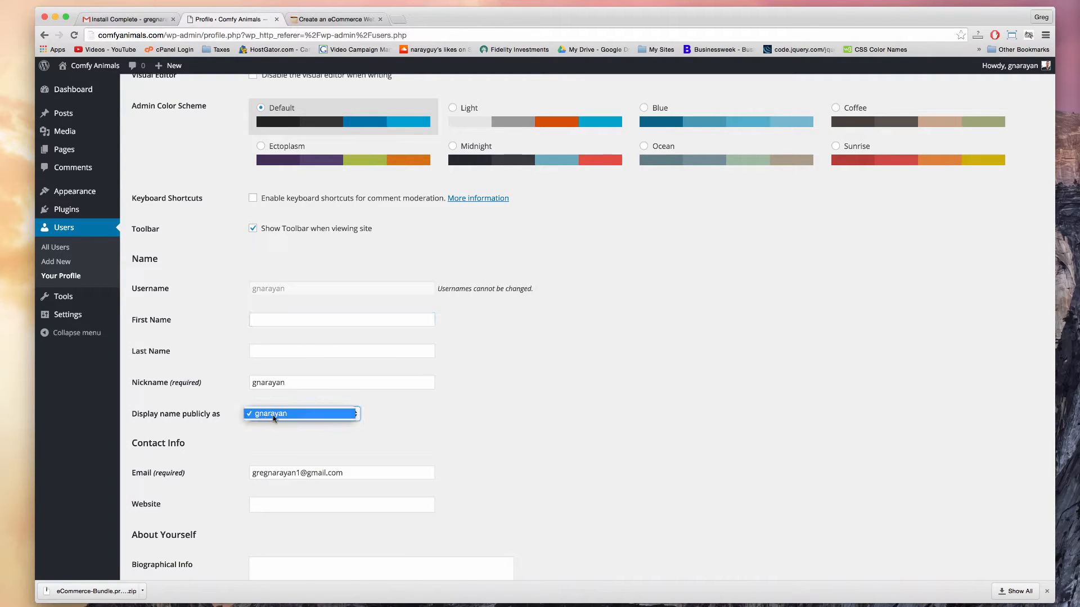
scroll(down, 3)
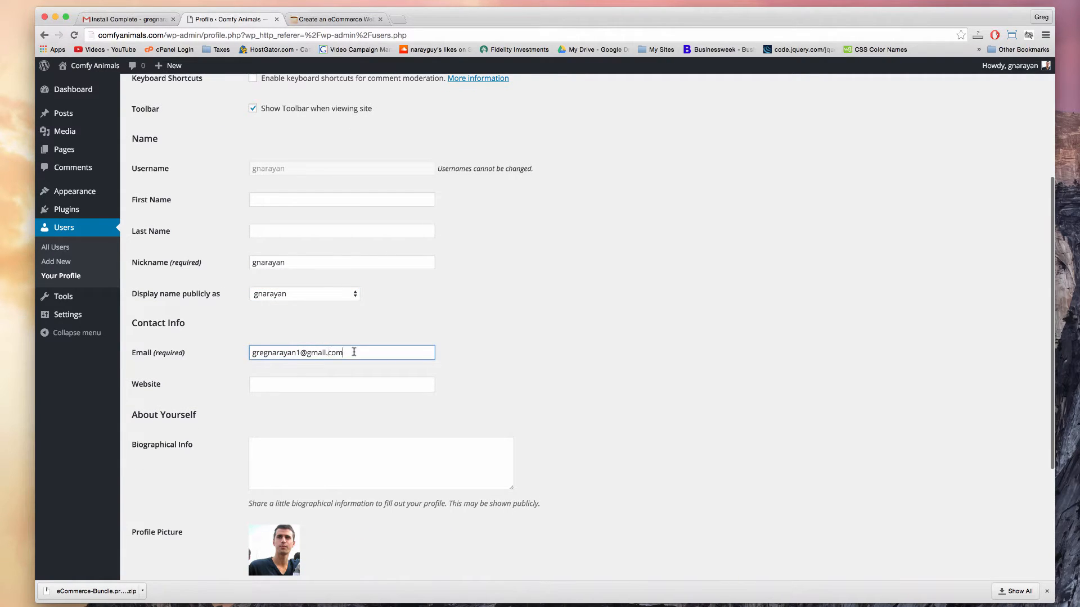
mouse_move(419, 334)
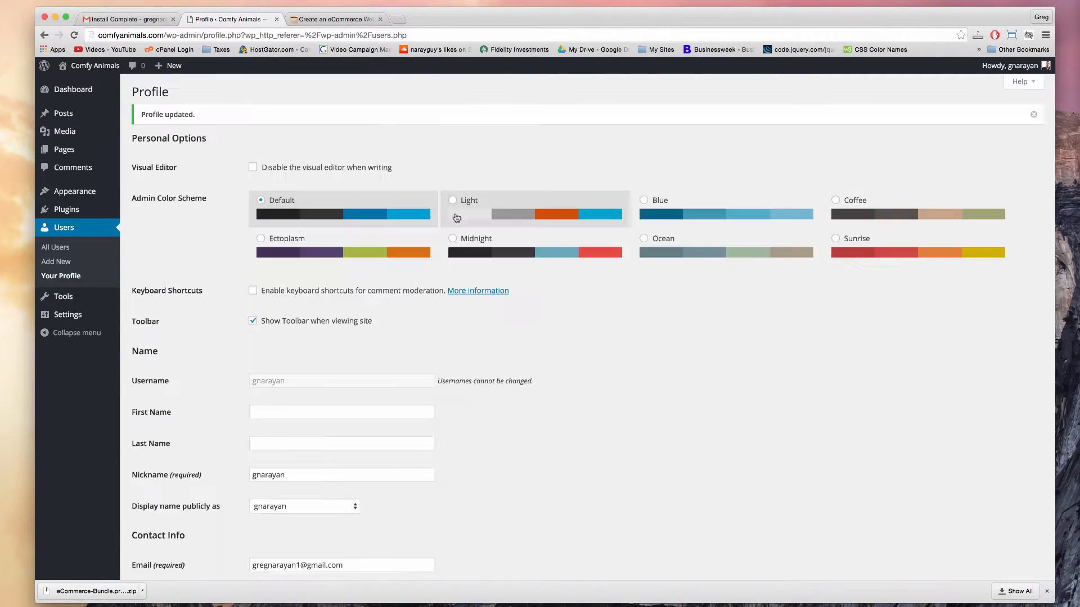
mouse_move(684, 229)
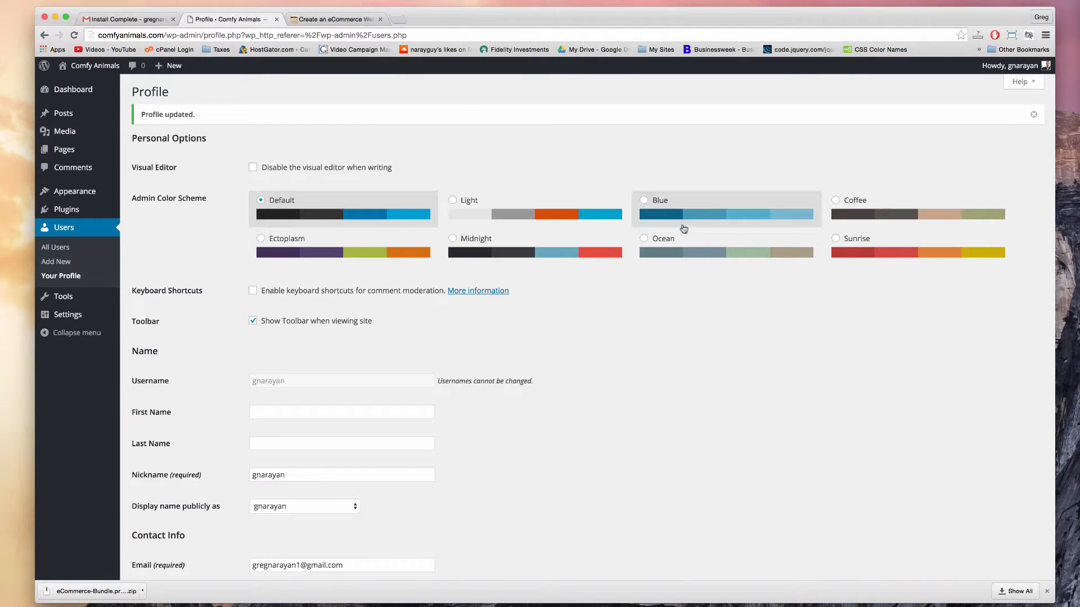
click(835, 238)
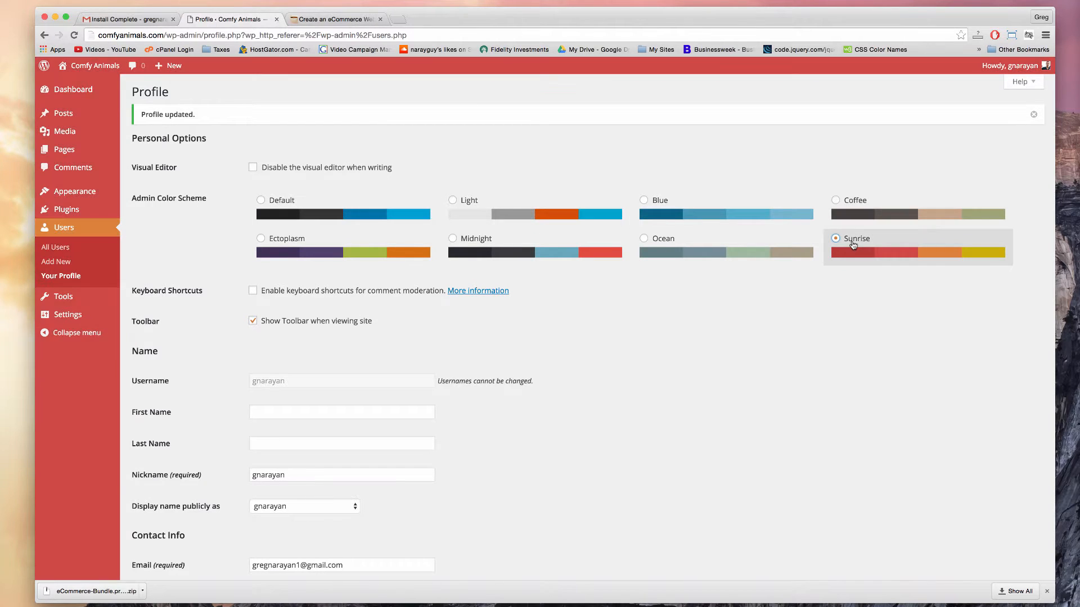
click(260, 199)
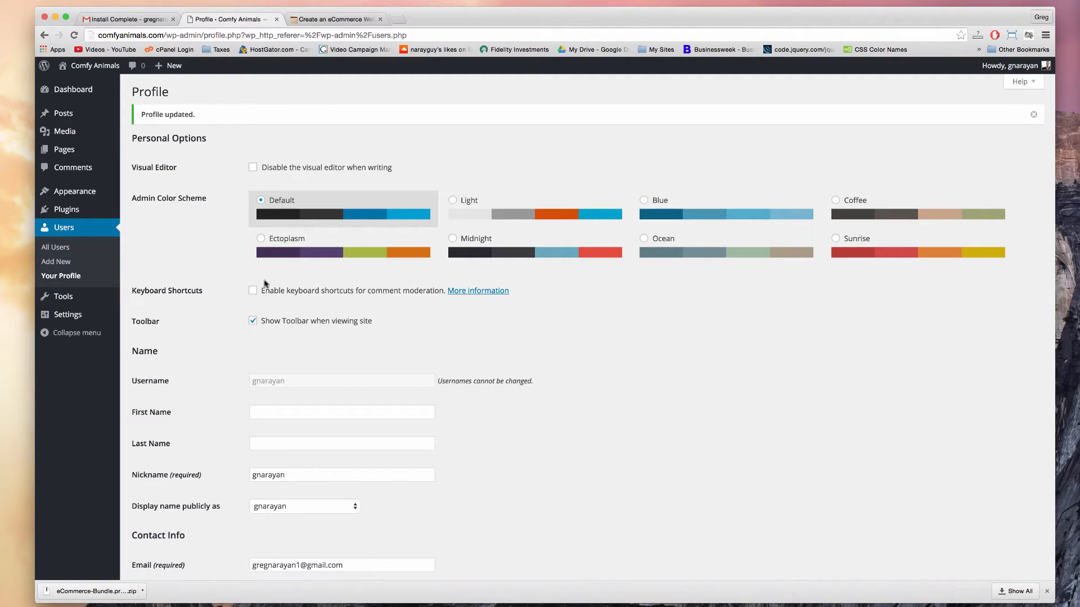
click(68, 263)
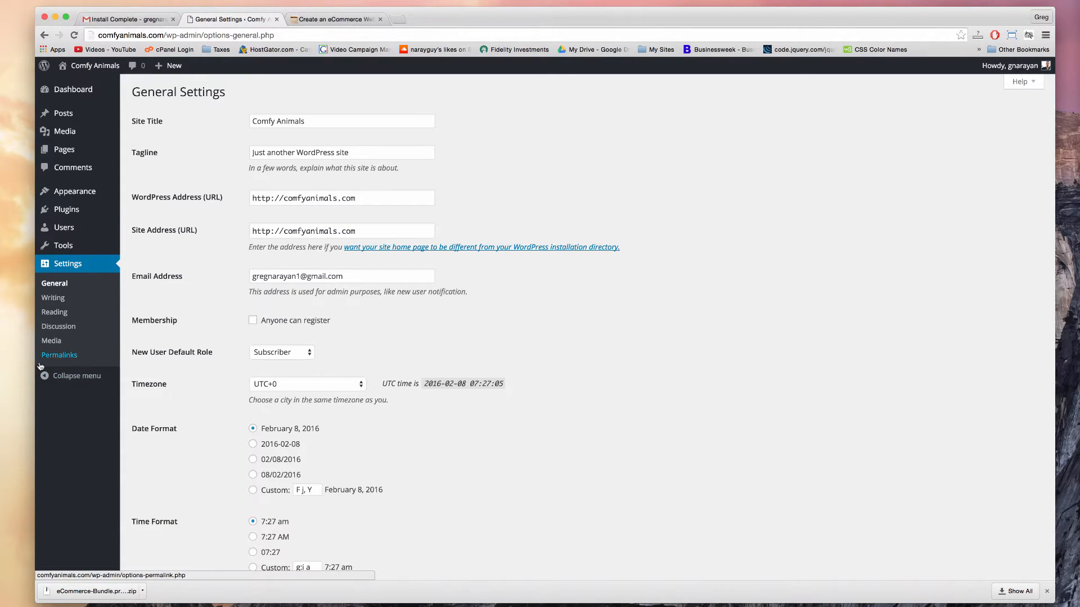
mouse_move(225, 143)
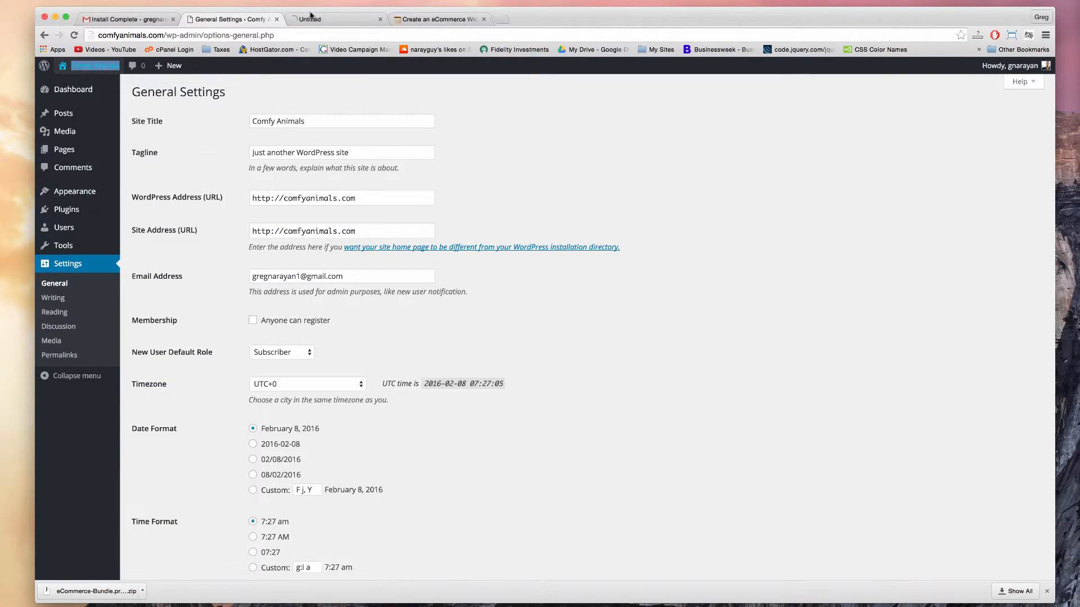
- Check the live site, then append 'Store' to the site title and select a tagline word
click(334, 19)
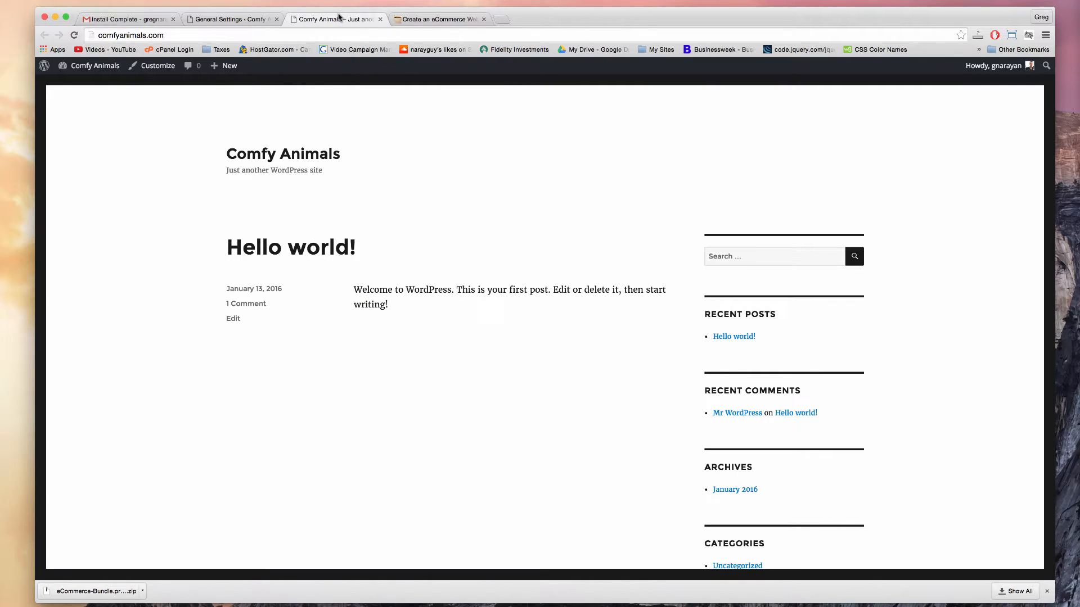
mouse_move(282, 153)
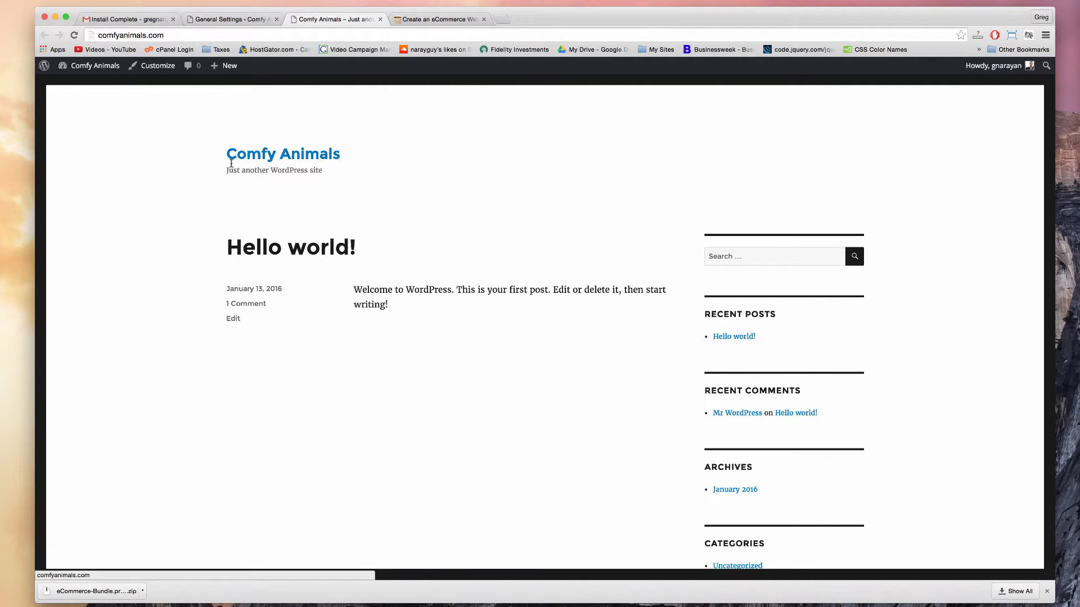
click(230, 19)
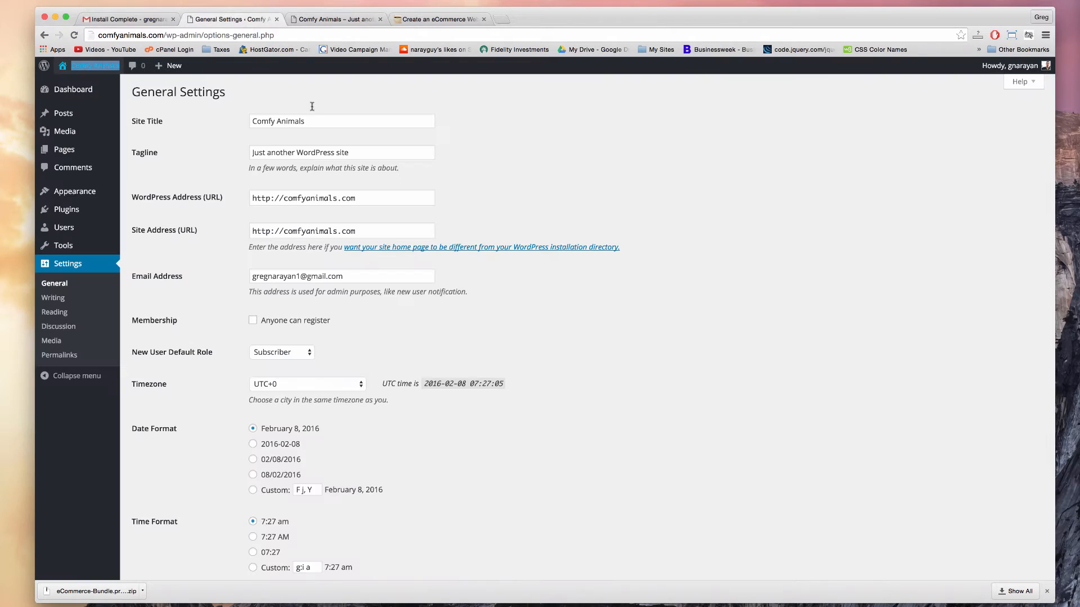
click(341, 121)
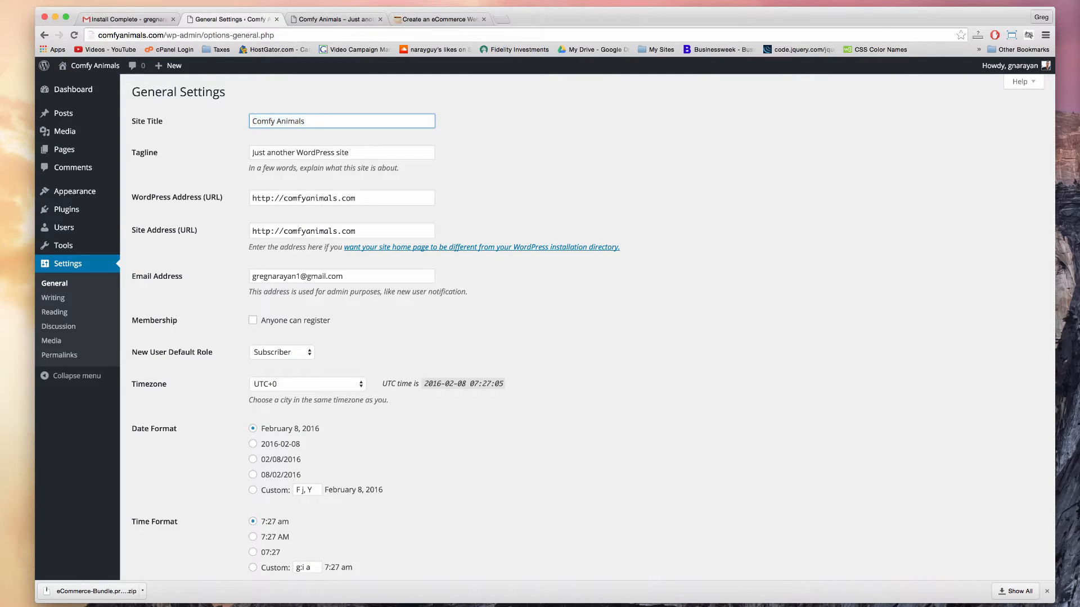
text(Store)
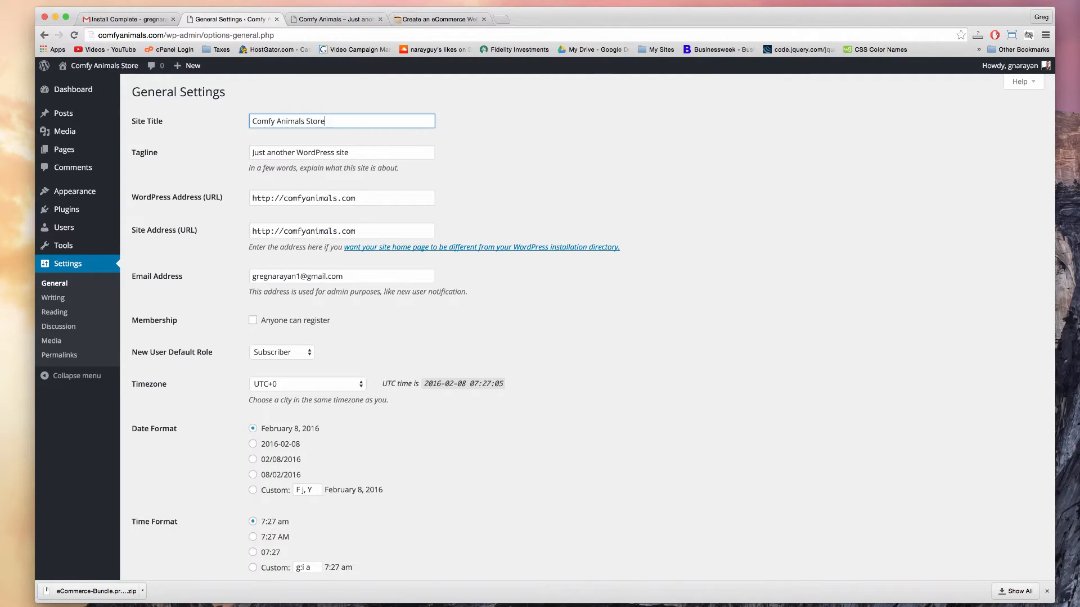
double_click(314, 153)
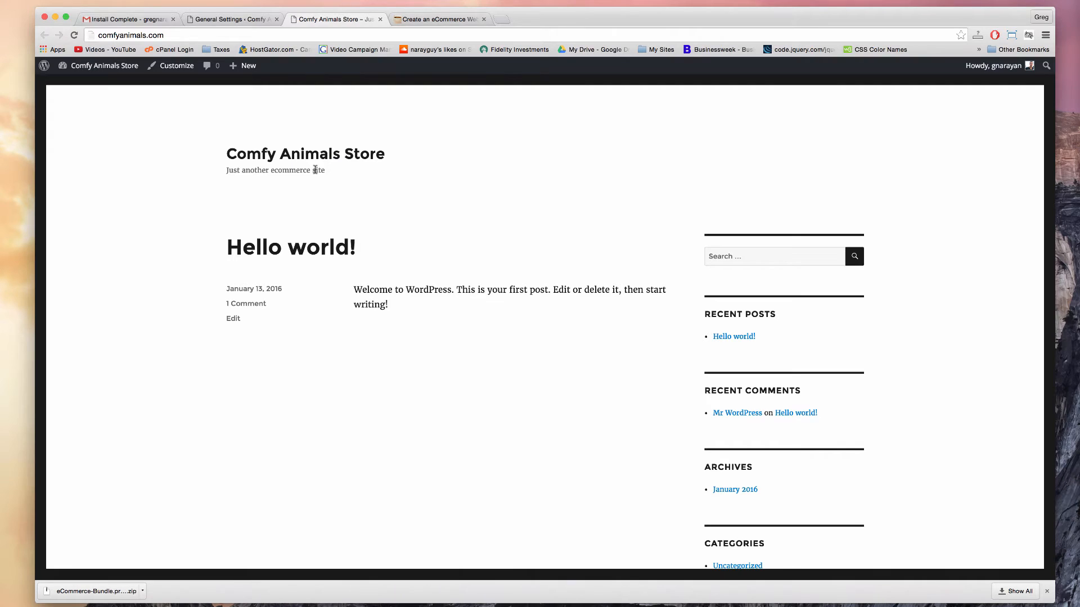
mouse_move(547, 181)
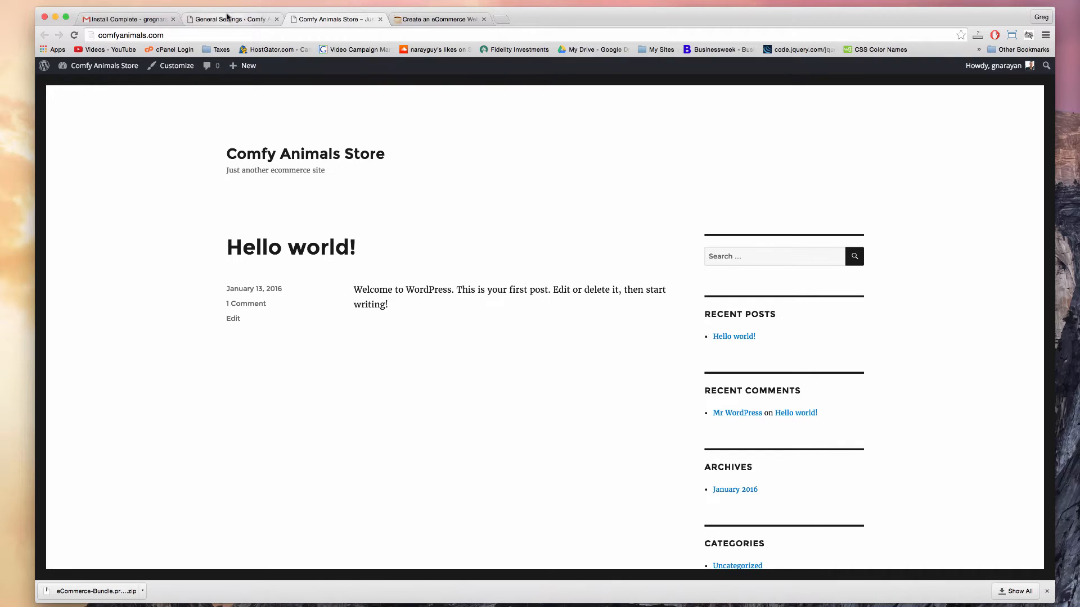
- Save the renamed title and tagline, then review the WordPress and site address fields
click(231, 19)
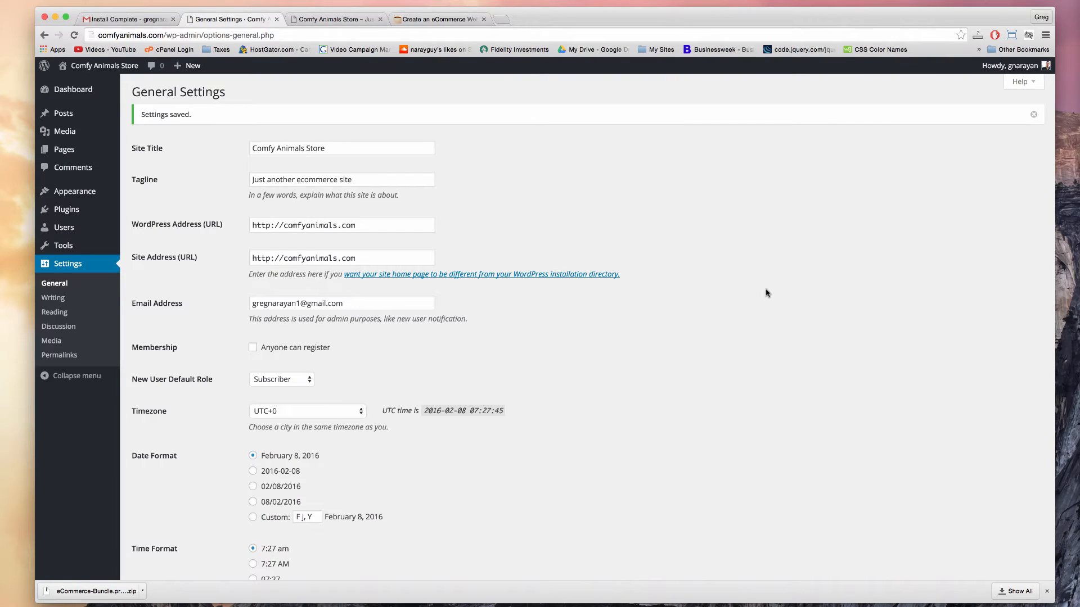
scroll(down, 3)
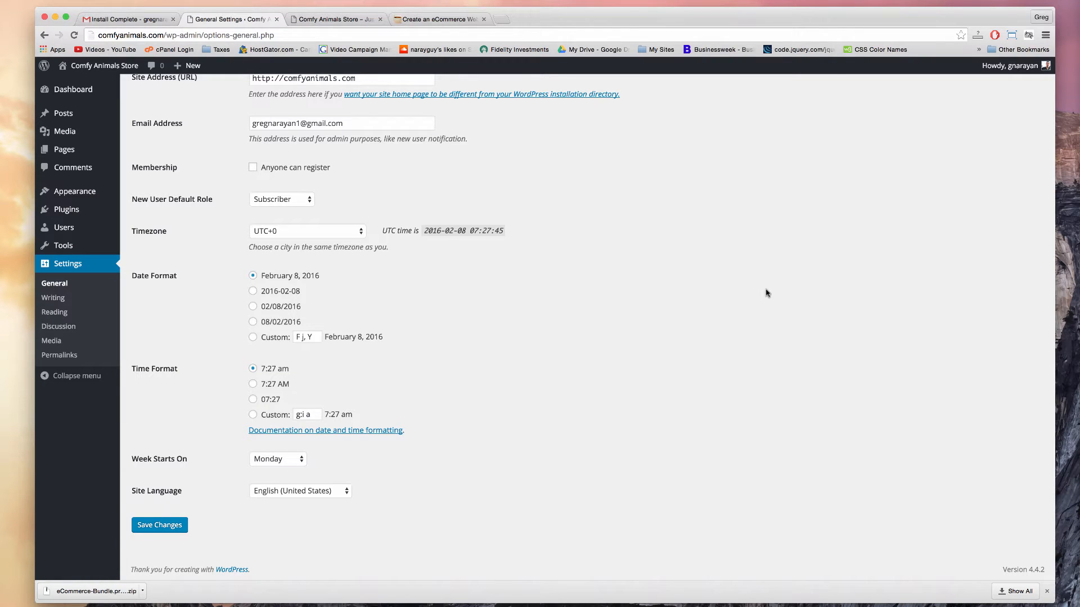
click(159, 525)
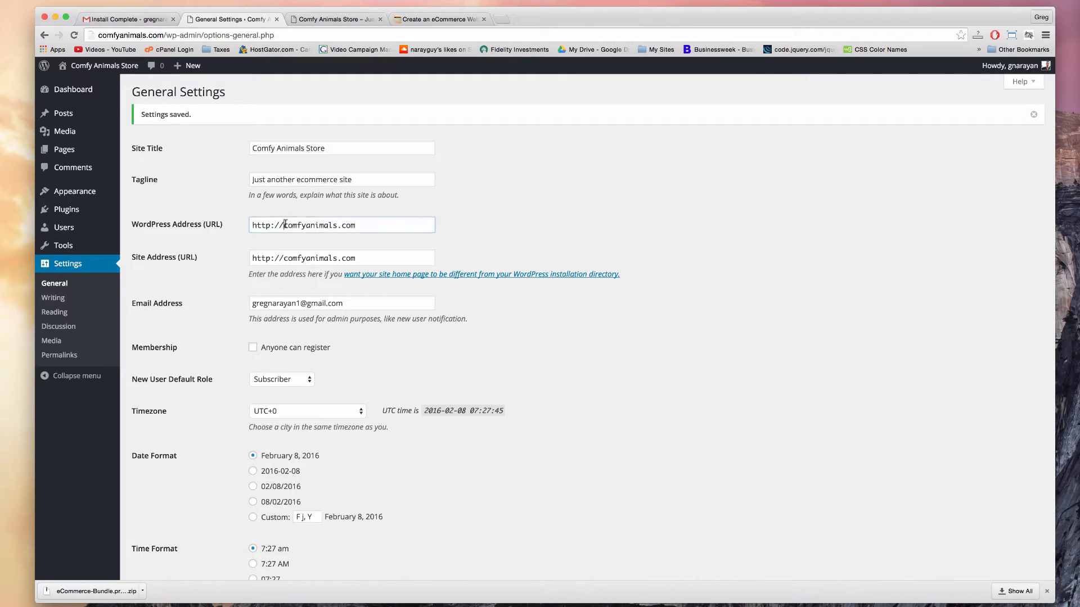
click(340, 224)
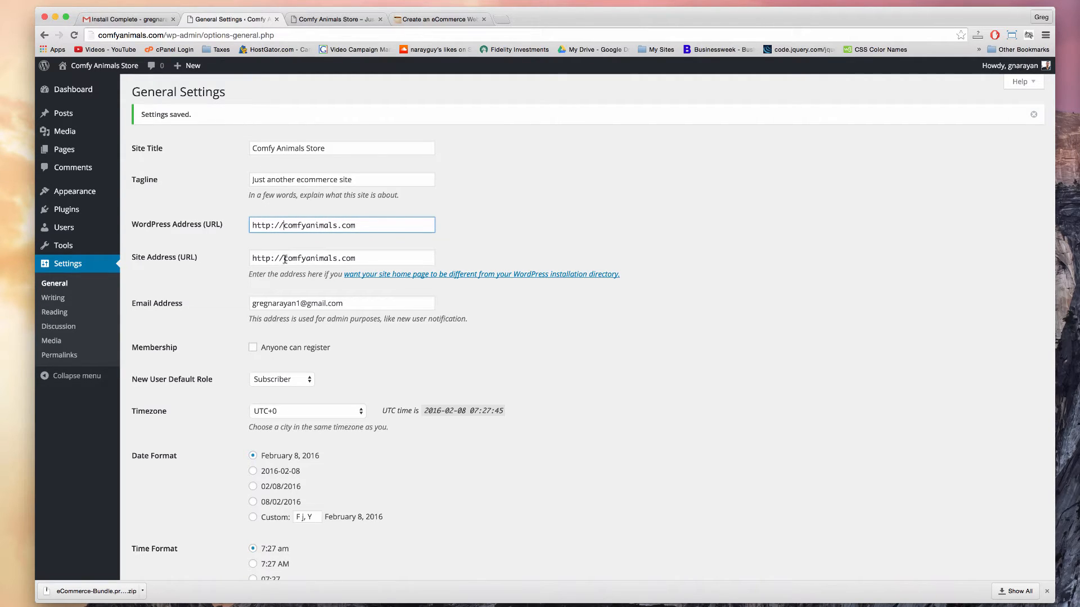
click(341, 258)
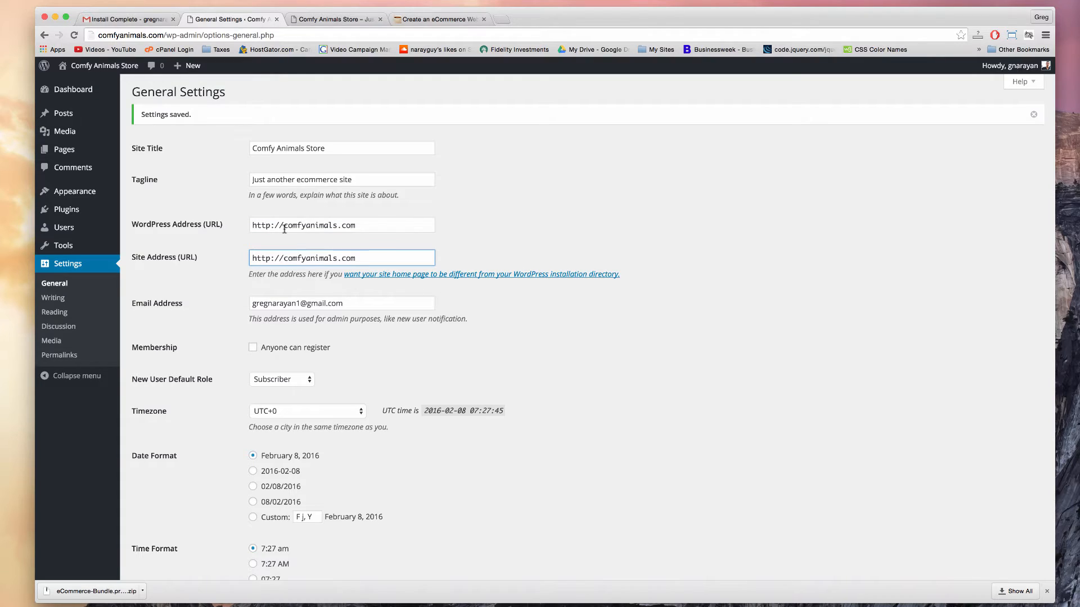
click(341, 224)
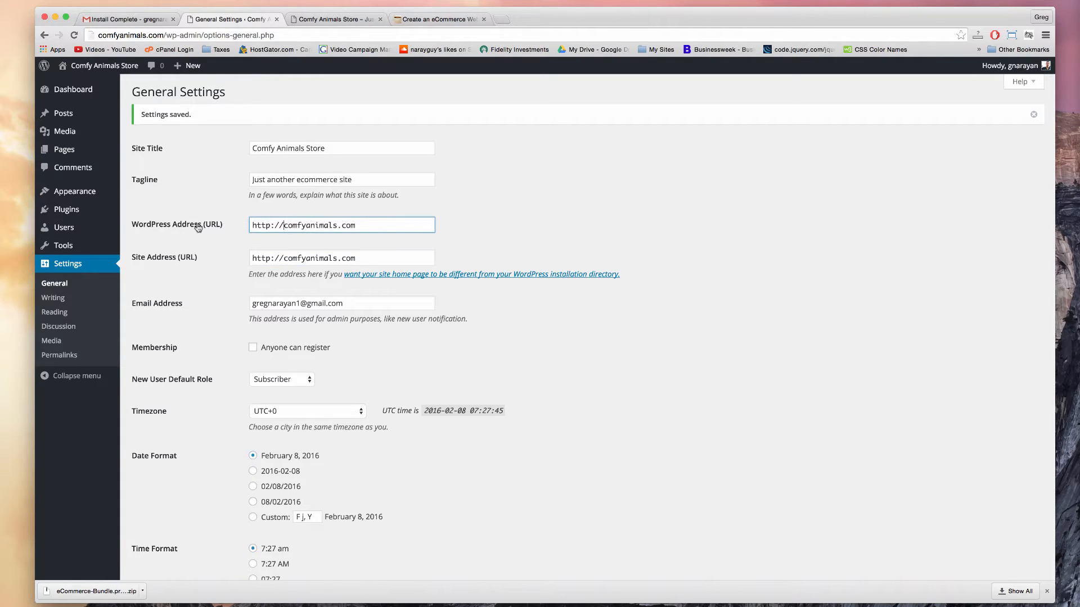
click(341, 258)
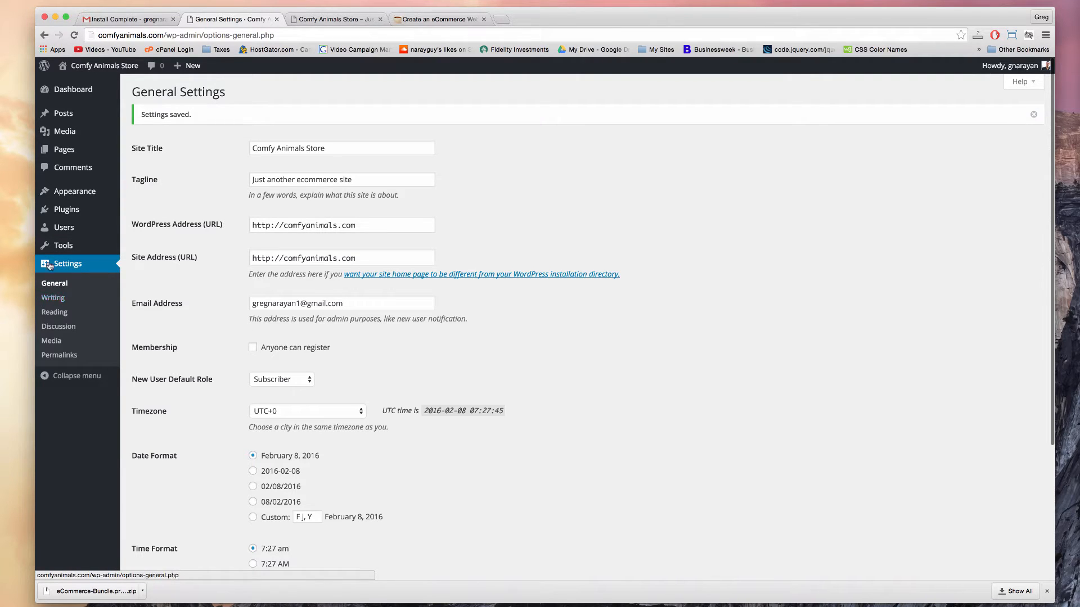
- Look at the Writing Settings page, then move on to Reading Settings
click(53, 298)
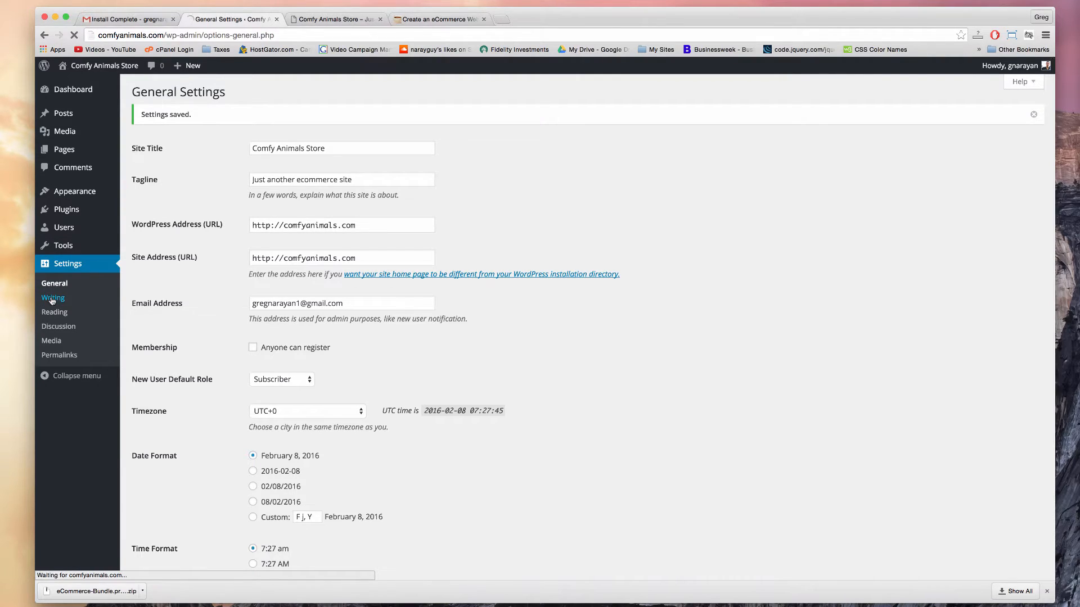
click(53, 297)
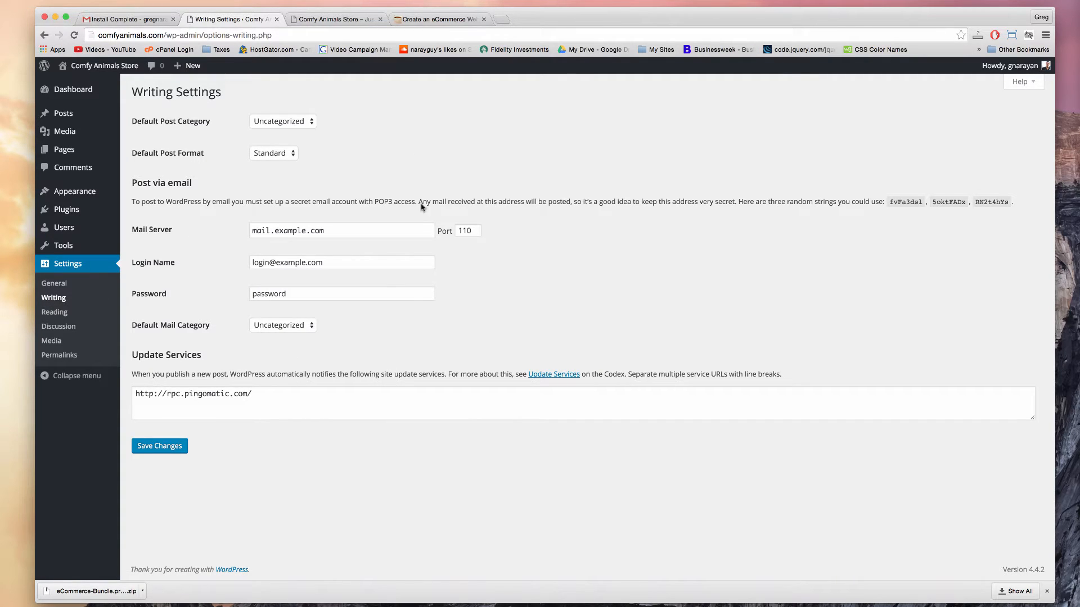
click(54, 312)
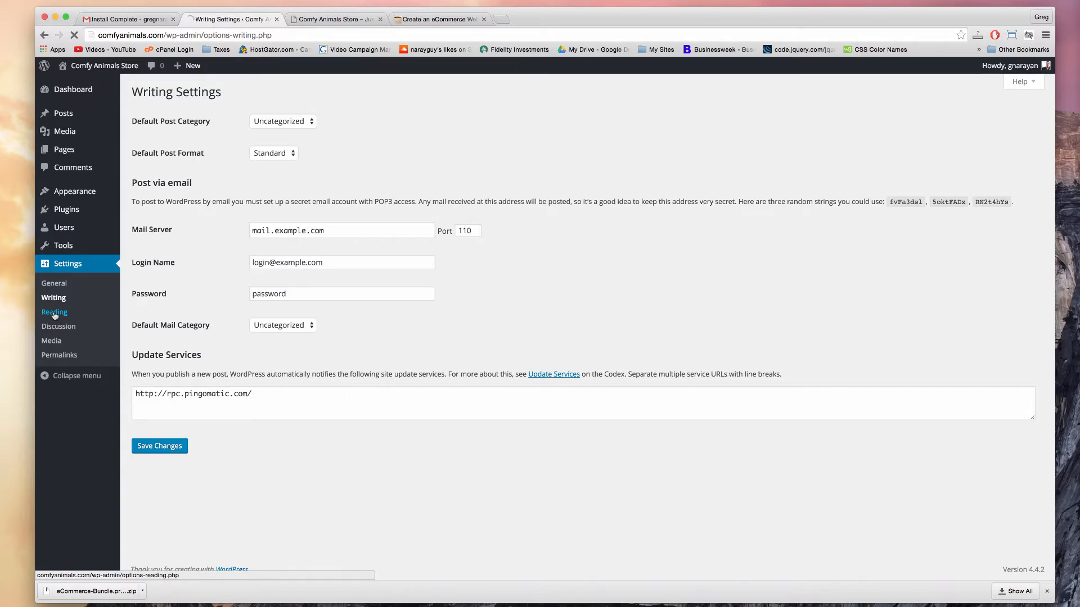
click(55, 312)
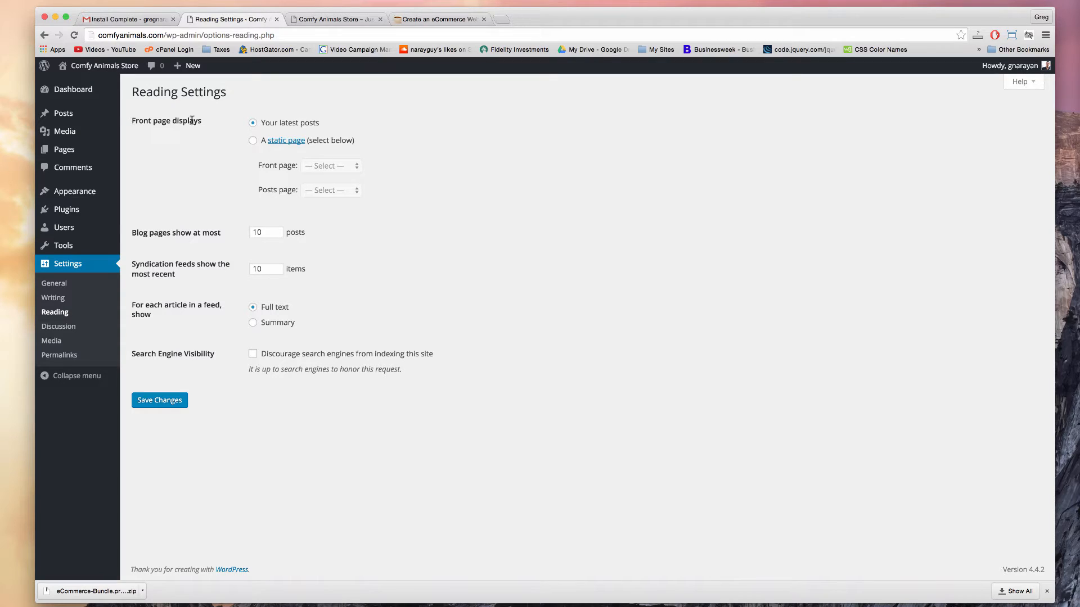
mouse_move(191, 153)
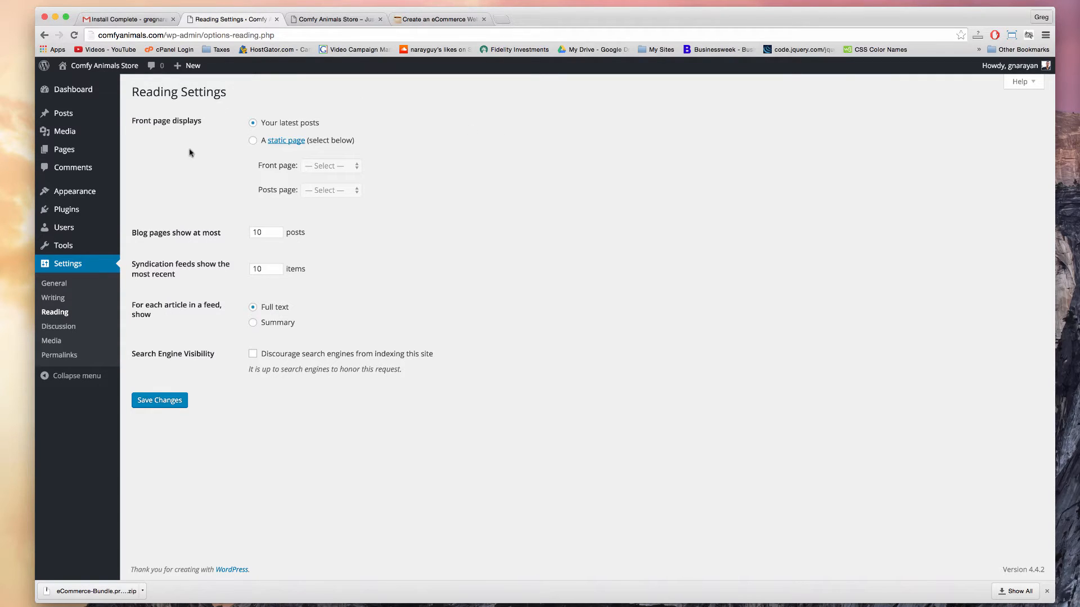
mouse_move(126, 218)
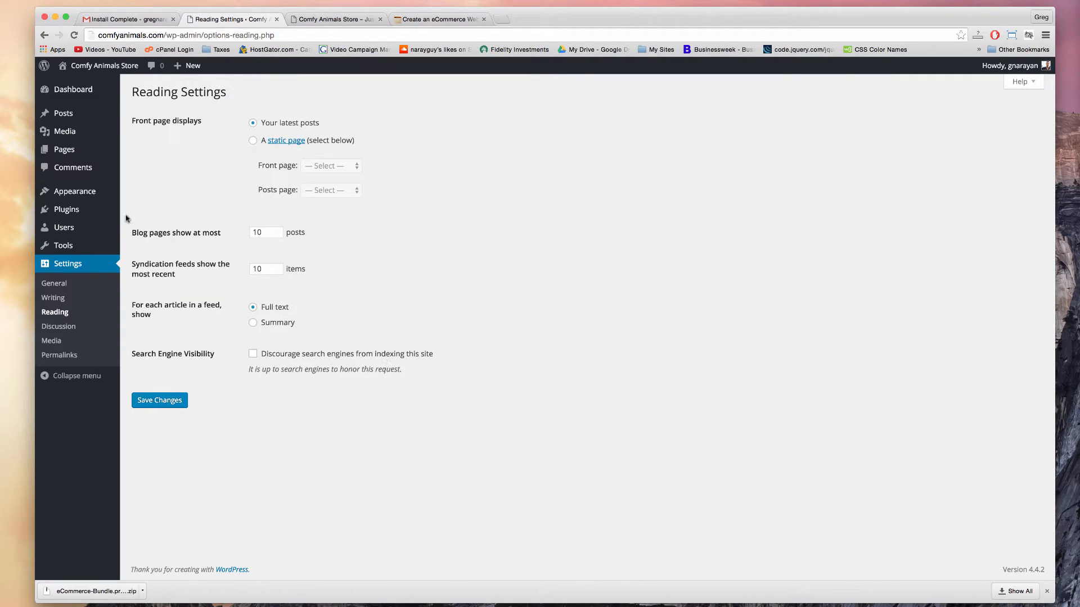
mouse_move(86, 267)
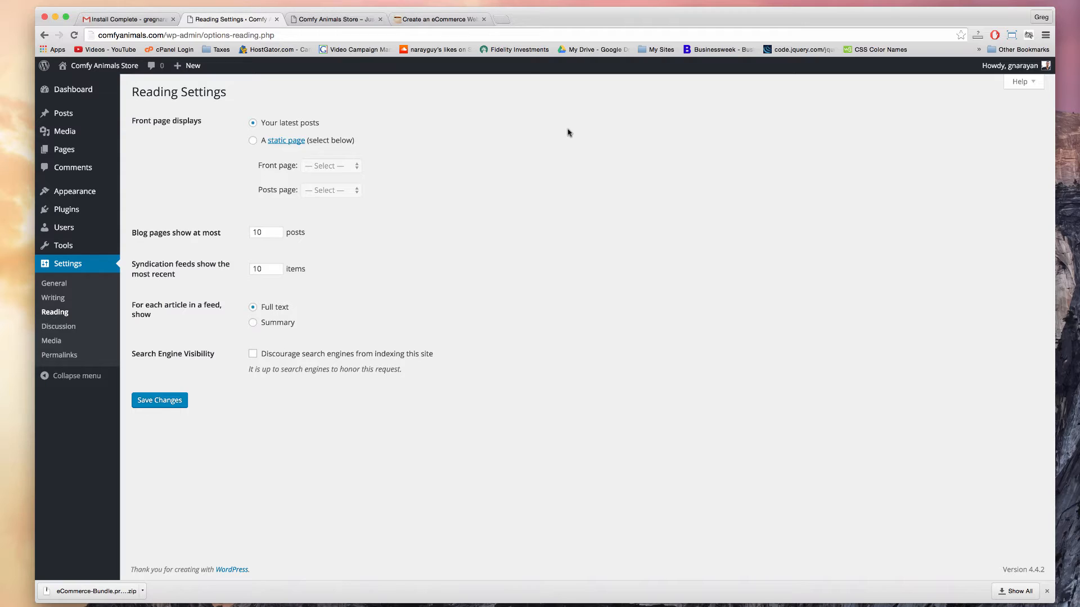
mouse_move(370, 156)
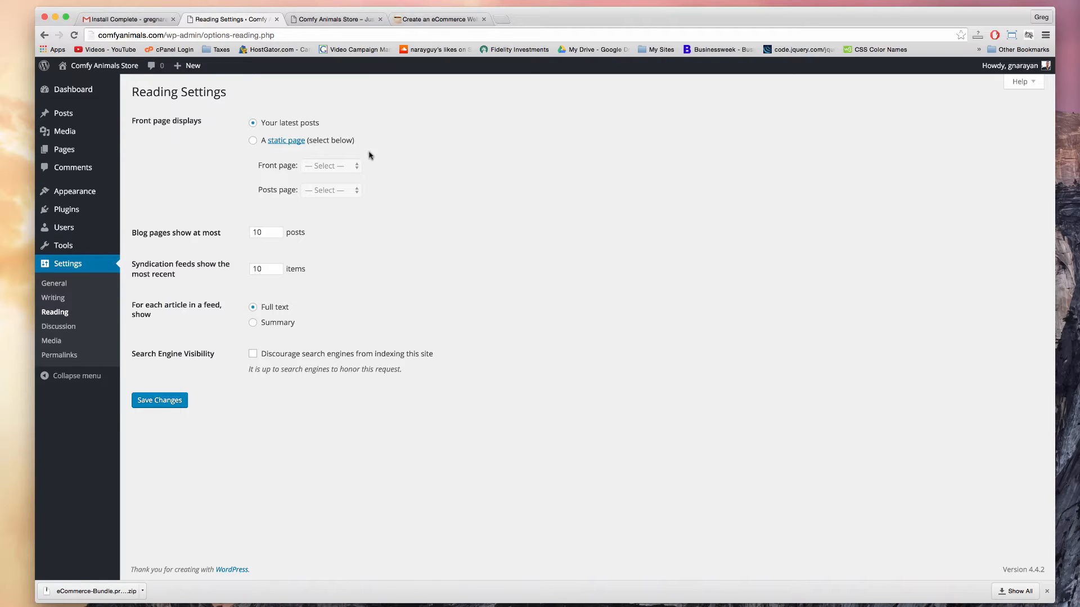
mouse_move(127, 128)
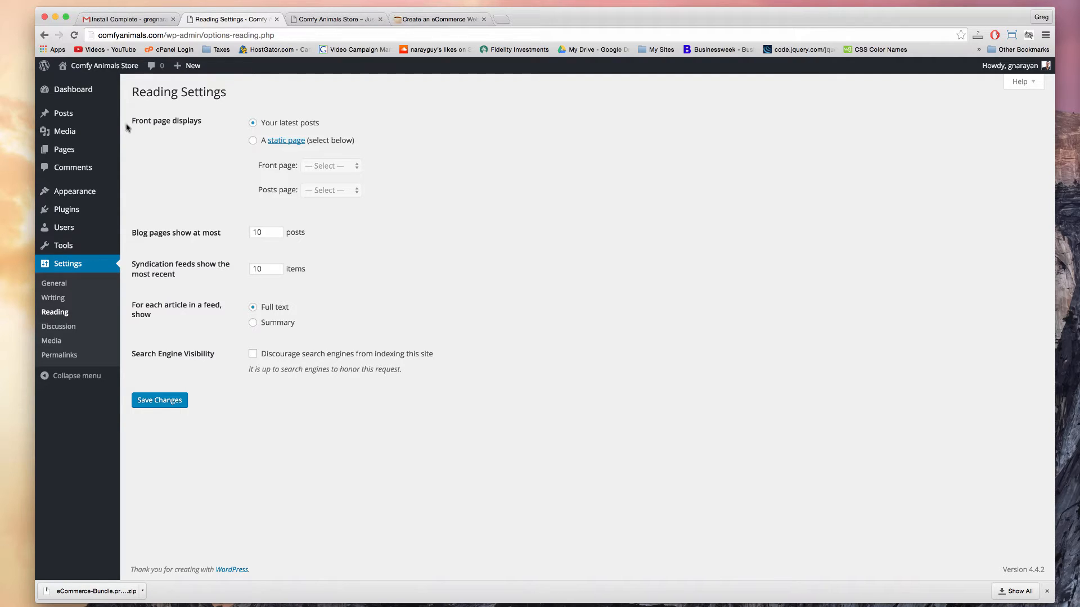
- Switch to the live site tab and open and scroll through the Hello world! post
double_click(140, 121)
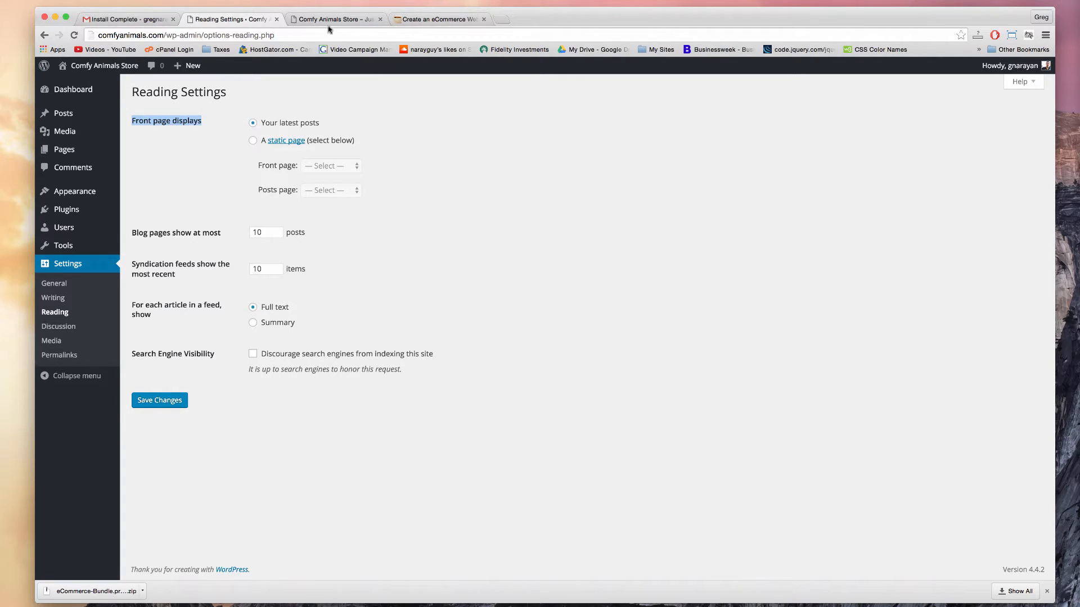
click(333, 19)
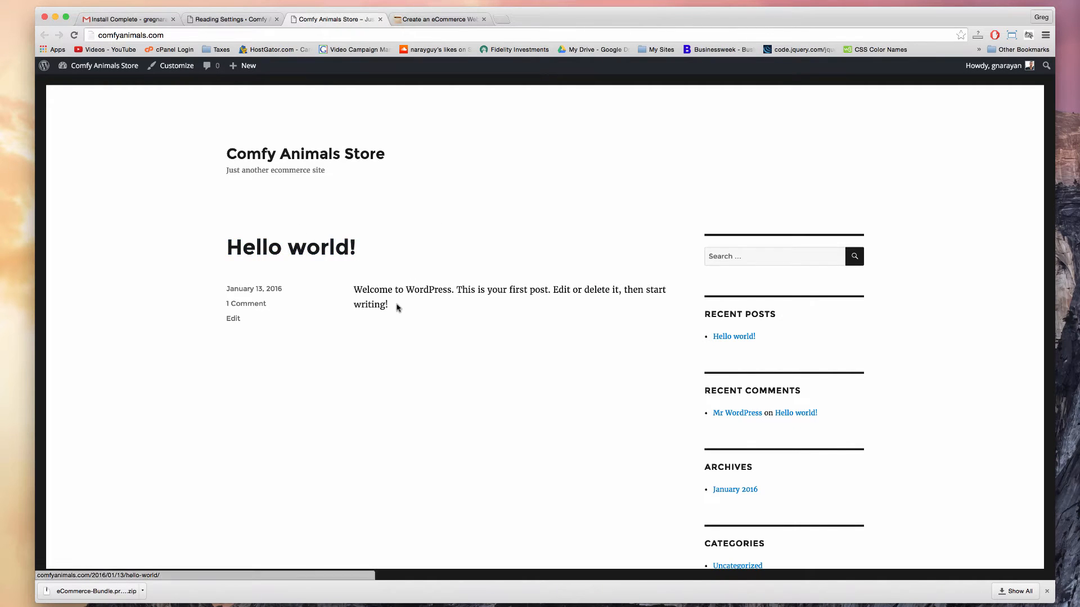
mouse_move(291, 247)
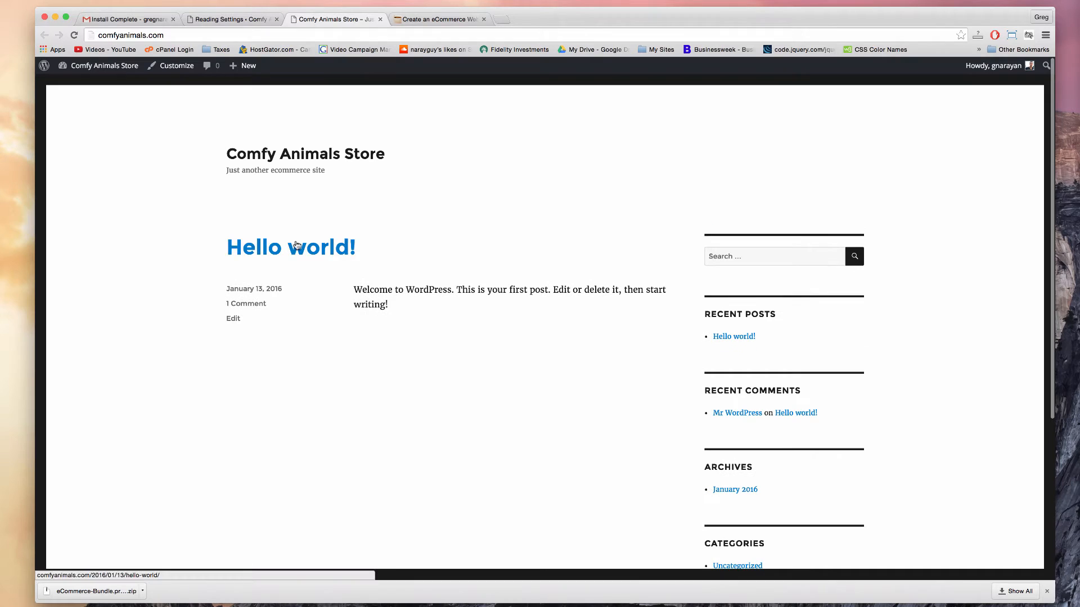
click(290, 246)
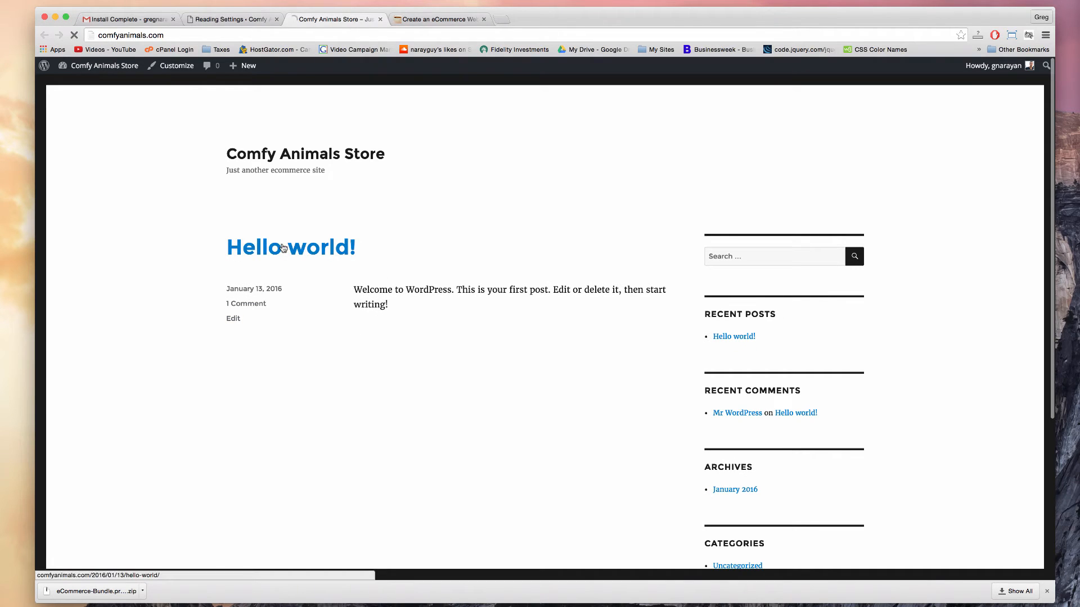
click(290, 247)
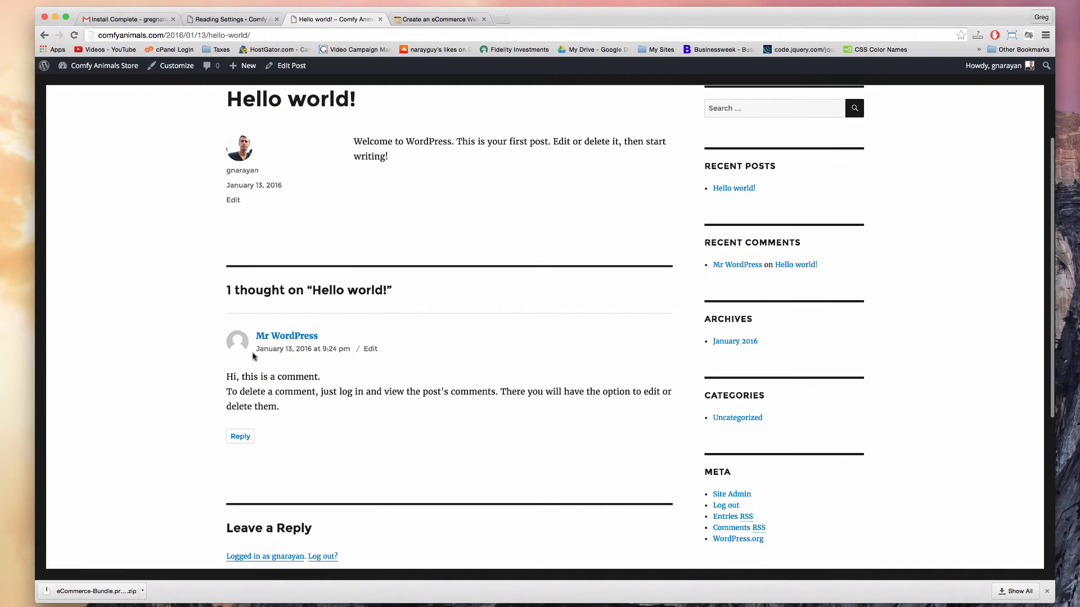
scroll(down, 3)
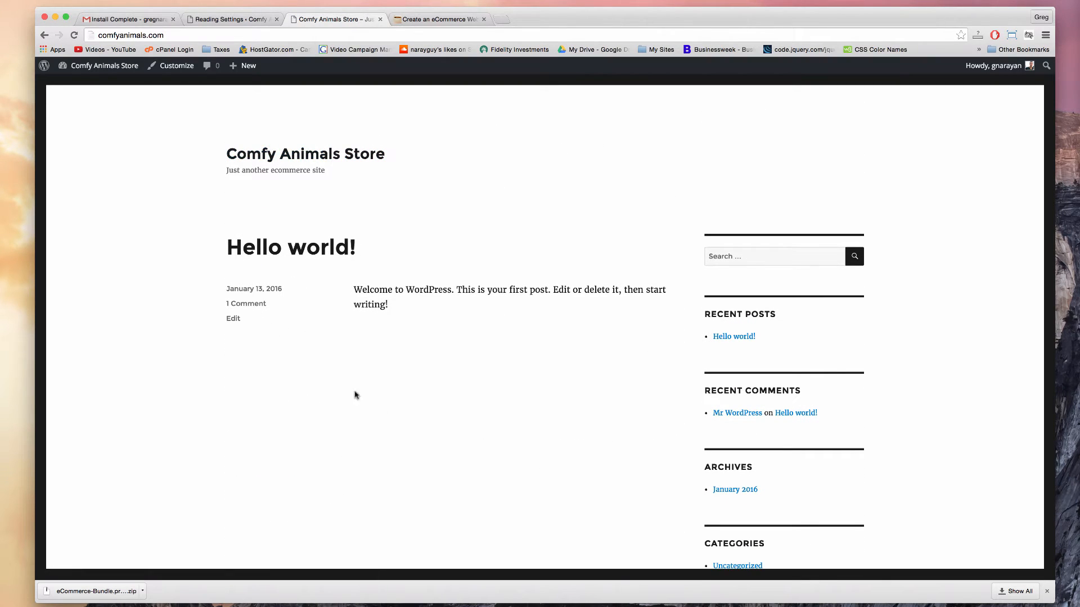
click(232, 18)
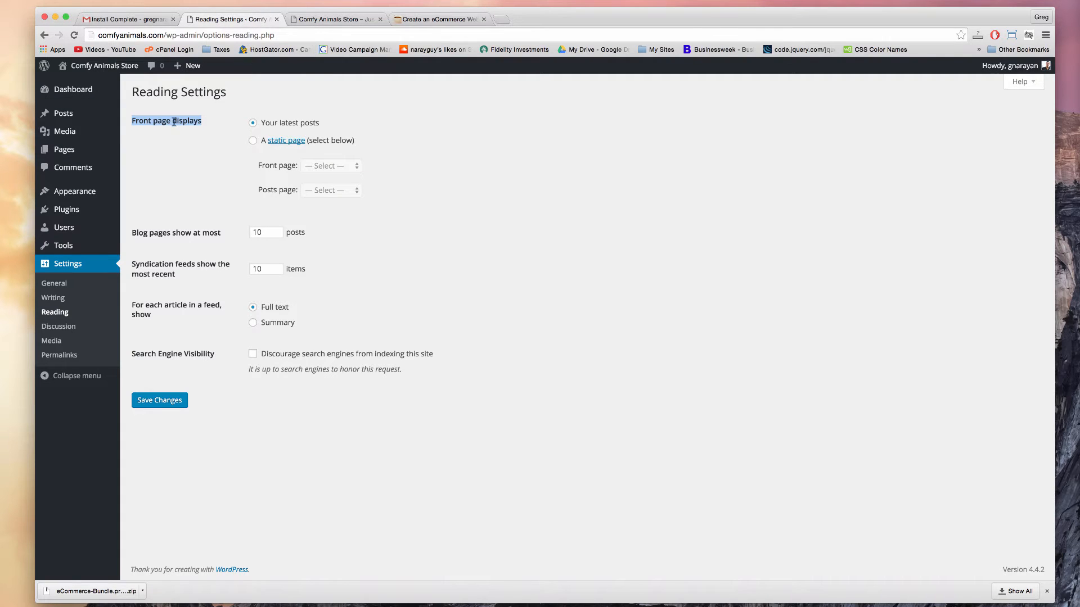
mouse_move(254, 141)
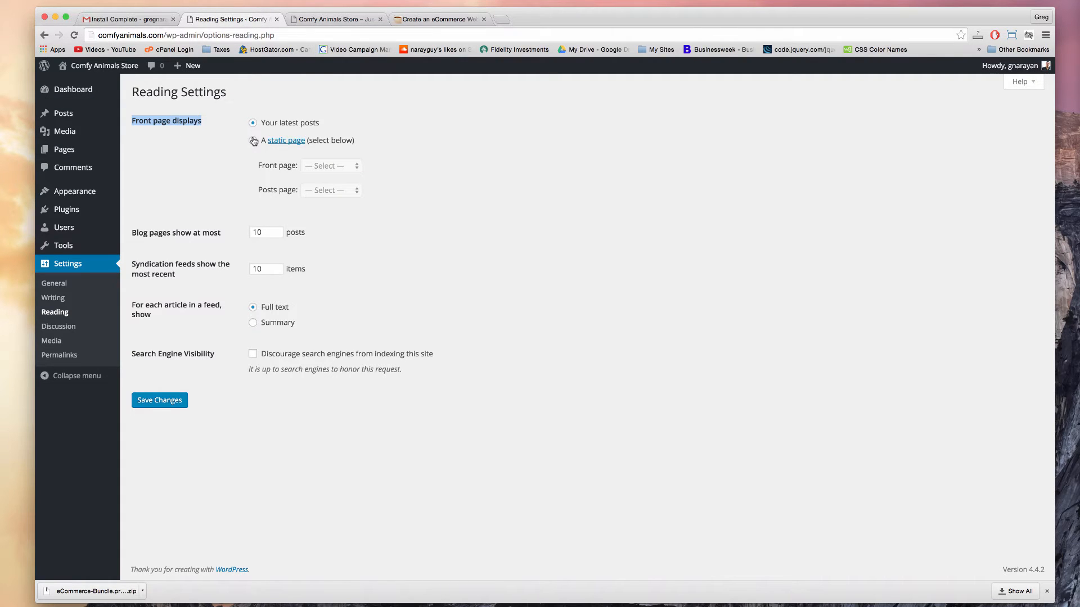
click(253, 140)
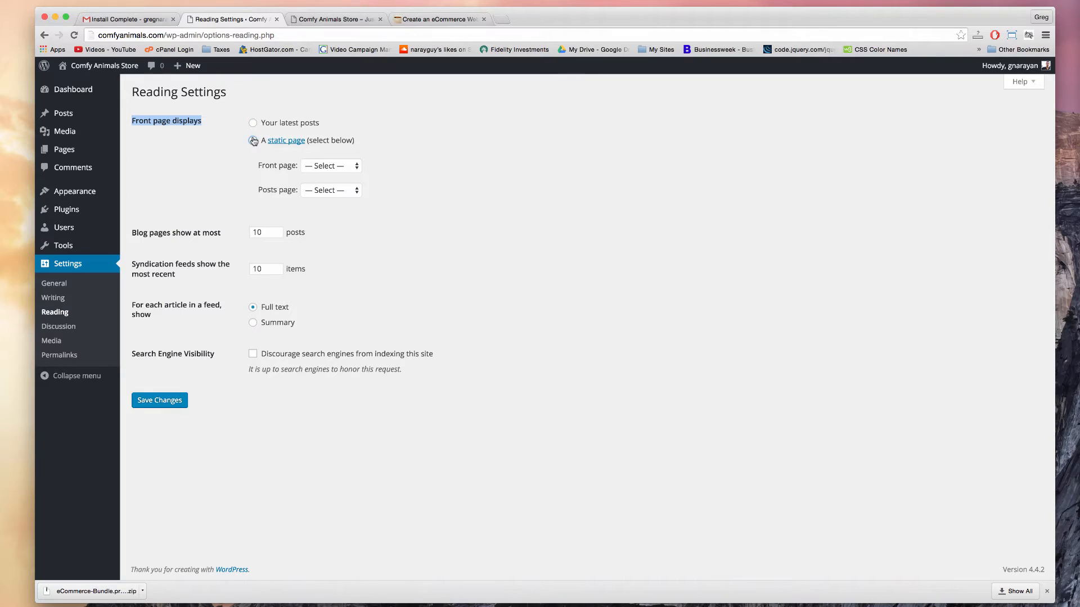
click(330, 165)
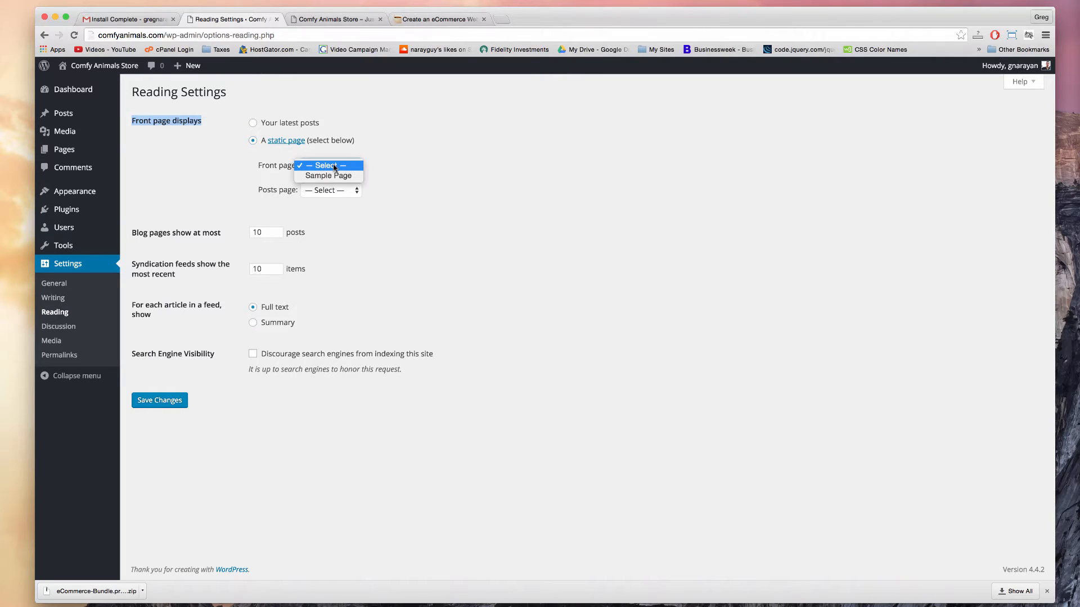
click(469, 168)
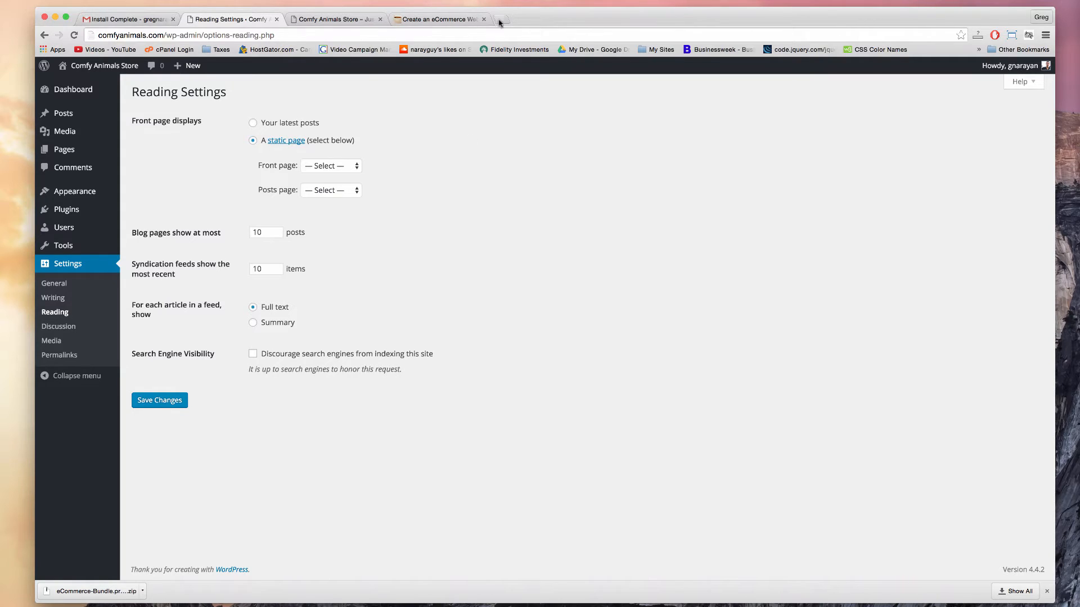
mouse_move(500, 19)
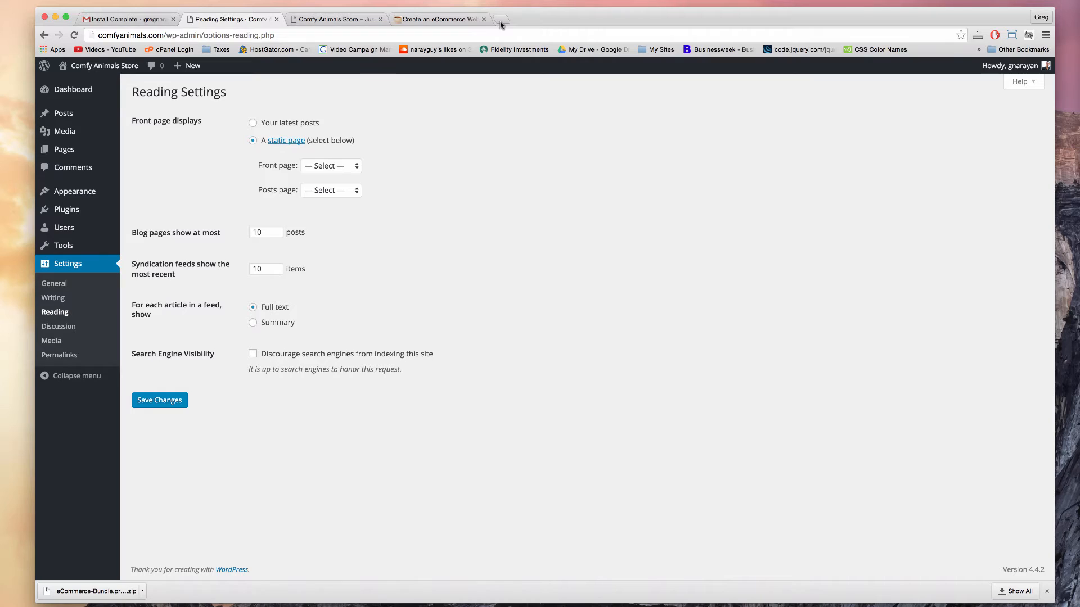
mouse_move(521, 61)
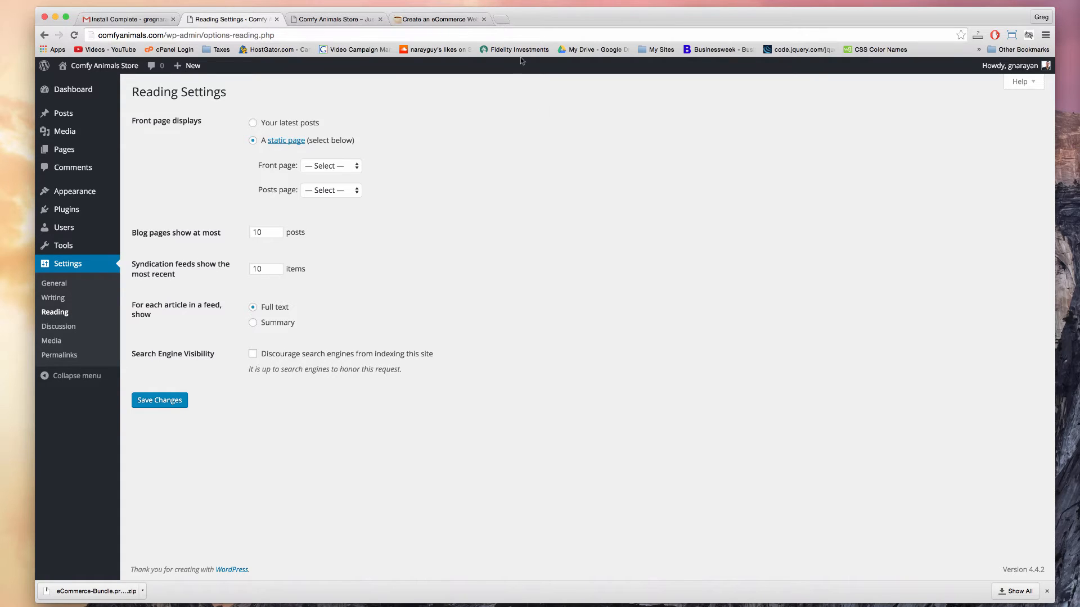
mouse_move(568, 317)
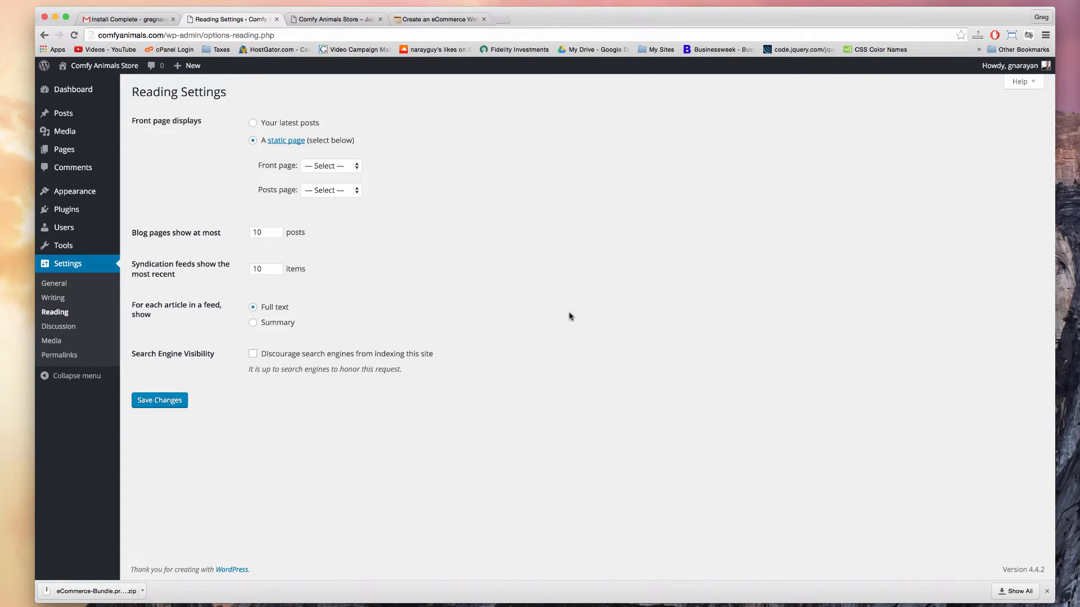
mouse_move(567, 204)
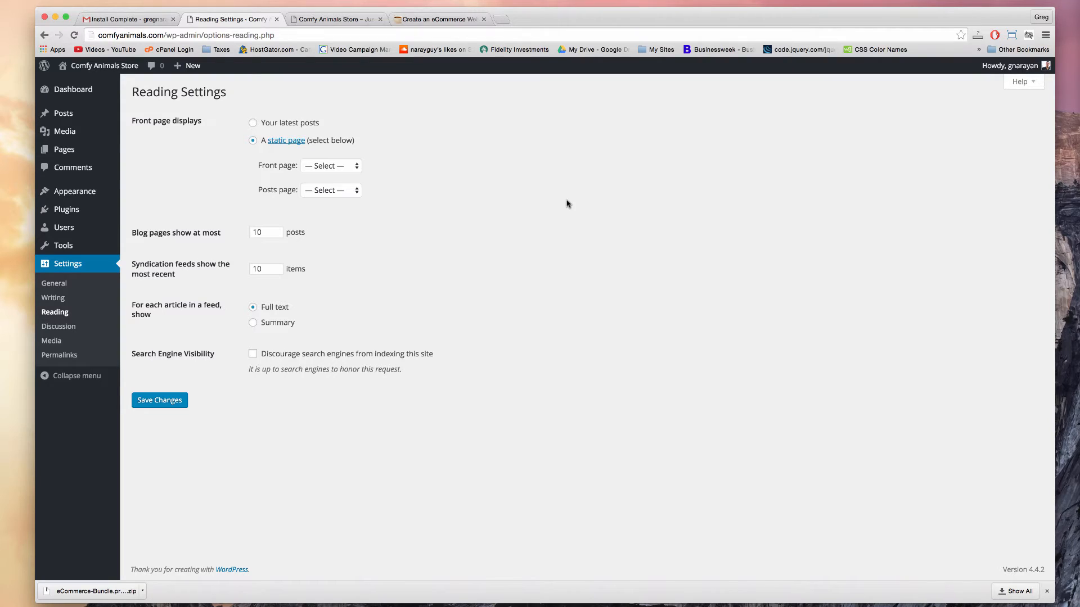
click(253, 123)
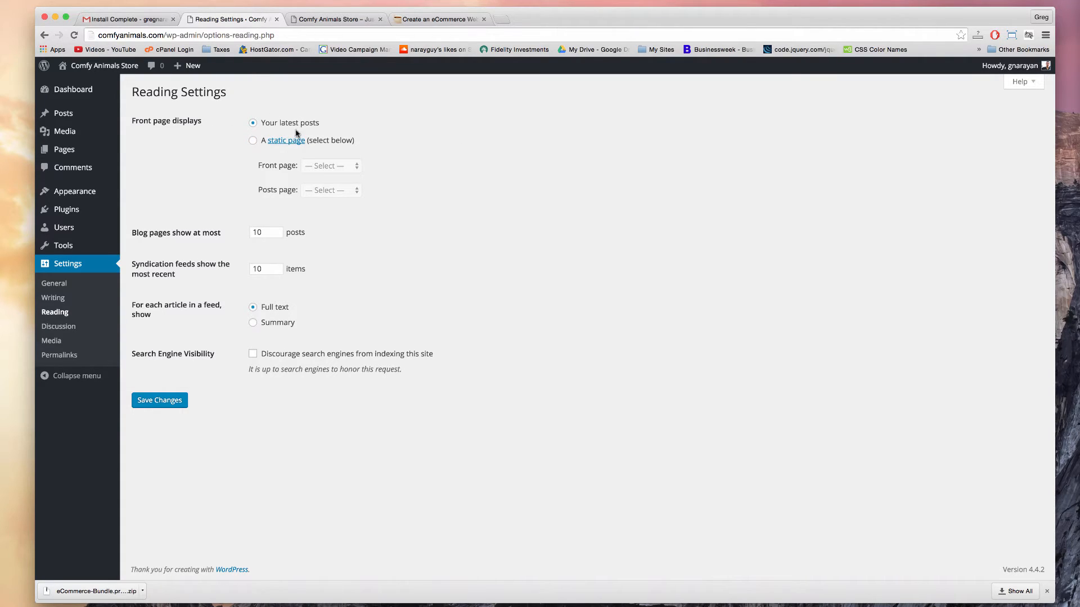
mouse_move(193, 65)
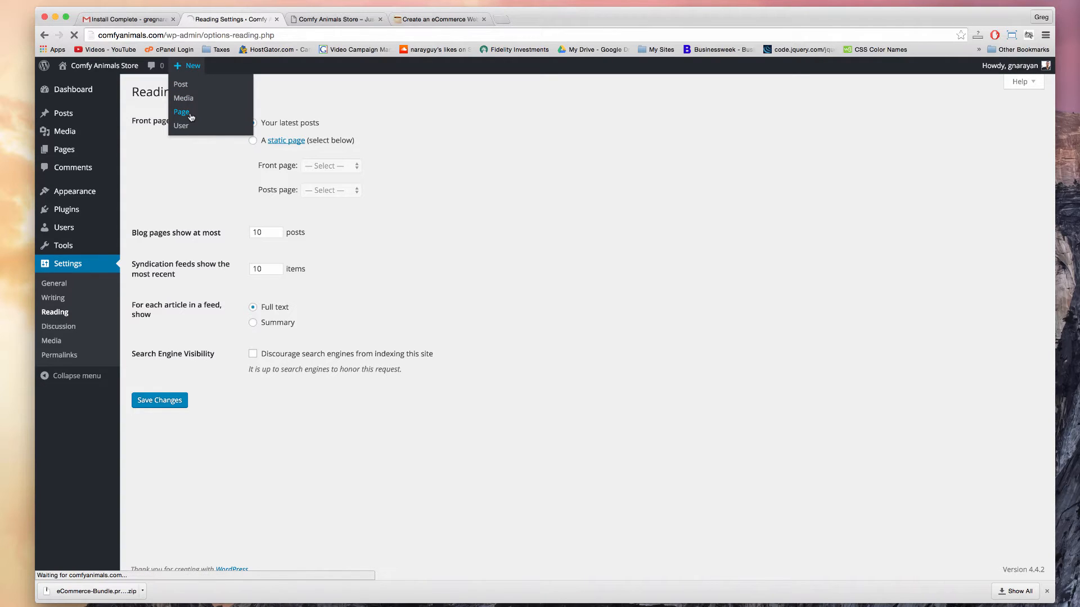
- Create a new page titled 'Front Page', publish it and view it on the site
click(181, 111)
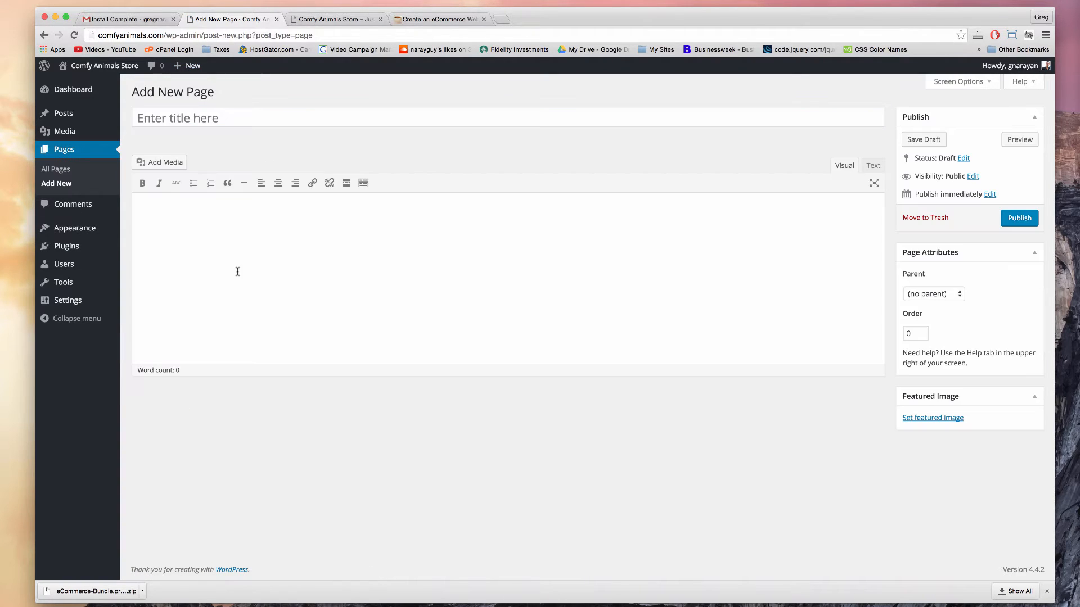
click(482, 117)
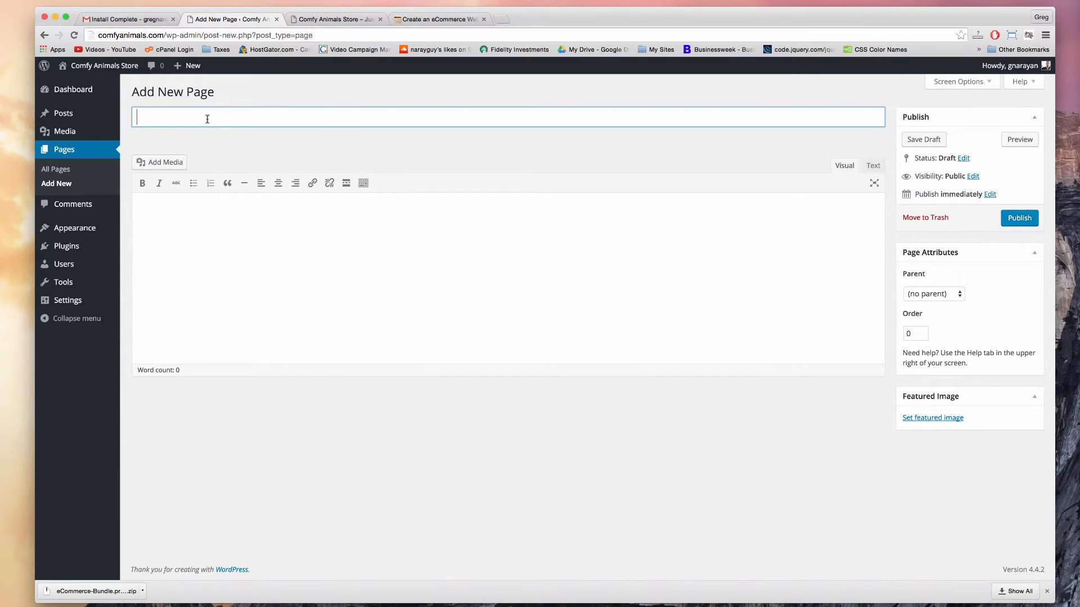
text(Front Page)
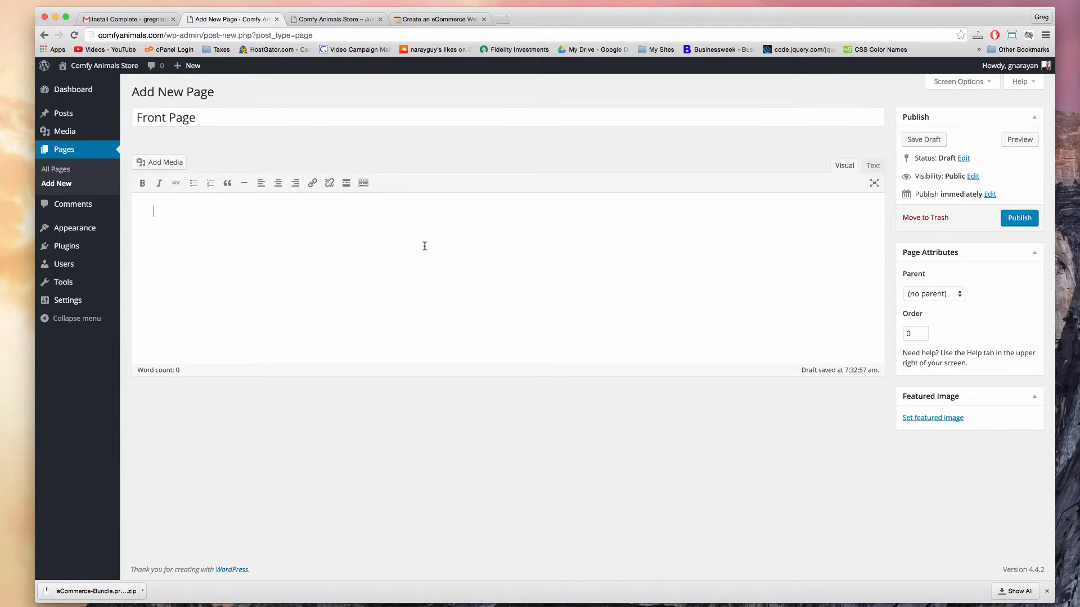
mouse_move(329, 182)
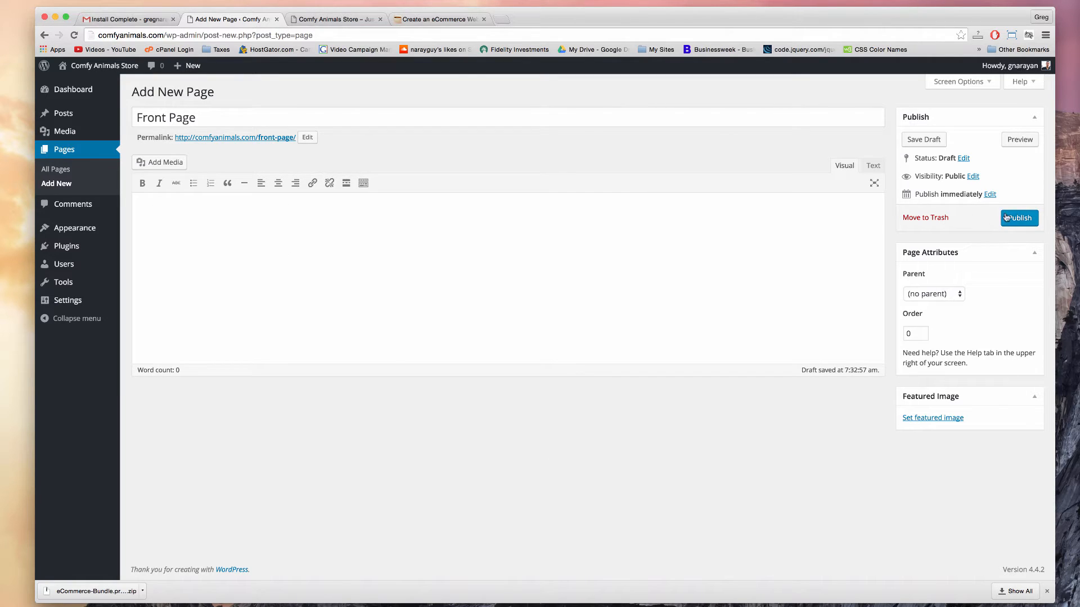
click(1019, 218)
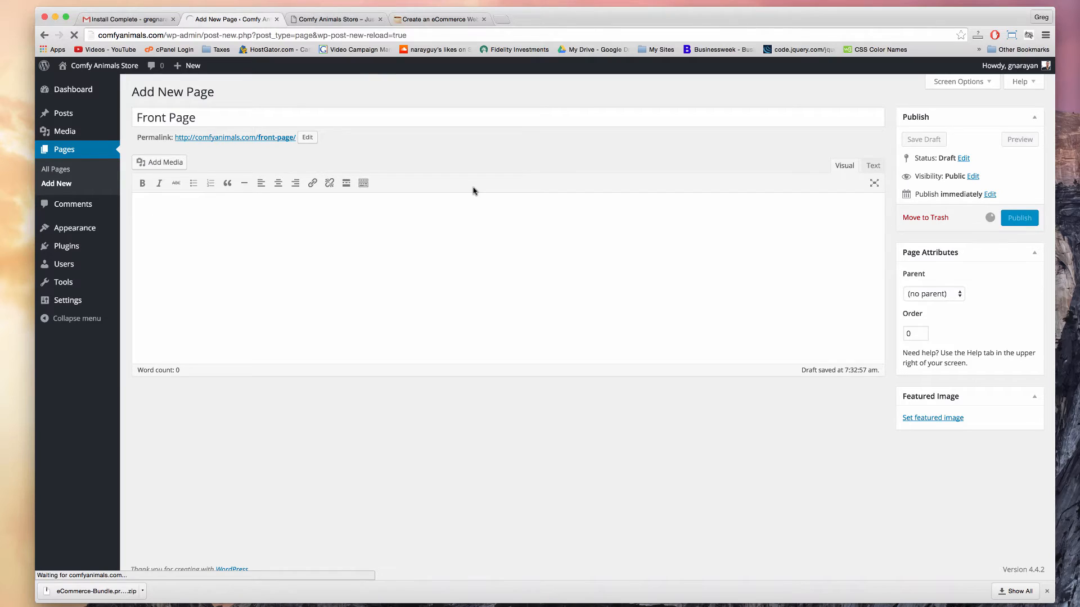
click(1019, 218)
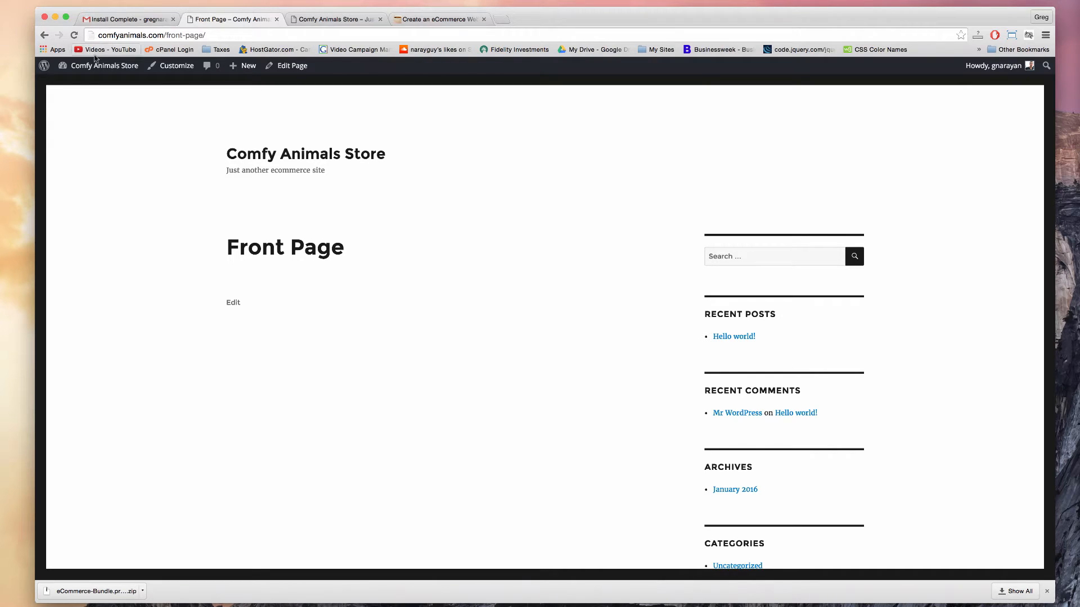
- Set the homepage to the static Front Page, save, and confirm it on the live site
click(105, 66)
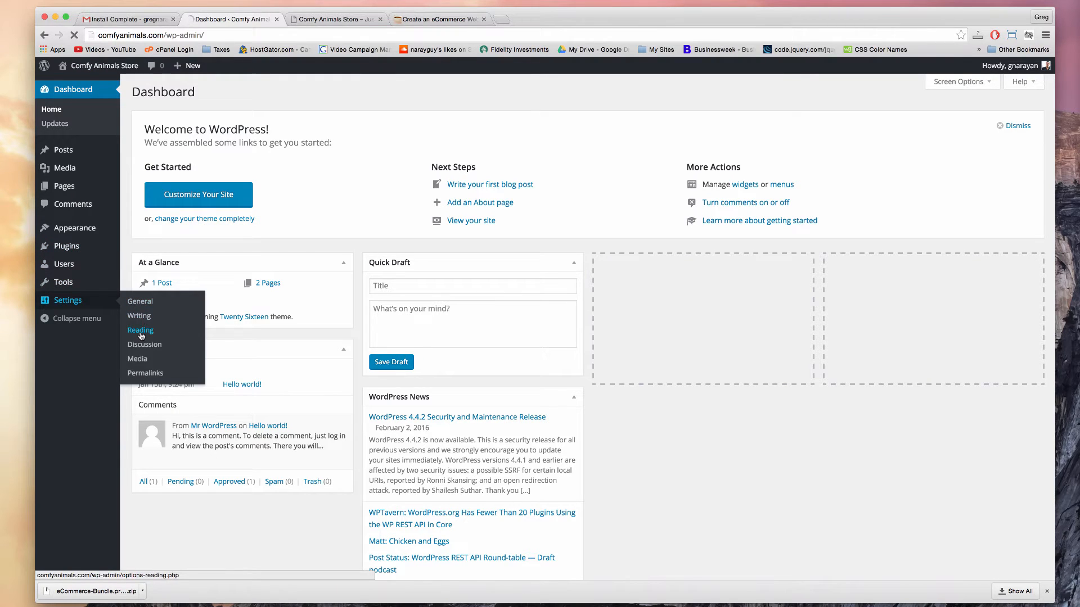
click(141, 330)
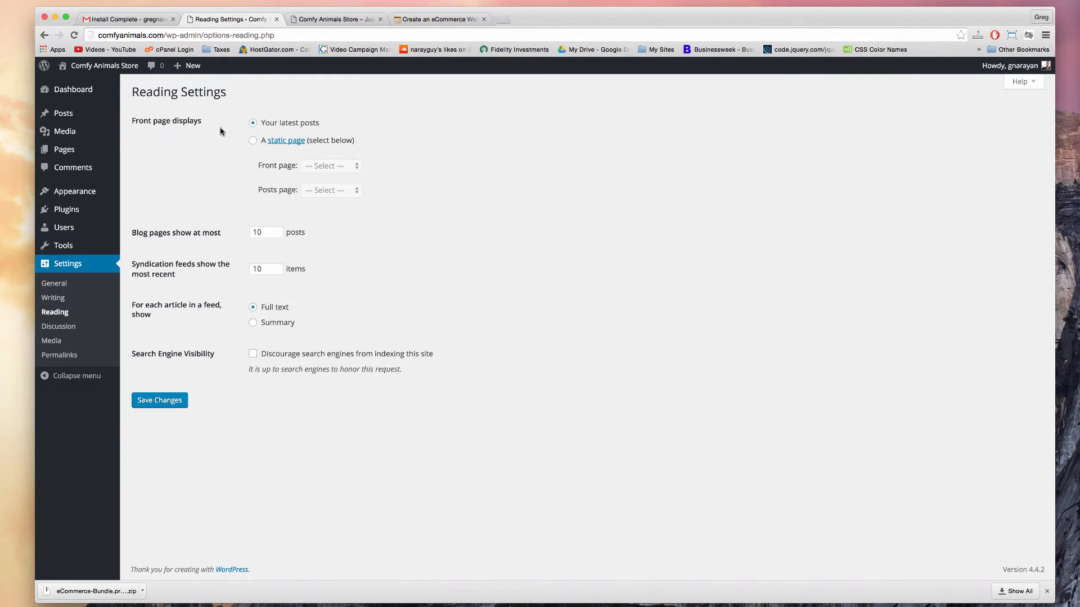
click(252, 141)
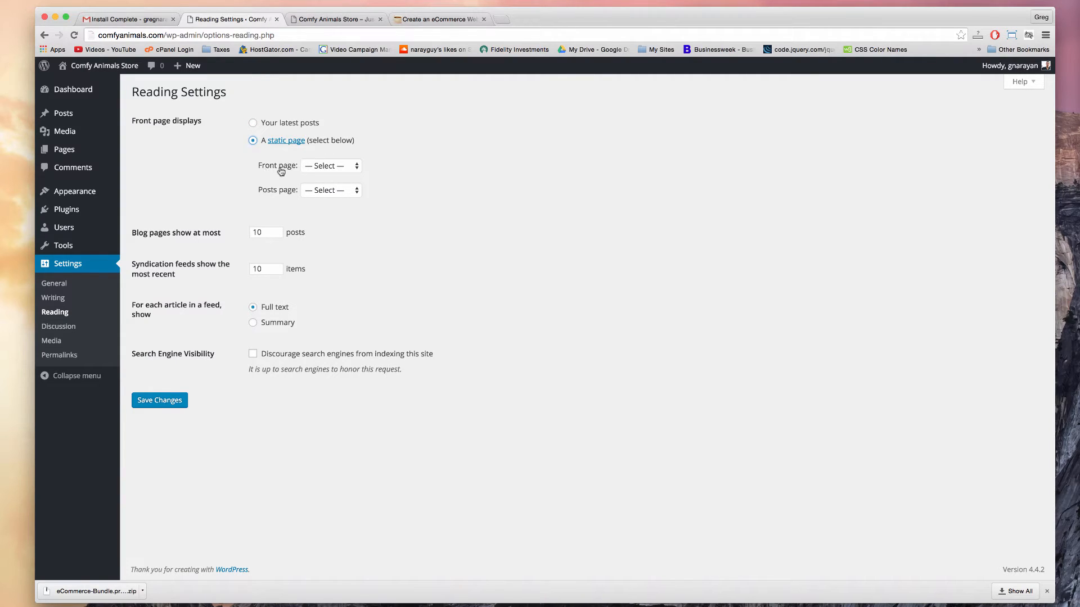
click(330, 165)
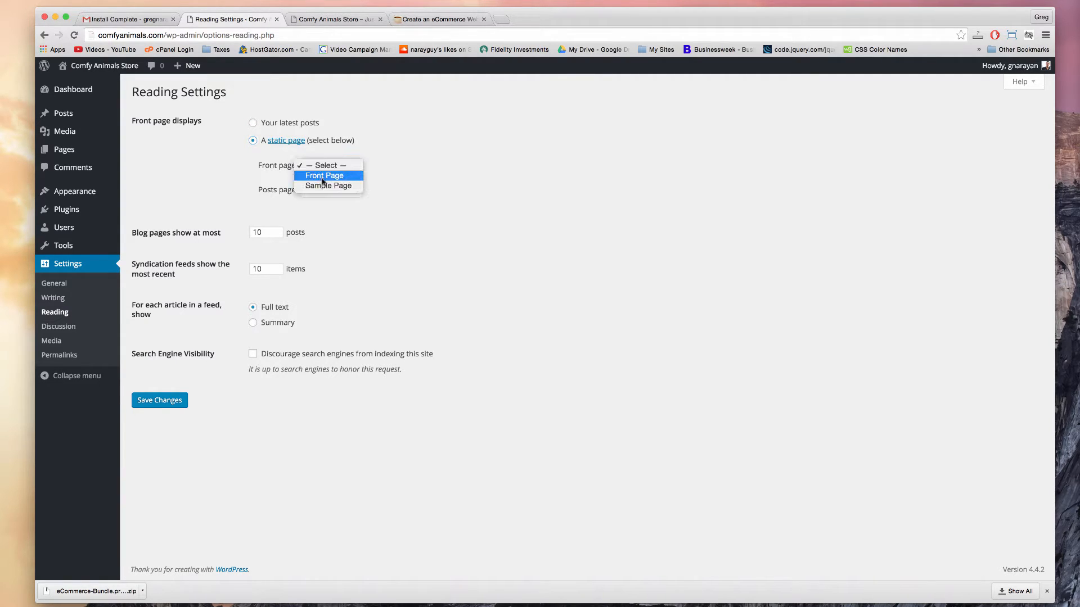
click(322, 175)
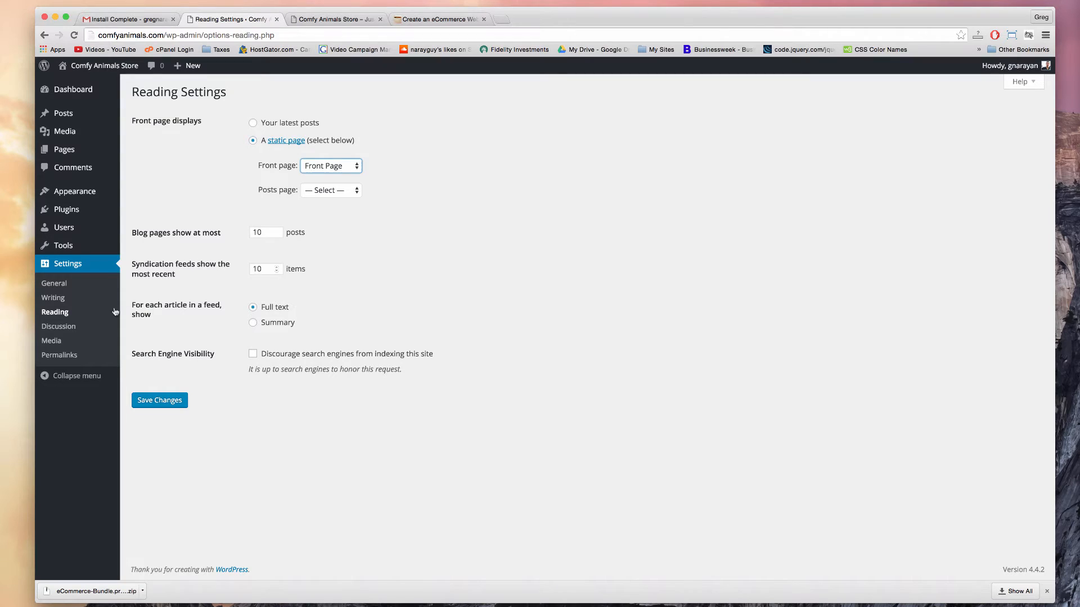
click(159, 399)
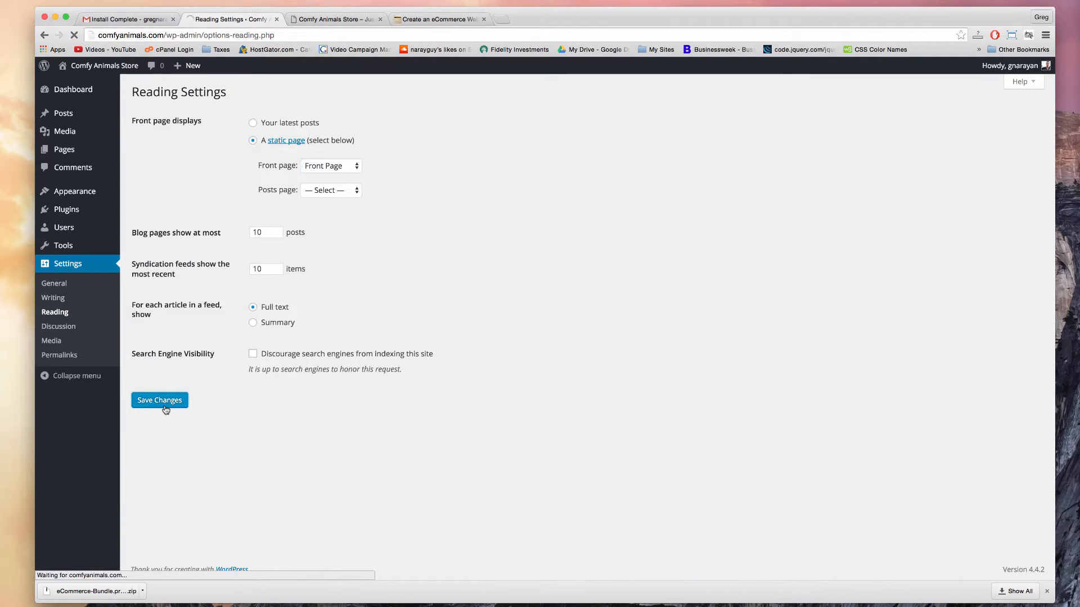
click(334, 19)
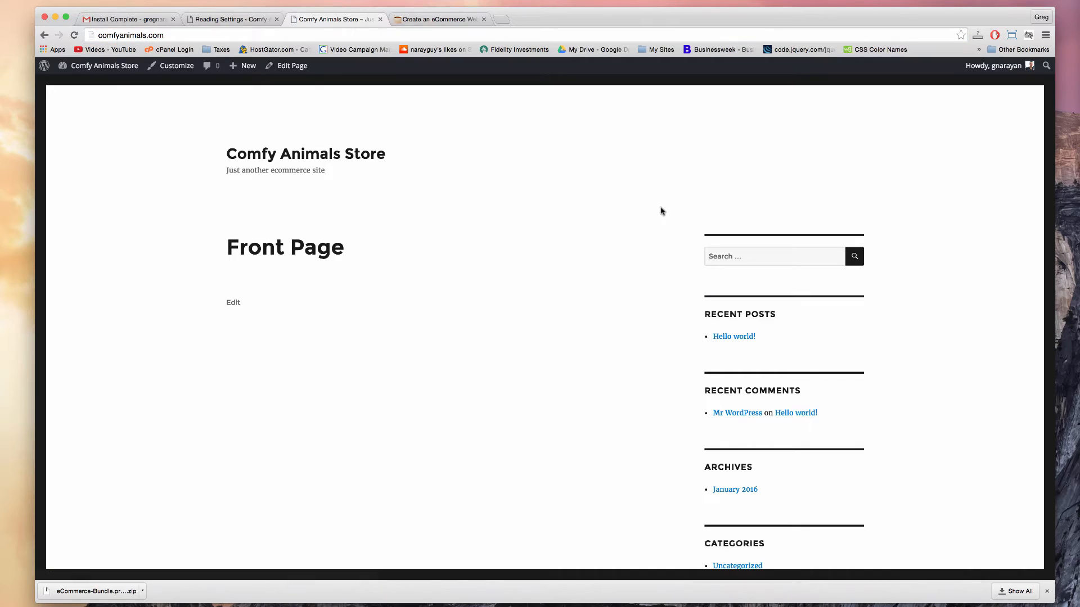
mouse_move(528, 536)
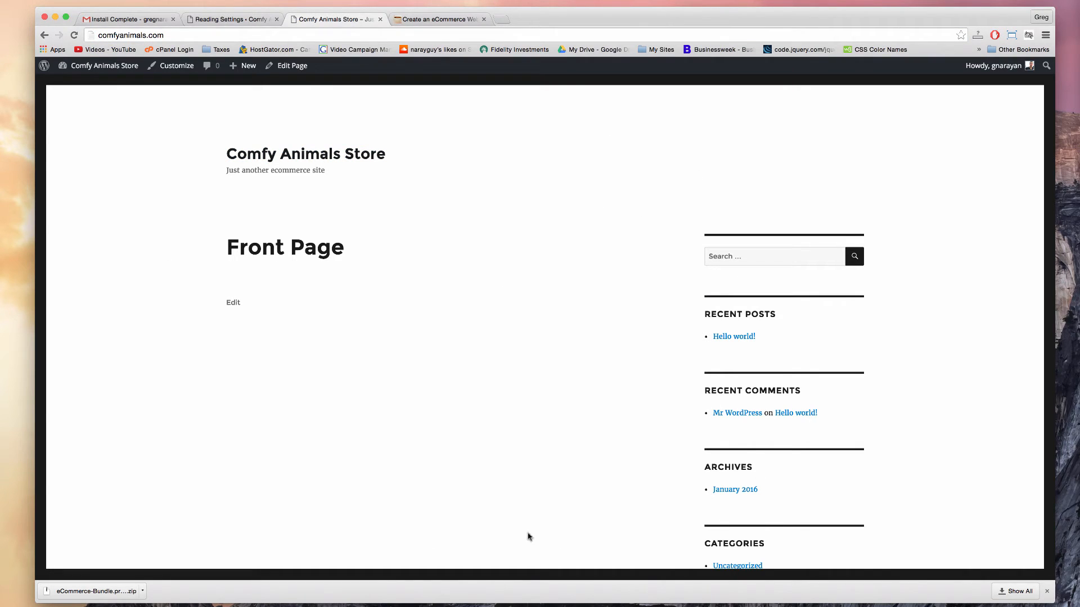
mouse_move(776, 421)
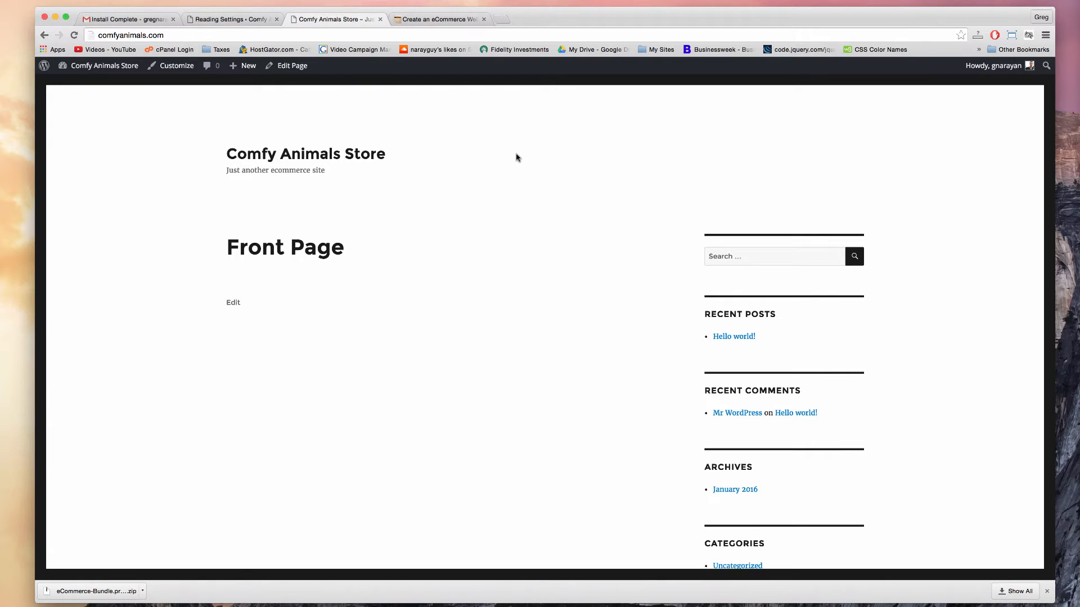
click(231, 18)
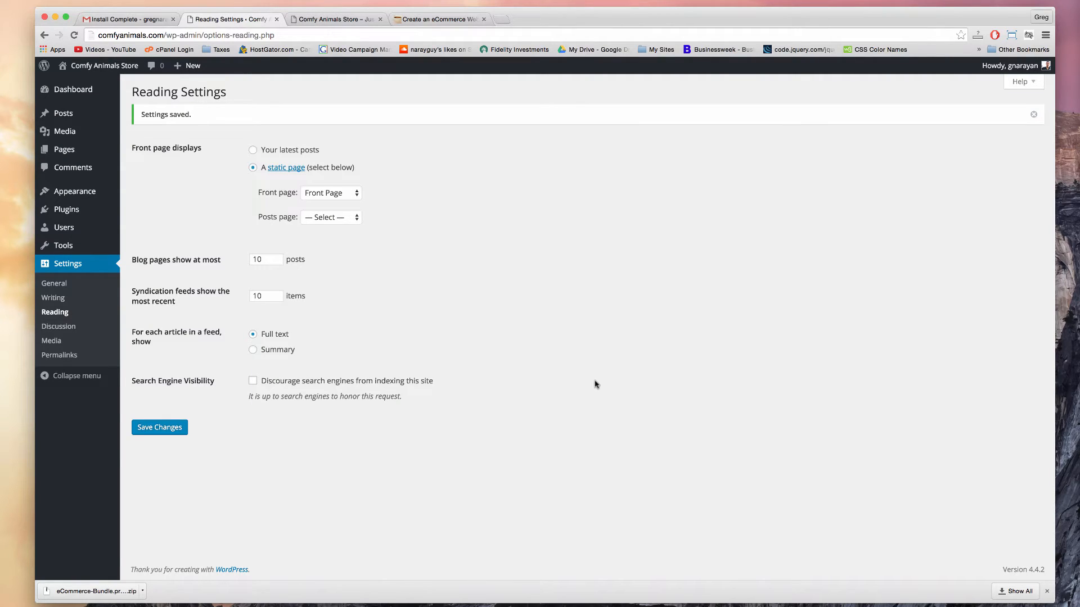
mouse_move(61, 270)
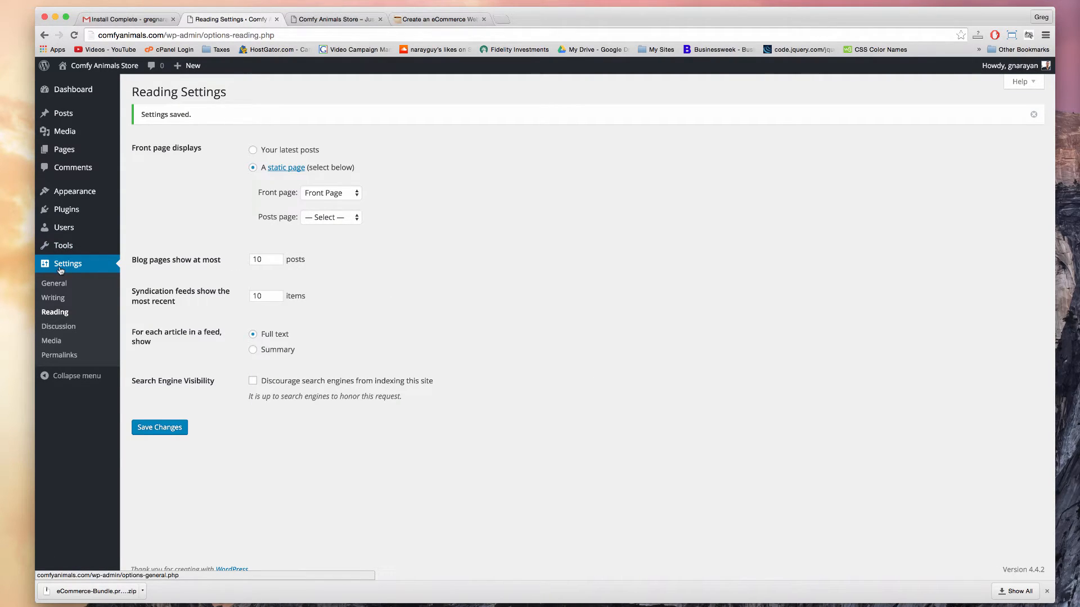
- Choose the Post name permalink structure in Settings > Permalinks
click(59, 355)
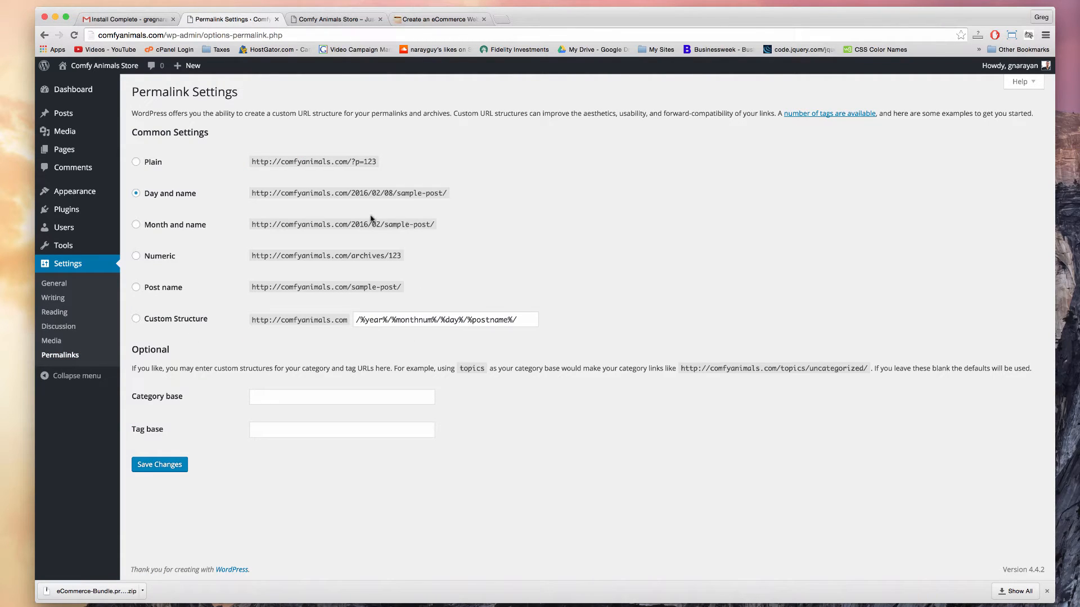
click(137, 288)
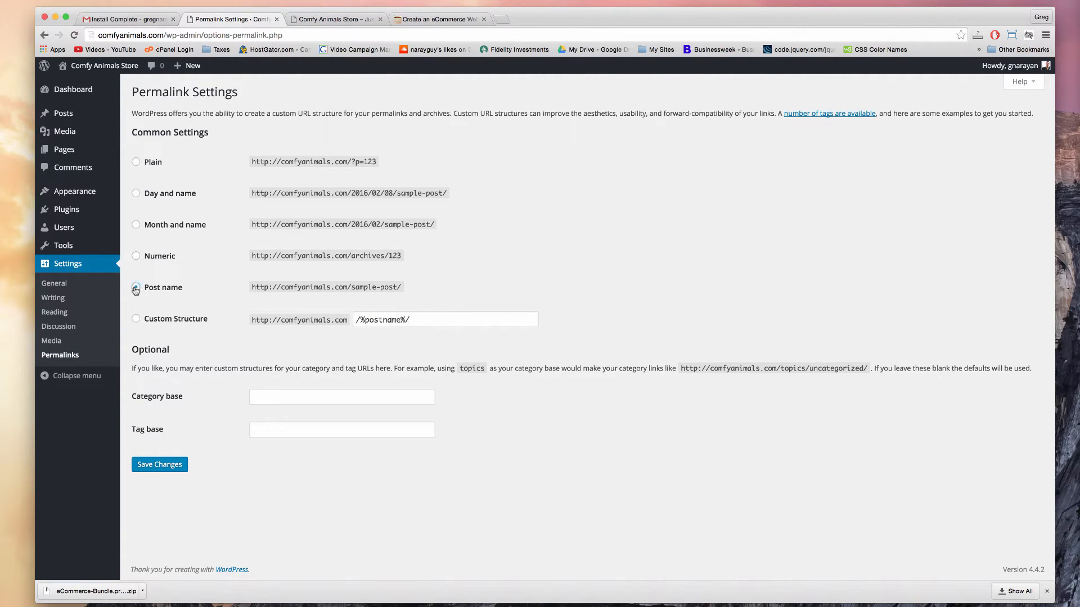
click(136, 288)
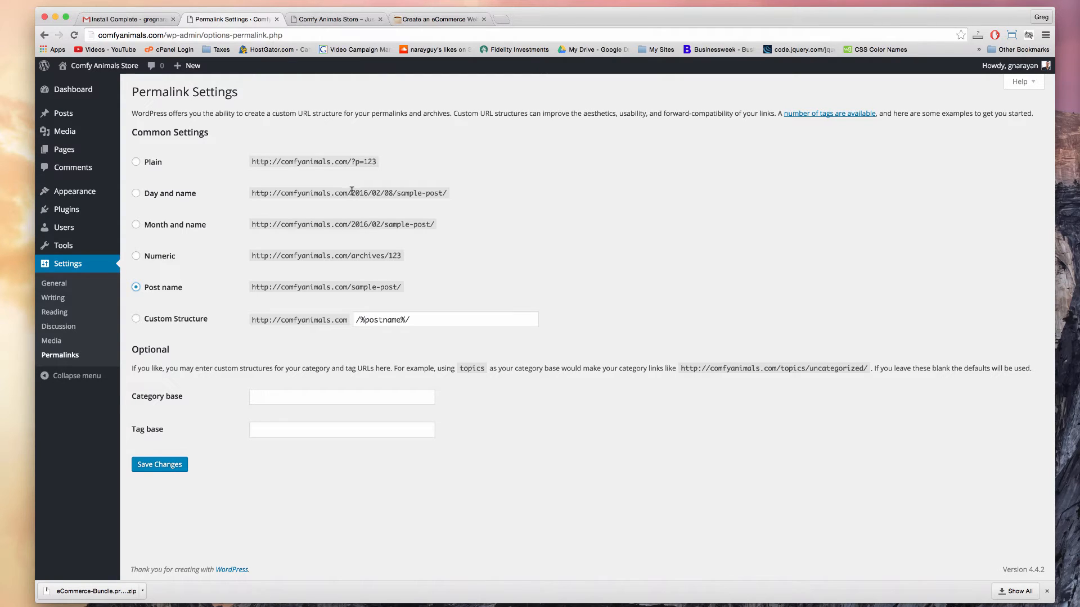
drag(350, 192, 391, 193)
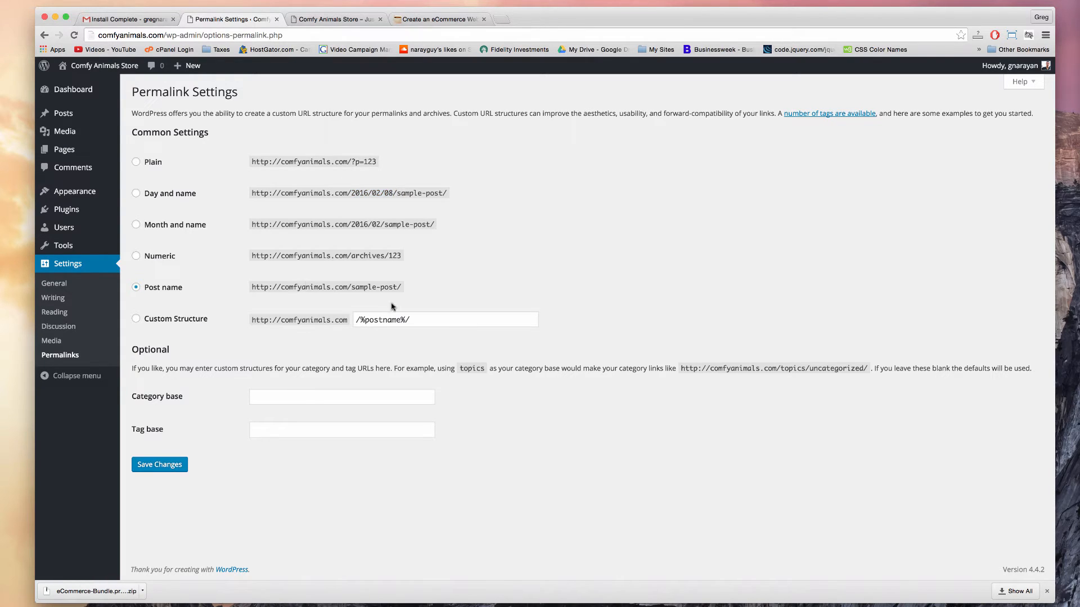
mouse_move(448, 172)
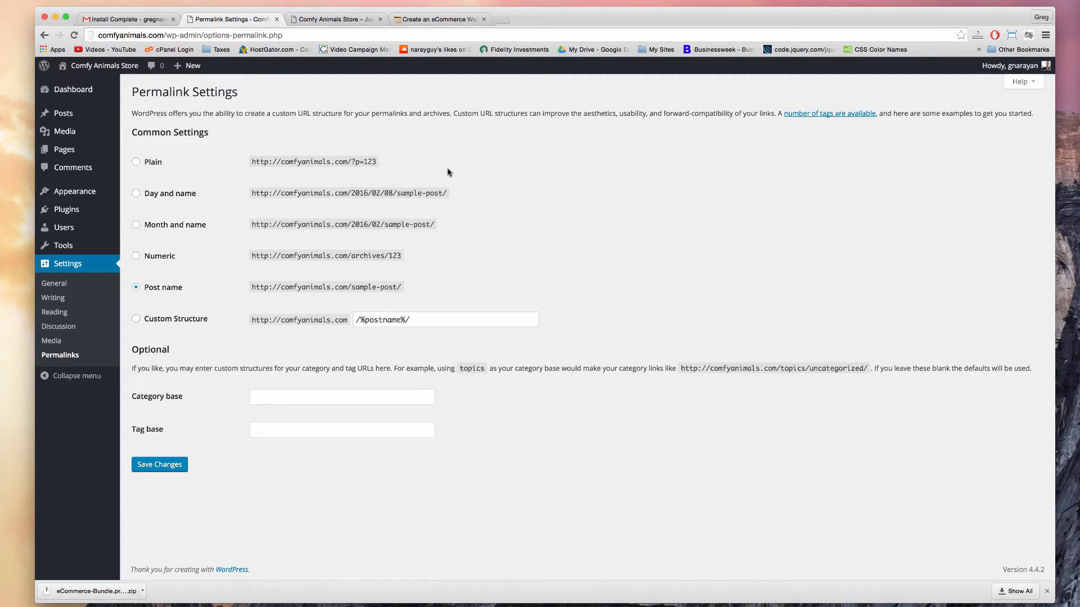
mouse_move(110, 187)
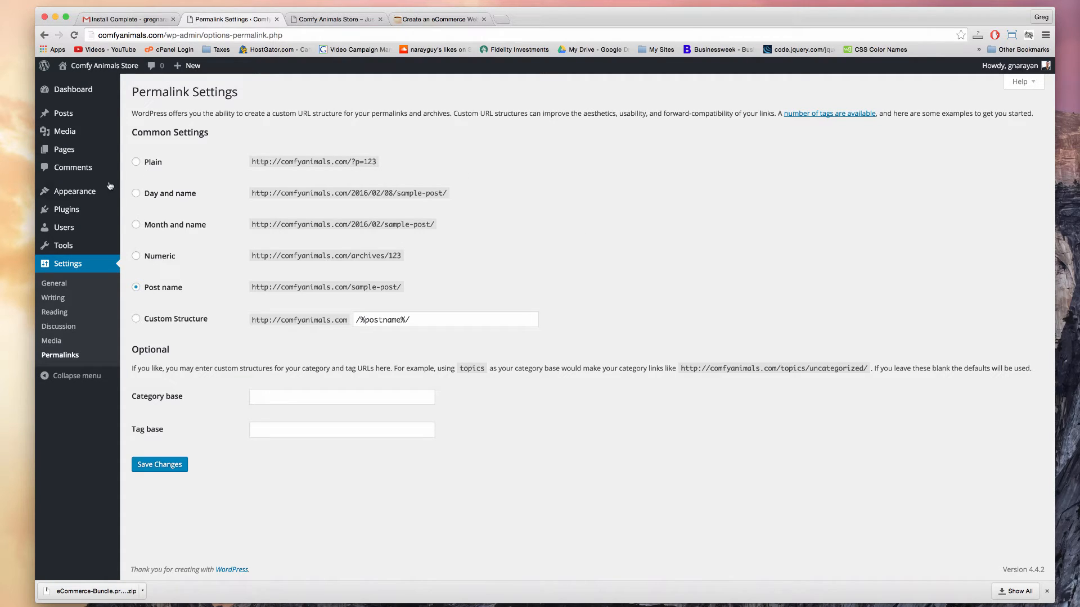
- Activate the Akismet and Hello Dolly plugins on the Installed Plugins page
click(66, 209)
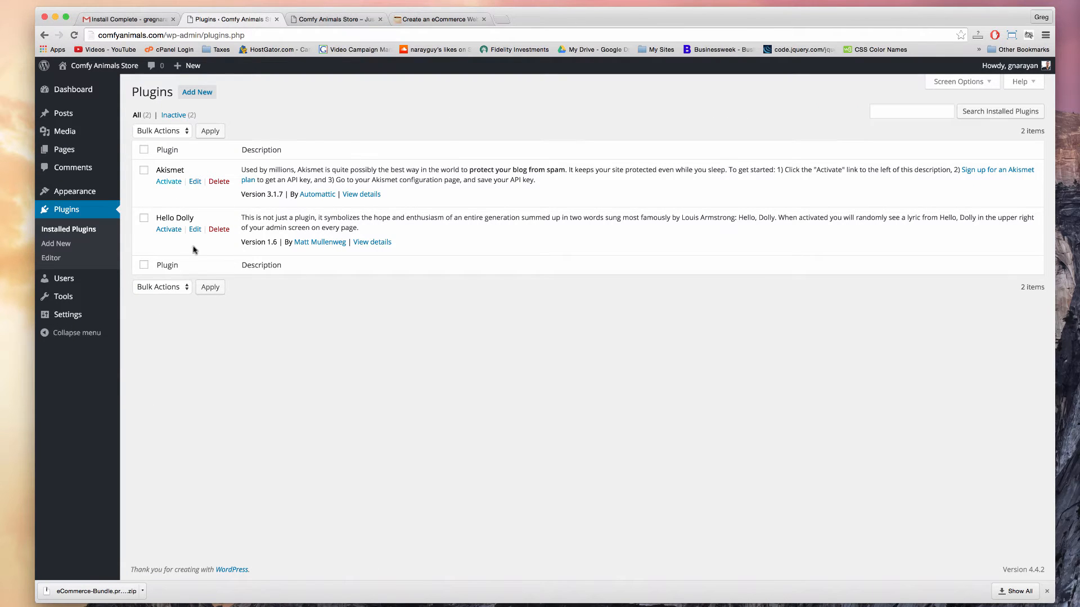
mouse_move(587, 221)
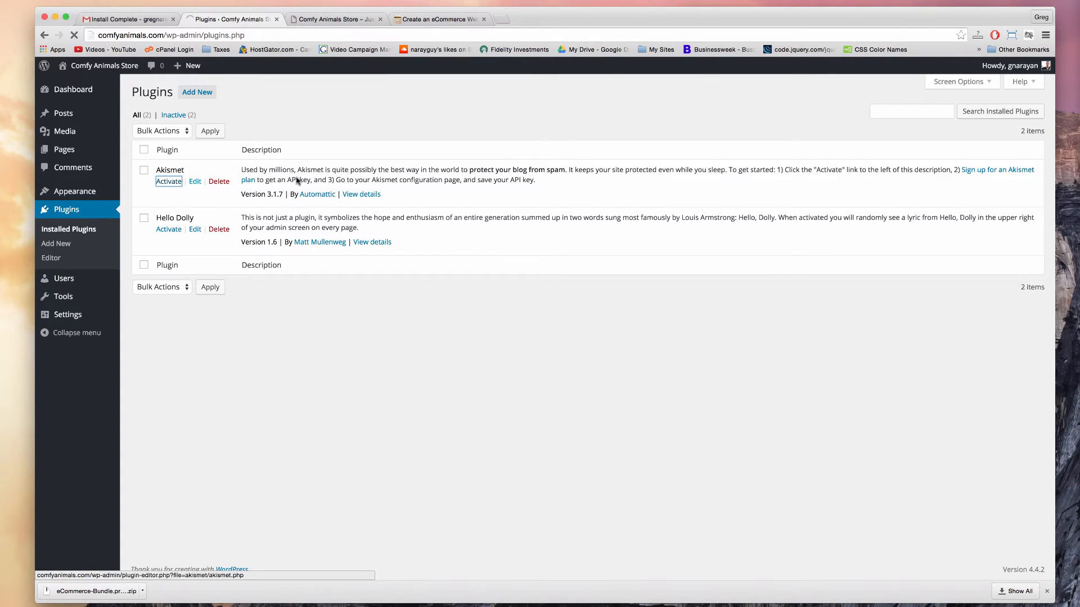
click(168, 181)
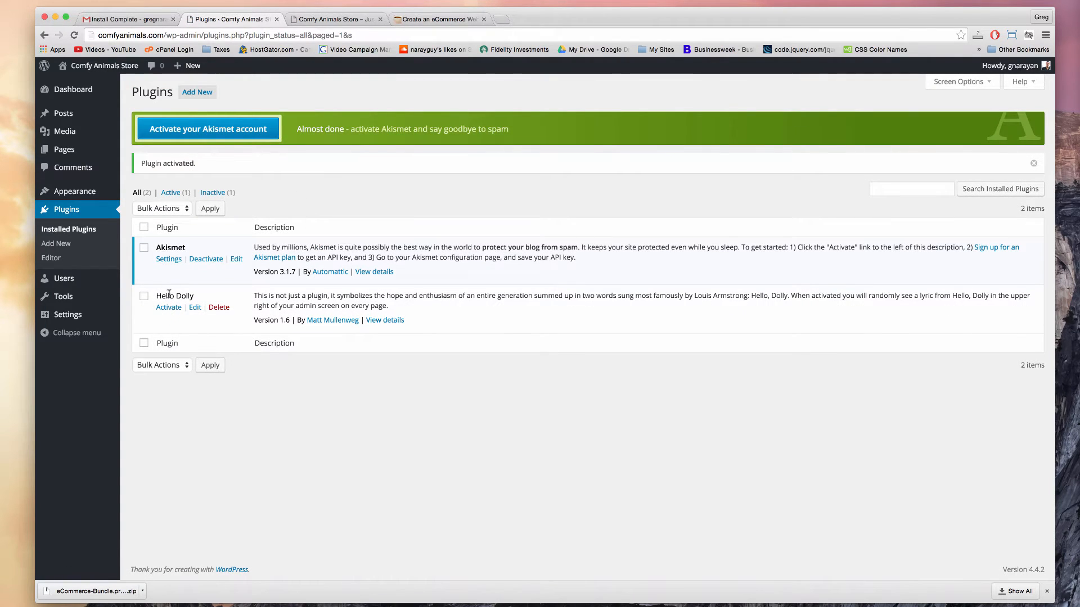
click(169, 307)
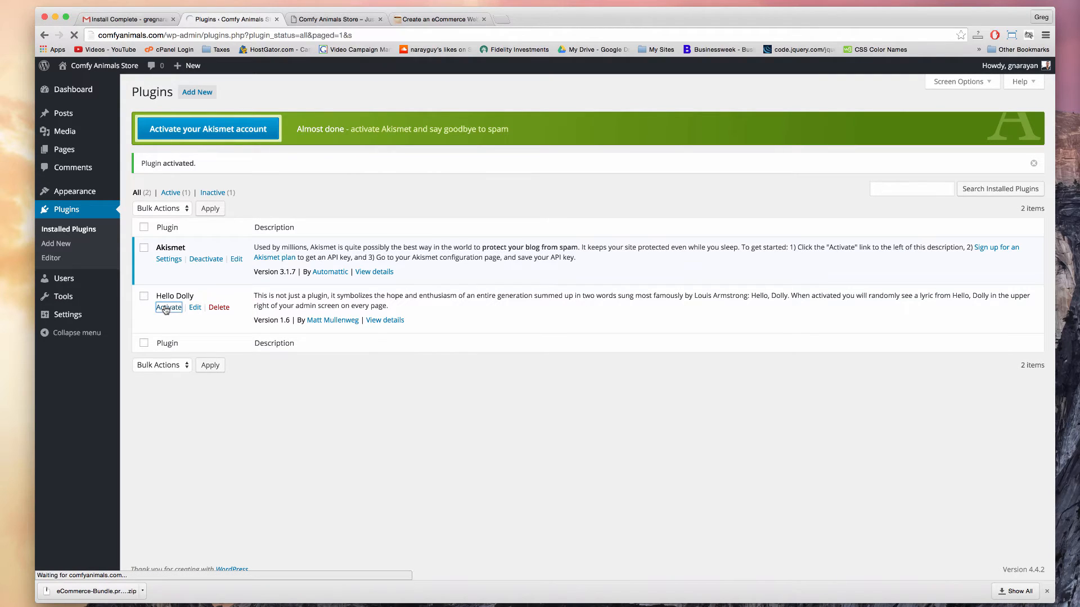
click(168, 307)
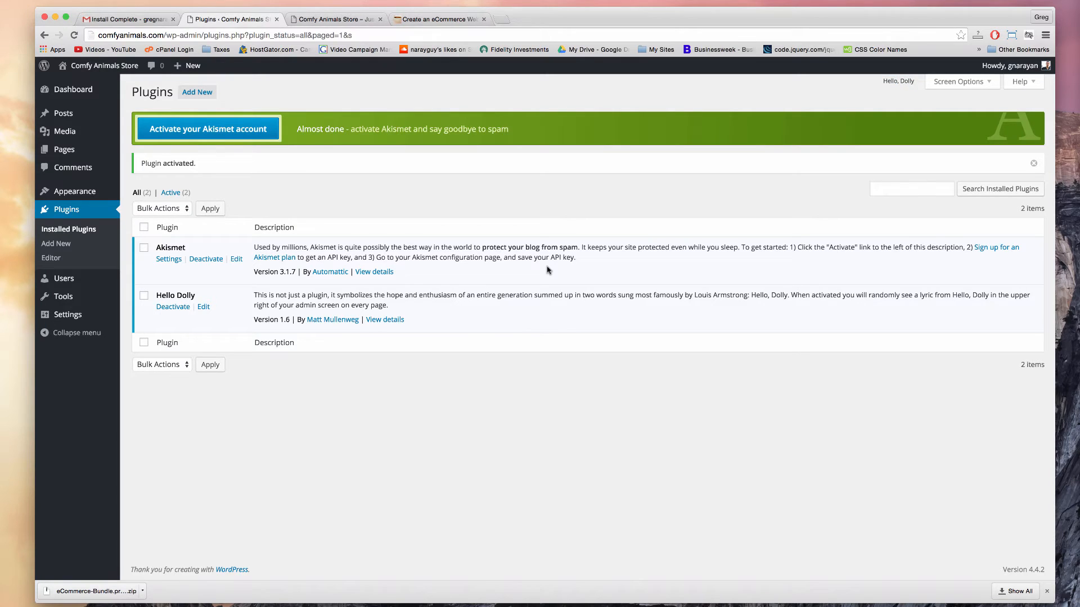
mouse_move(552, 267)
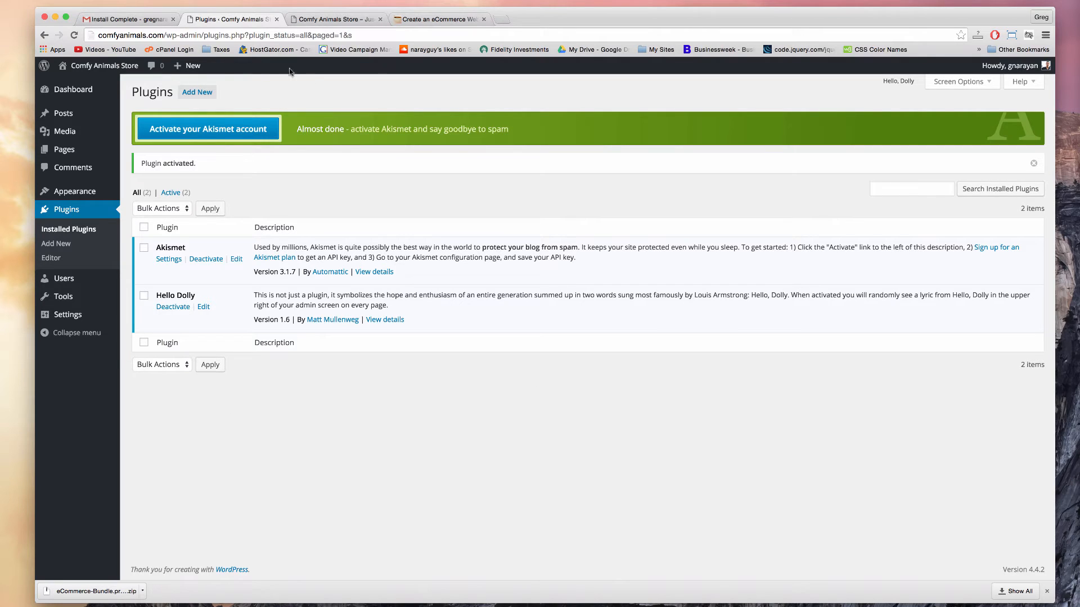
click(196, 92)
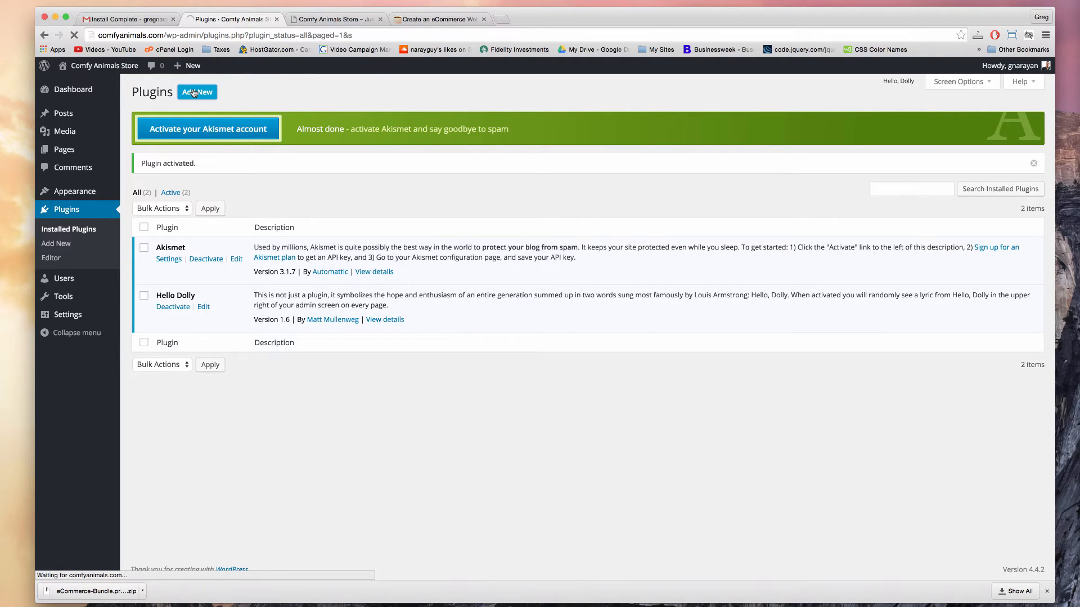
- Search 'wp inst', then install and activate the WP Install Profiles plugin
click(197, 92)
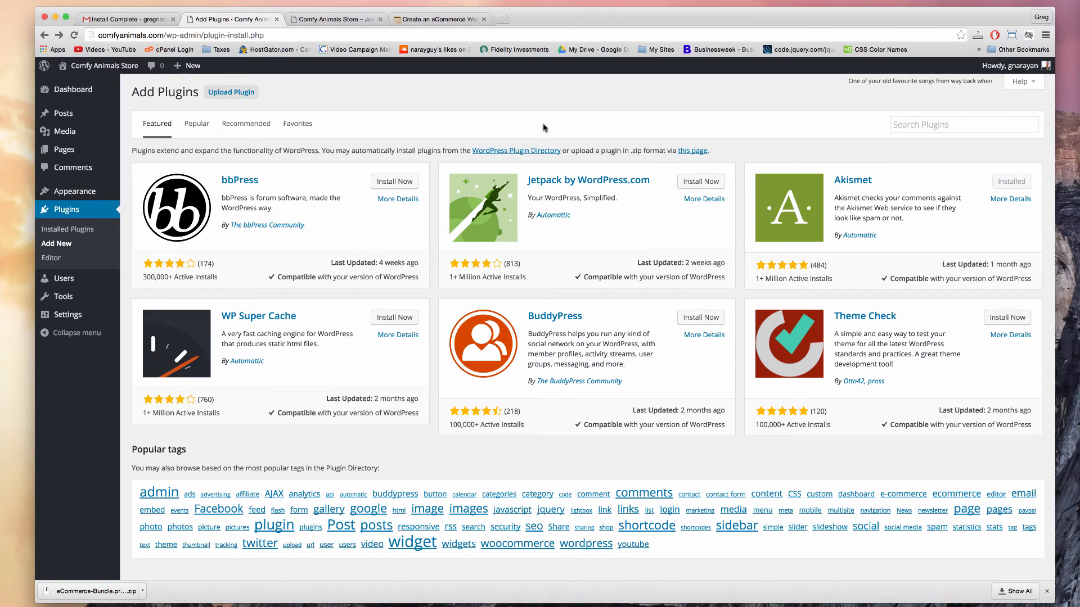
mouse_move(627, 128)
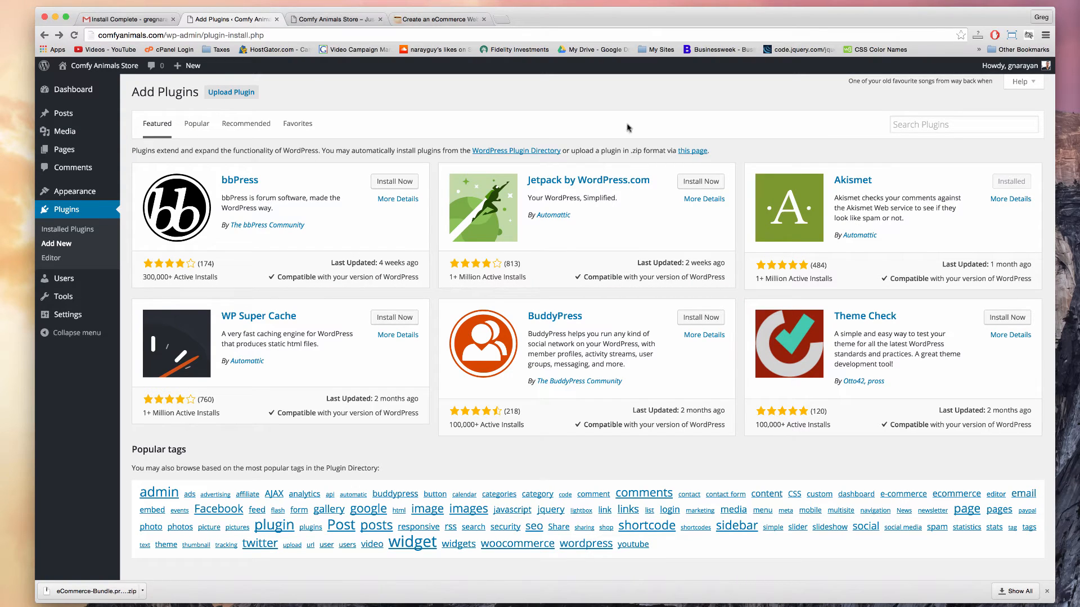
mouse_move(459, 139)
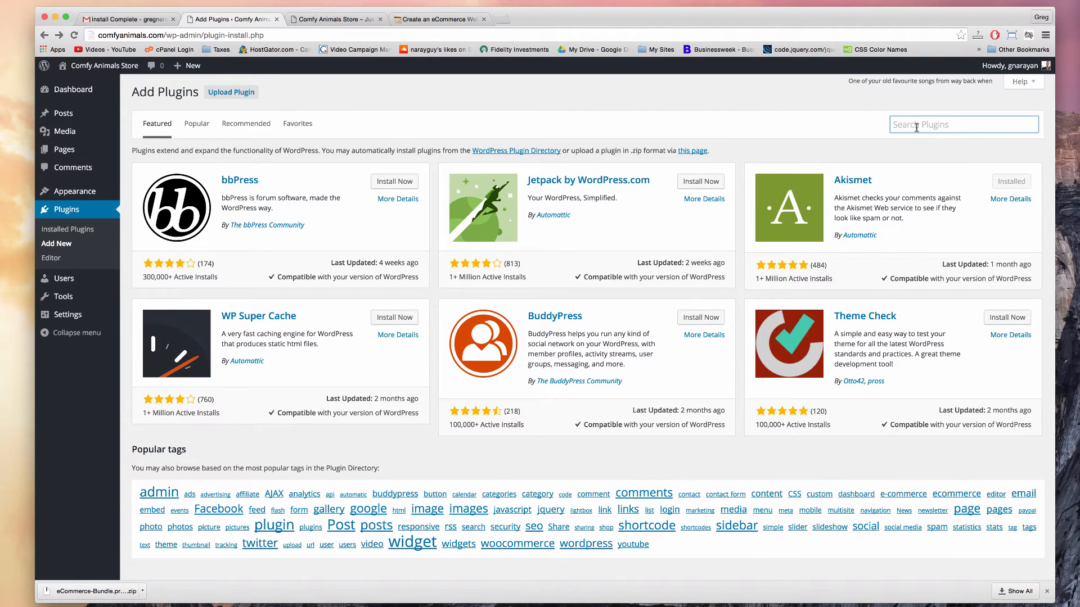
text(wp install profiles)
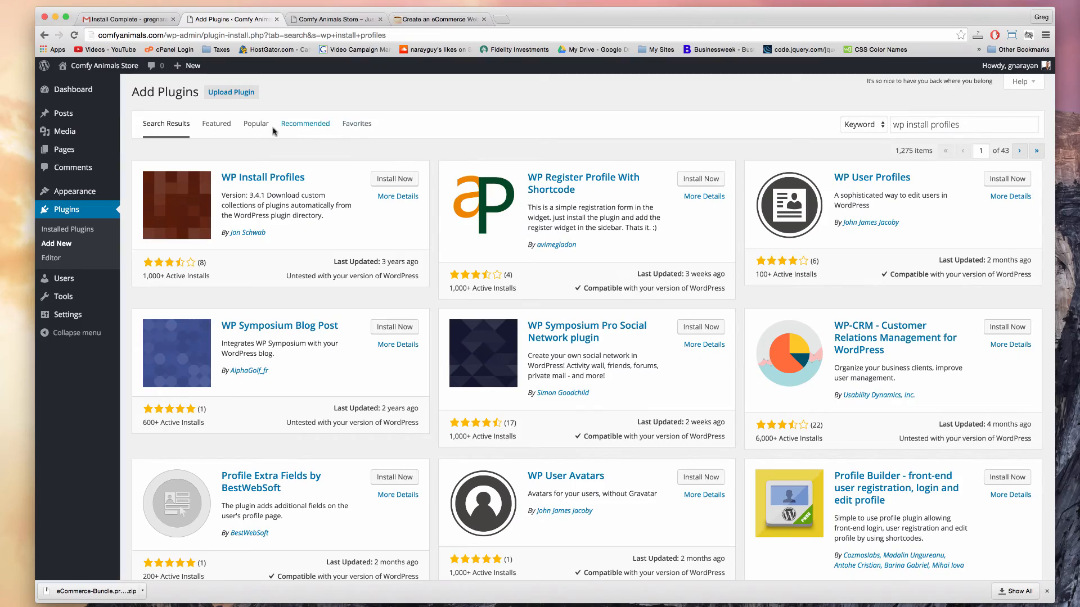
scroll(down, 3)
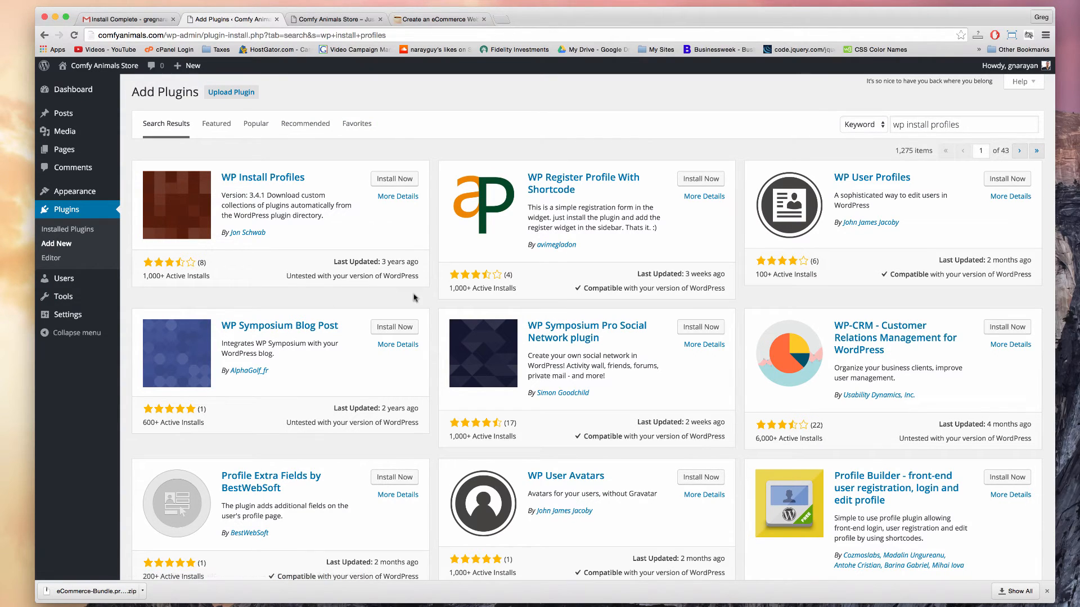
mouse_move(295, 144)
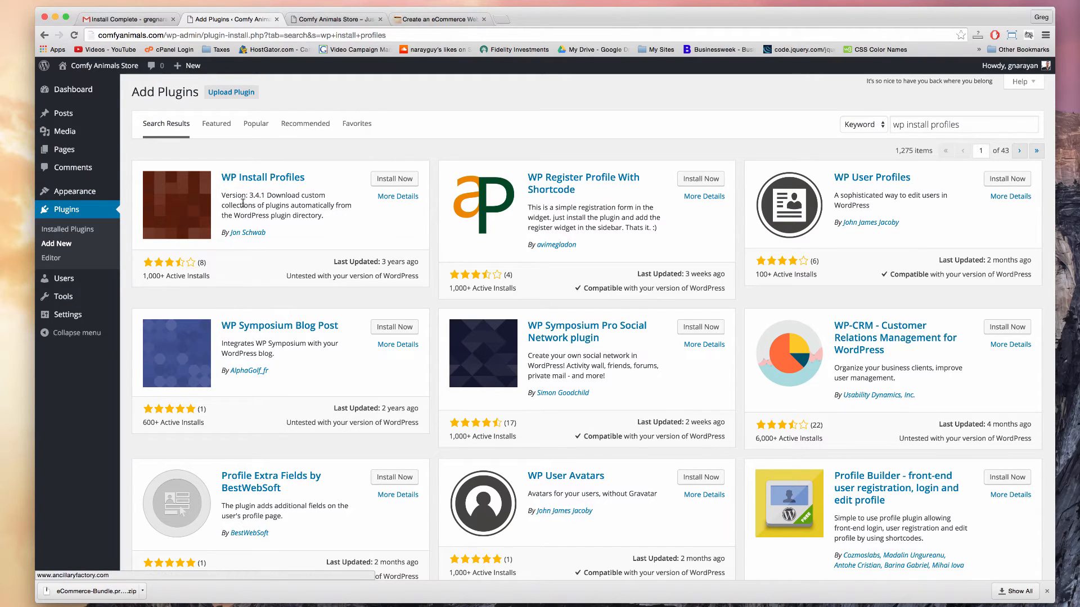
click(393, 179)
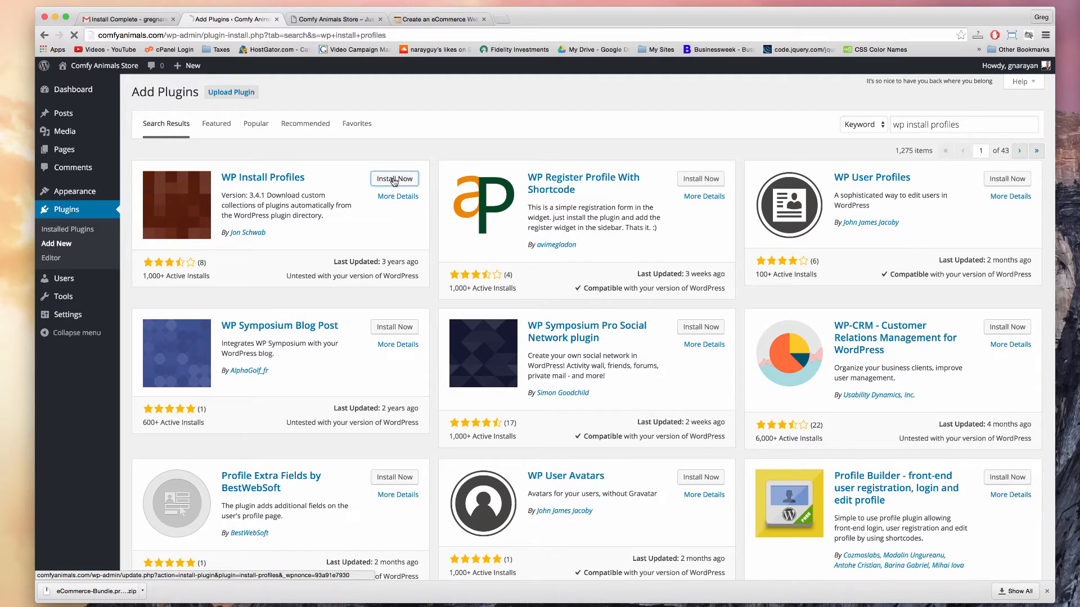
click(394, 178)
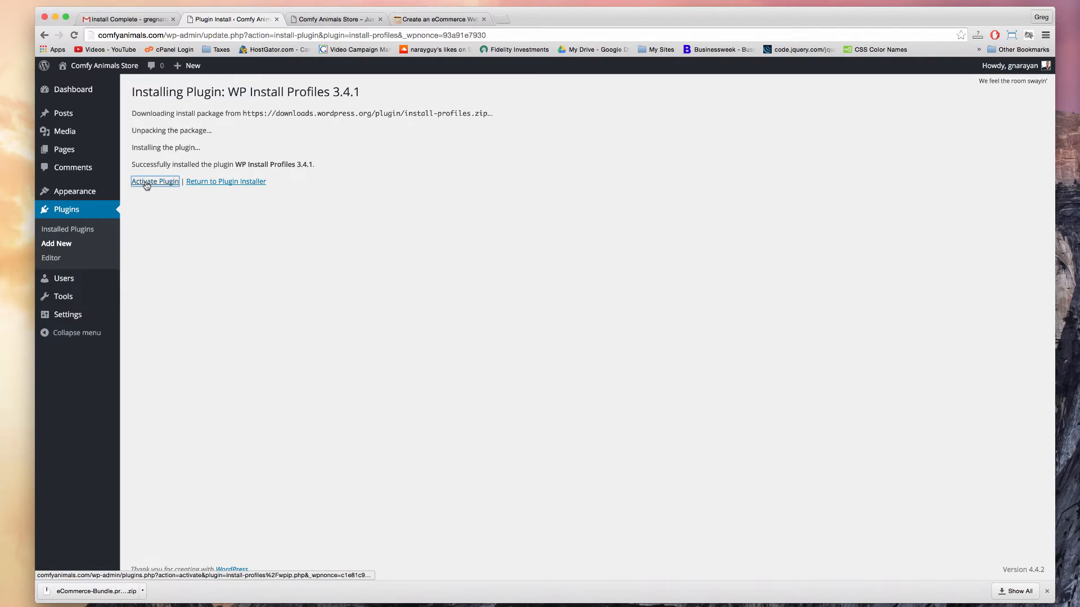
click(155, 181)
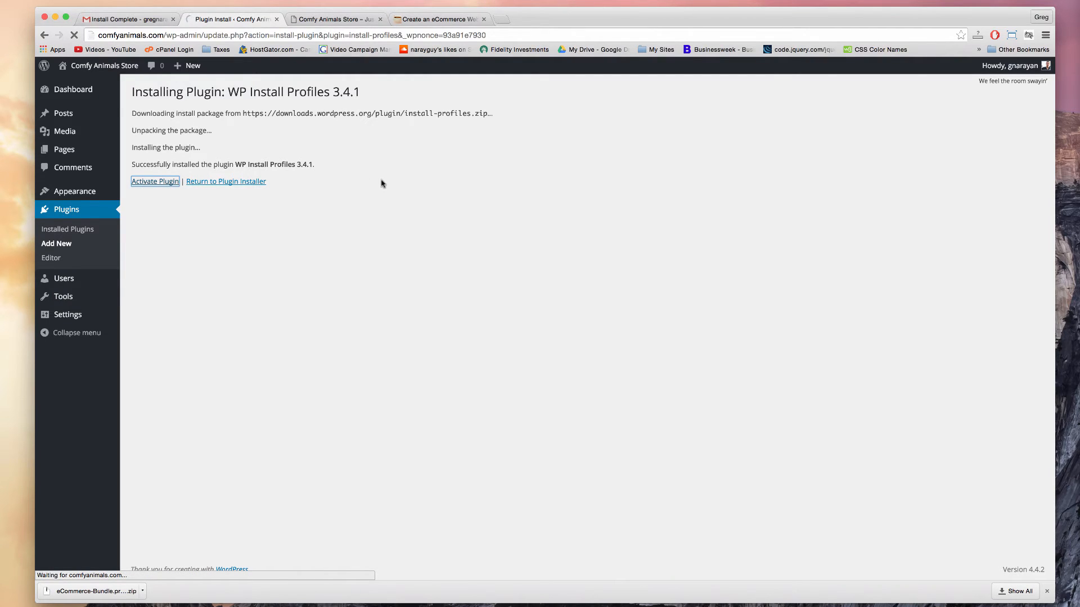
click(155, 181)
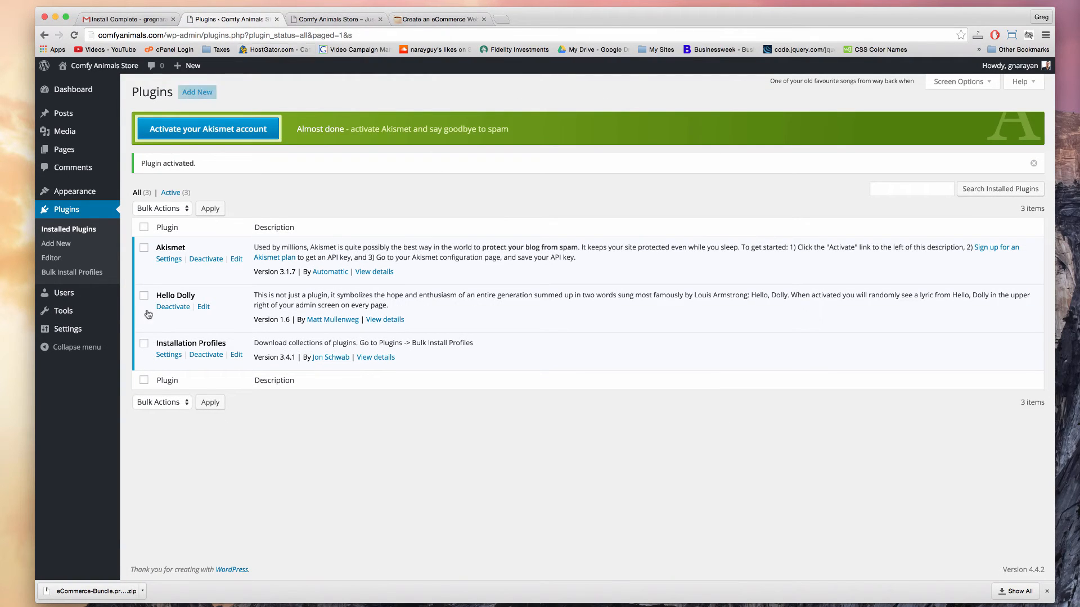
mouse_move(287, 142)
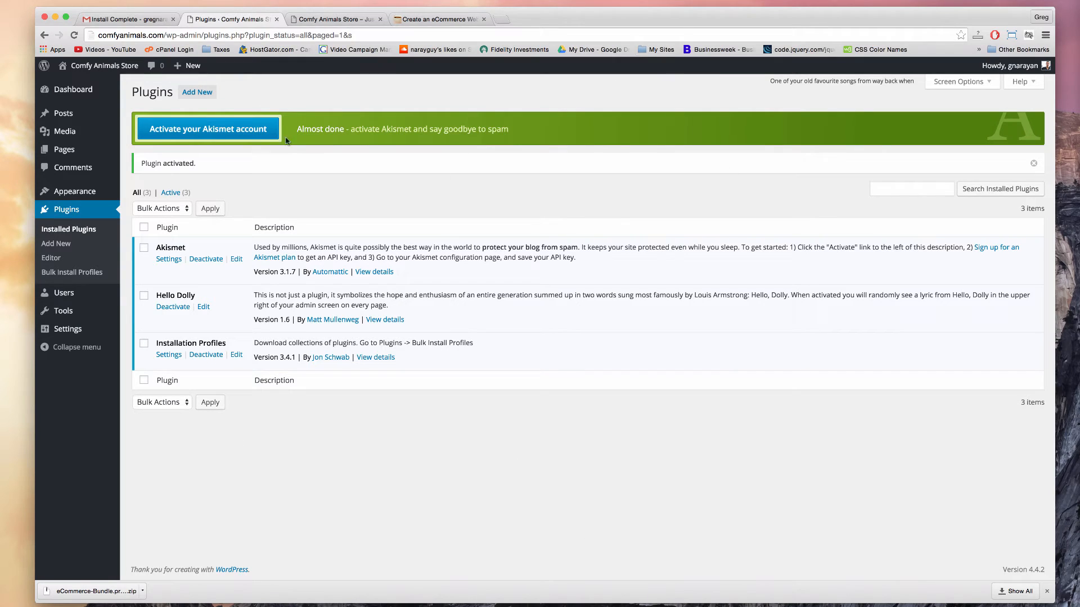
mouse_move(414, 153)
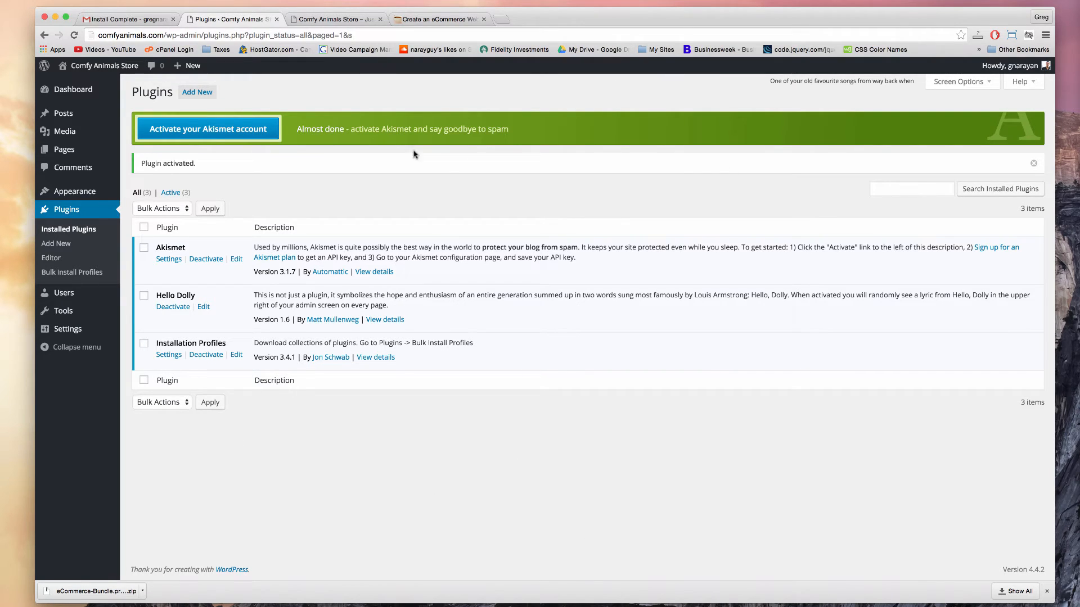
mouse_move(328, 453)
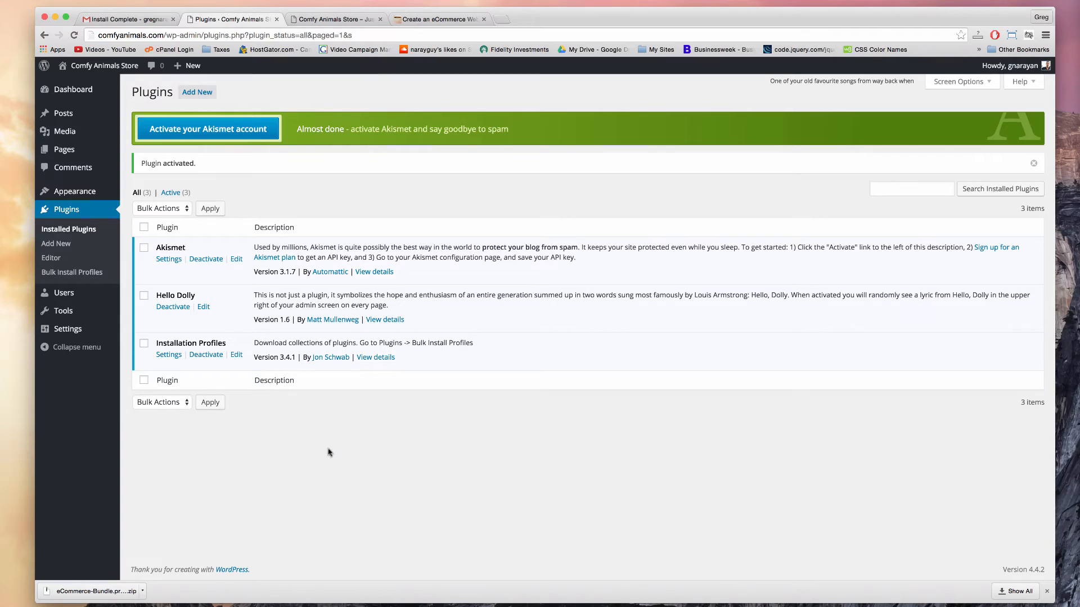
mouse_move(719, 438)
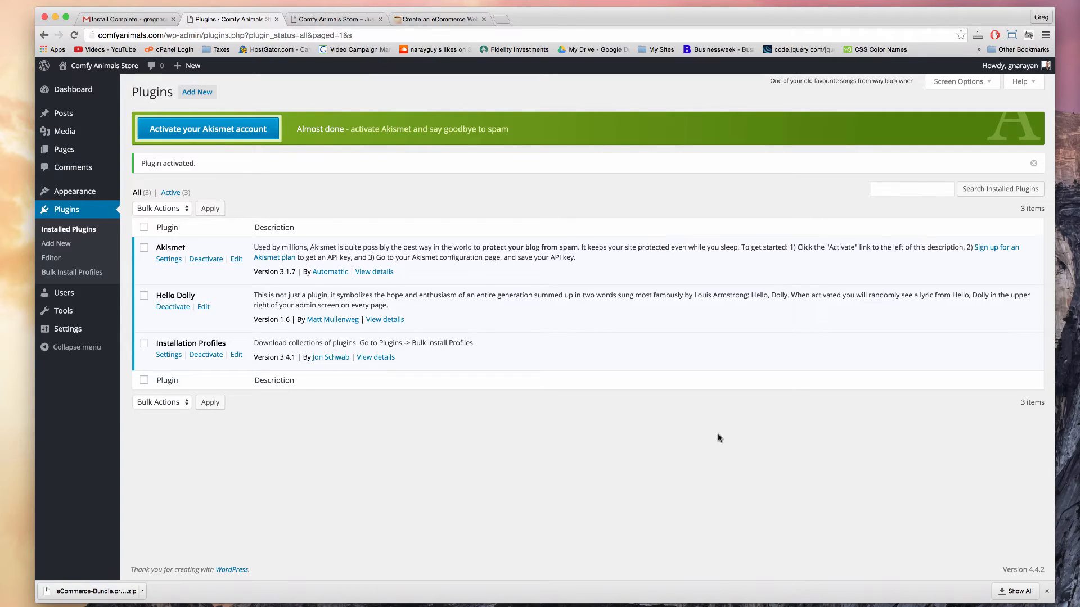
mouse_move(762, 433)
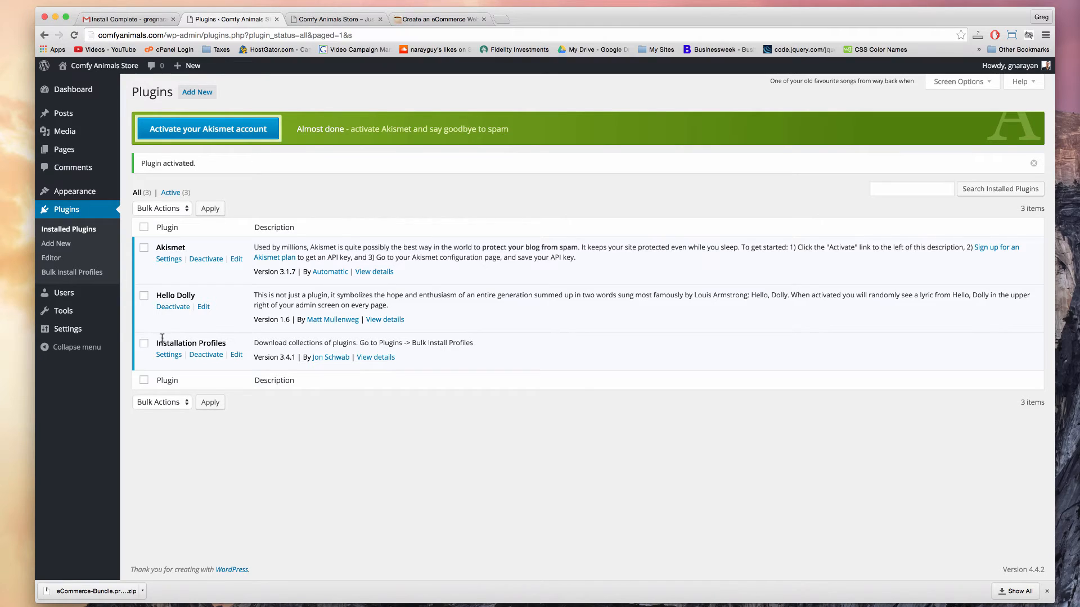
mouse_move(169, 355)
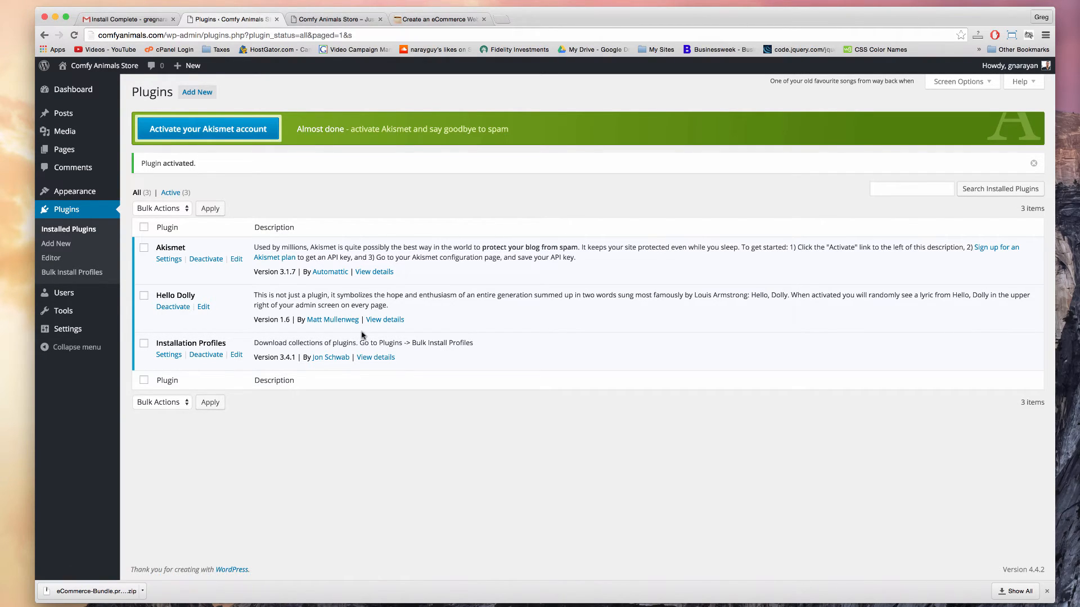
mouse_move(68, 329)
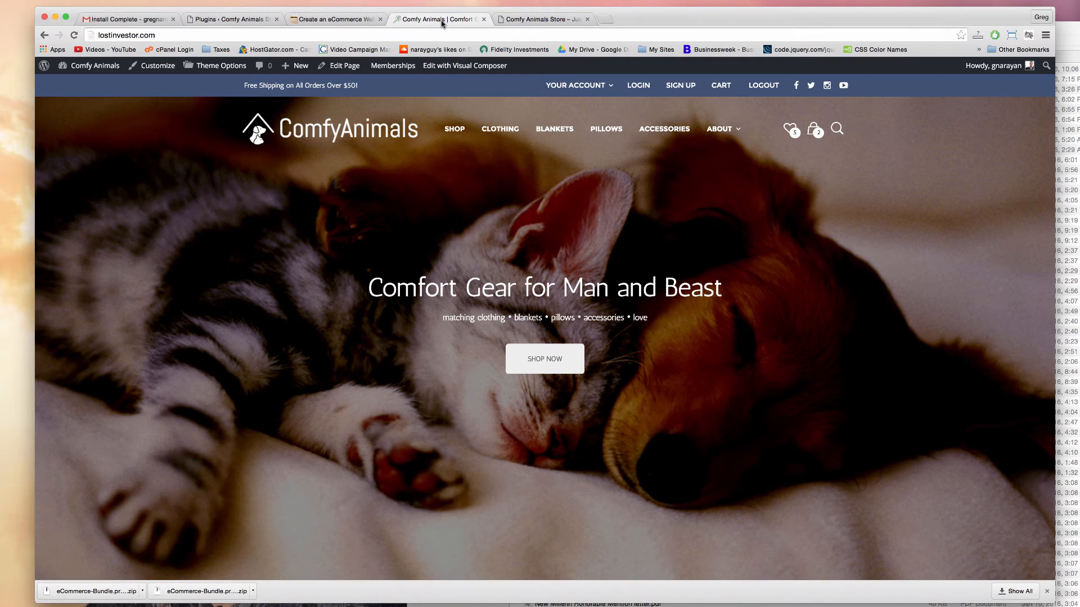
mouse_move(391, 267)
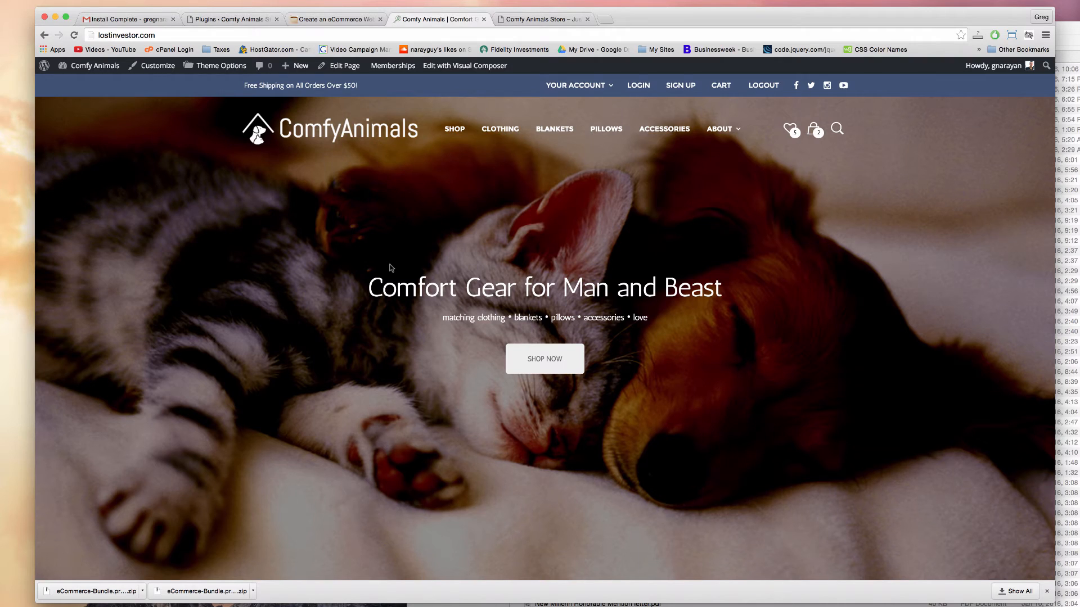
scroll(down, 3)
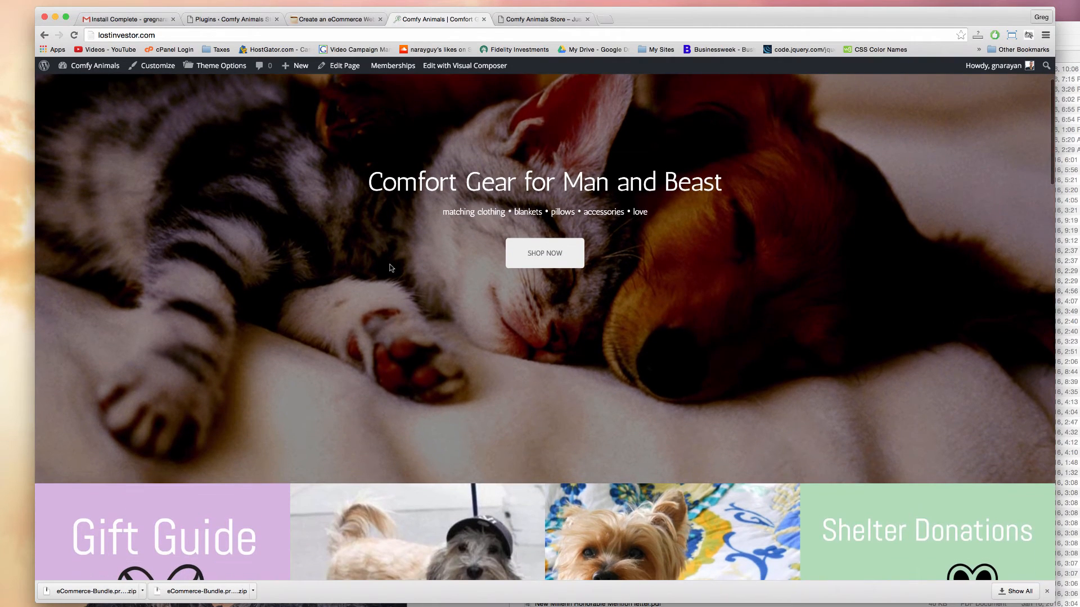
scroll(down, 3)
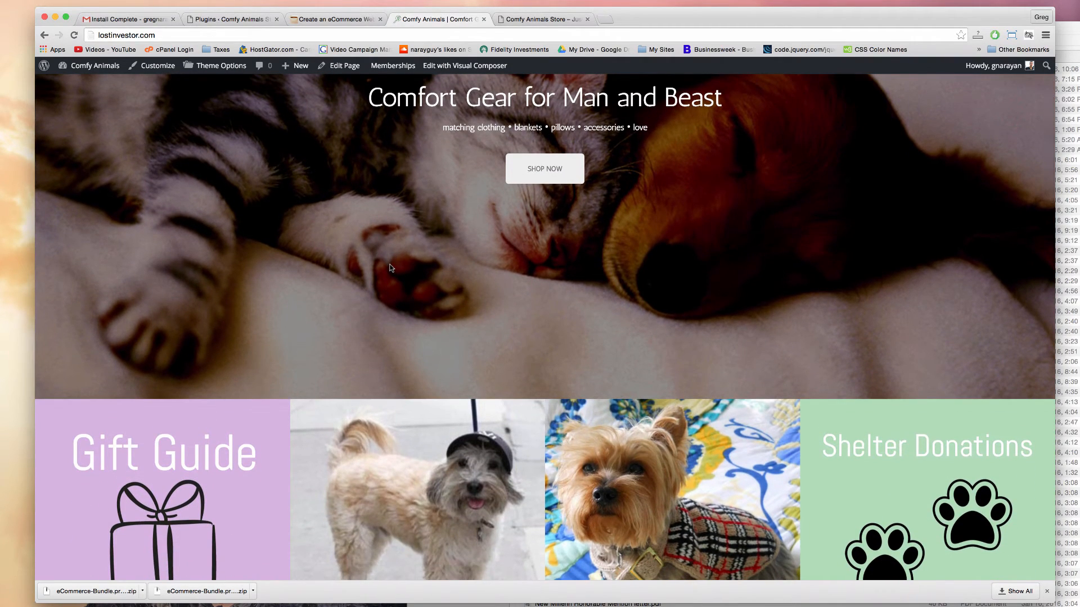
scroll(down, 3)
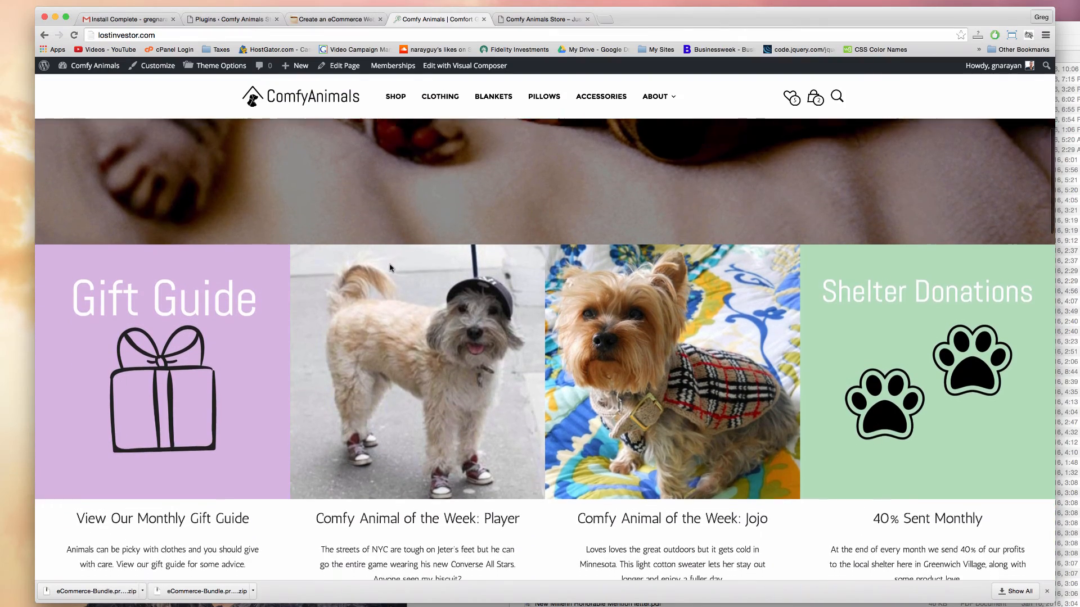
scroll(down, 3)
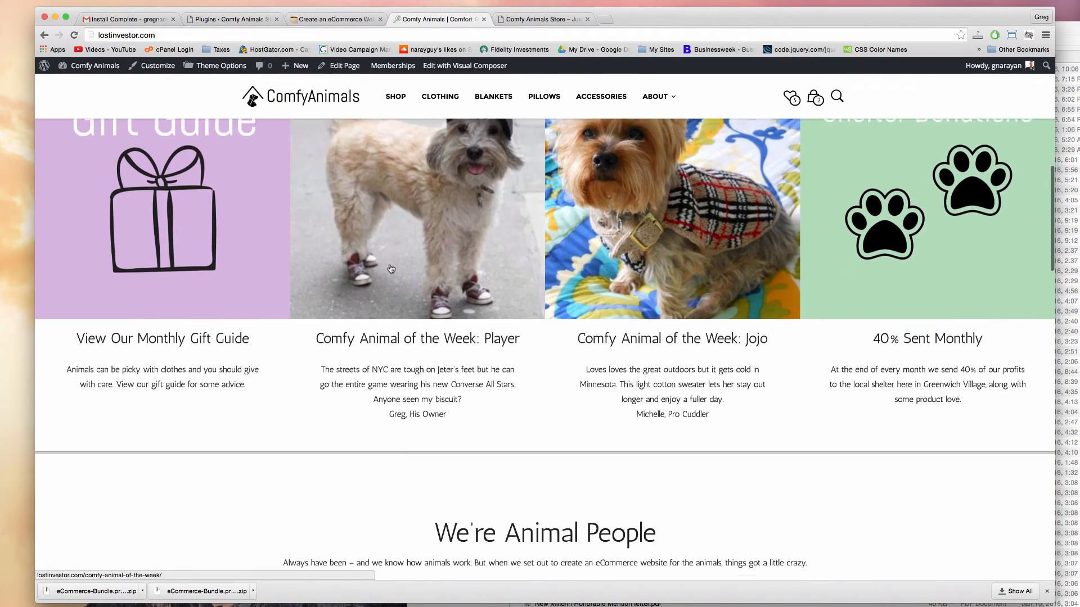
scroll(down, 3)
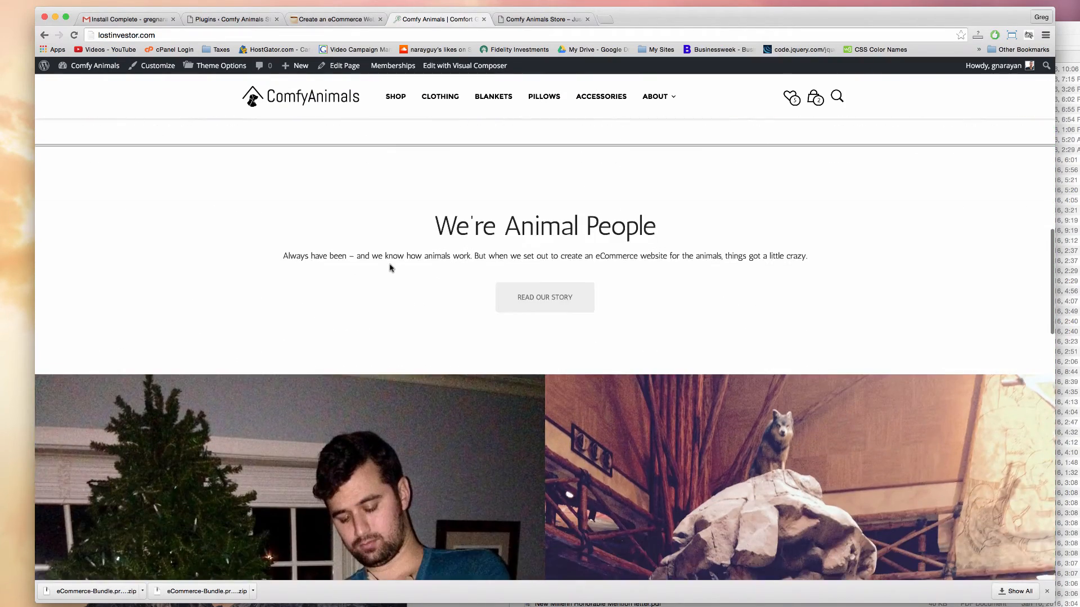
scroll(down, 3)
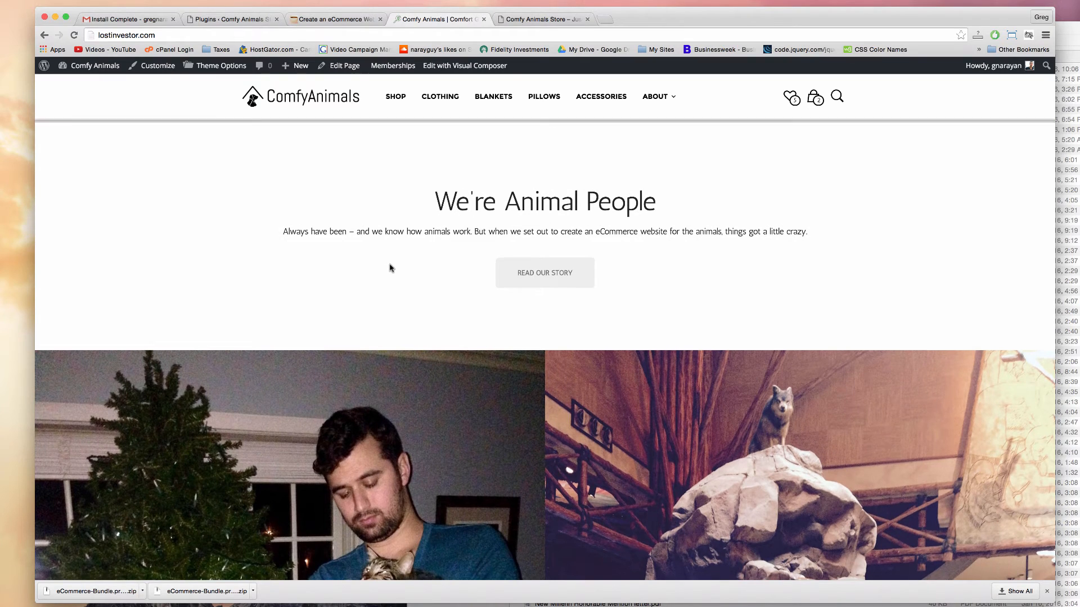
scroll(down, 3)
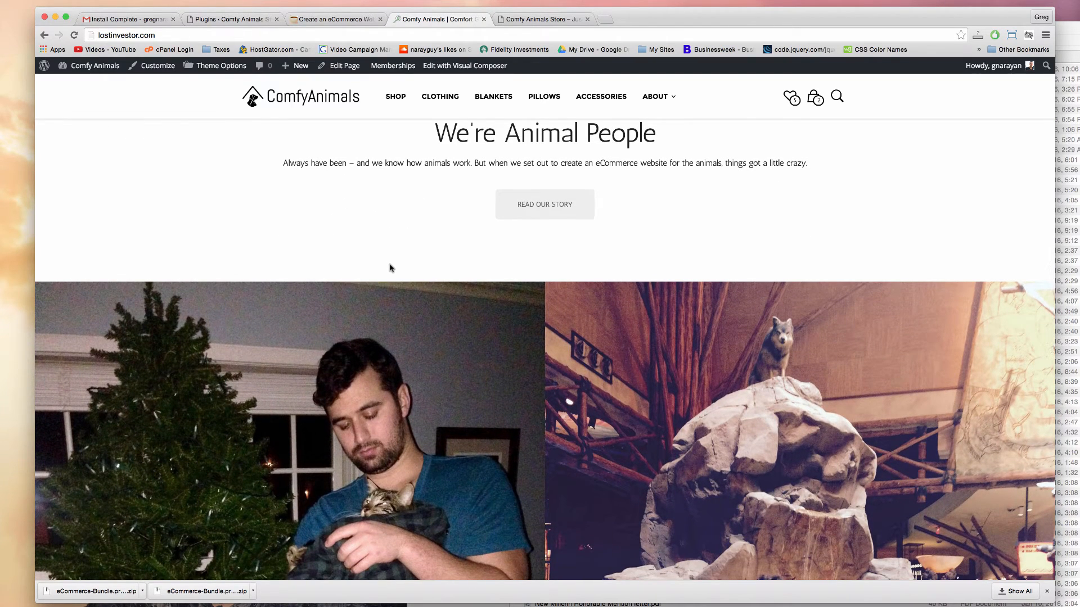
mouse_move(214, 34)
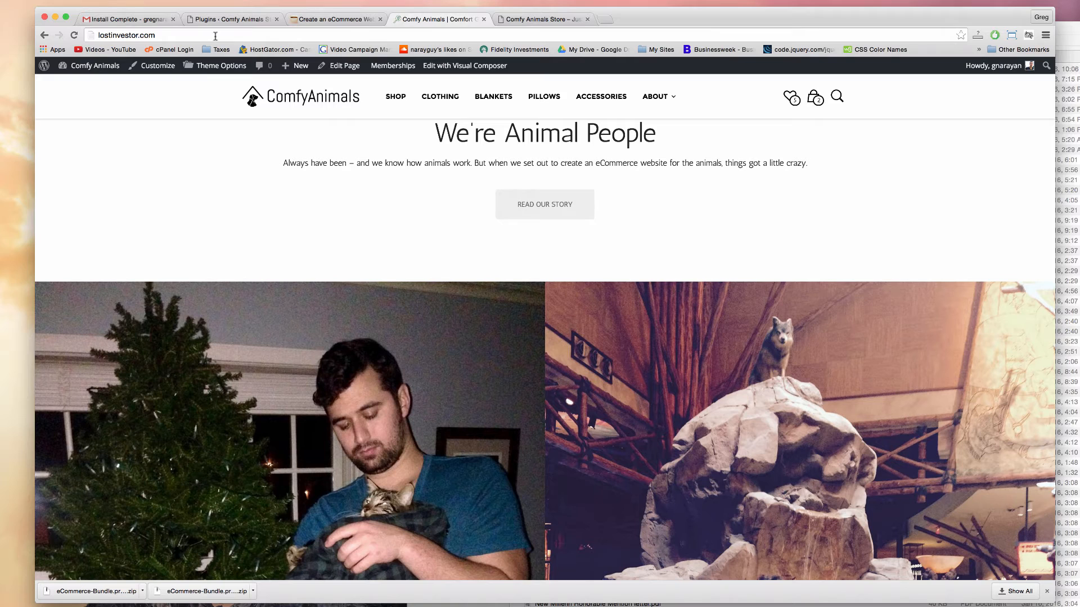
- Browse the example store's dashboard and the new store front page, then return to Plugins
click(95, 66)
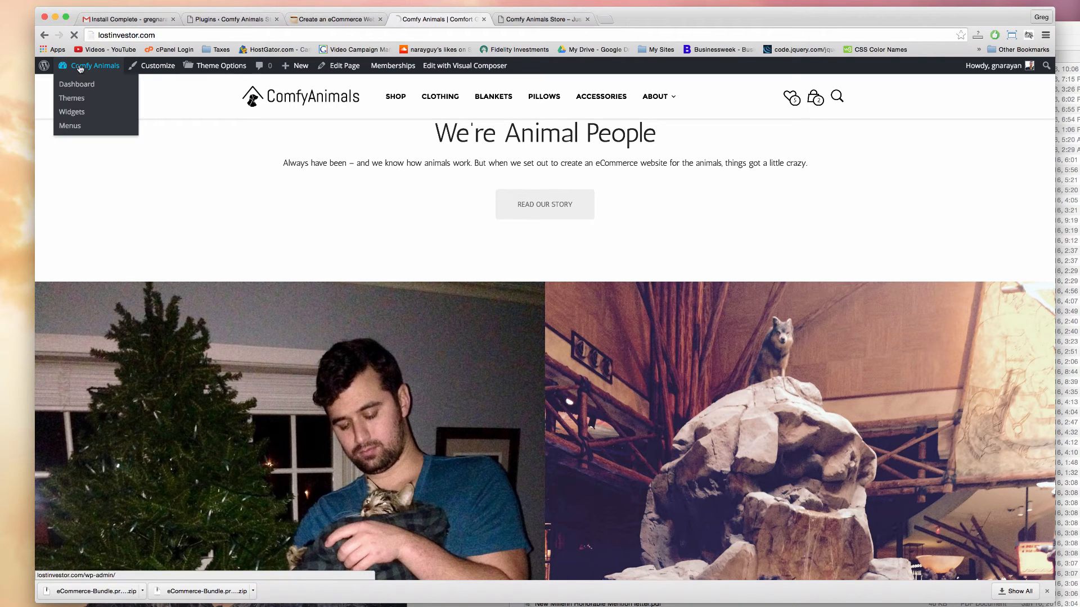
click(77, 83)
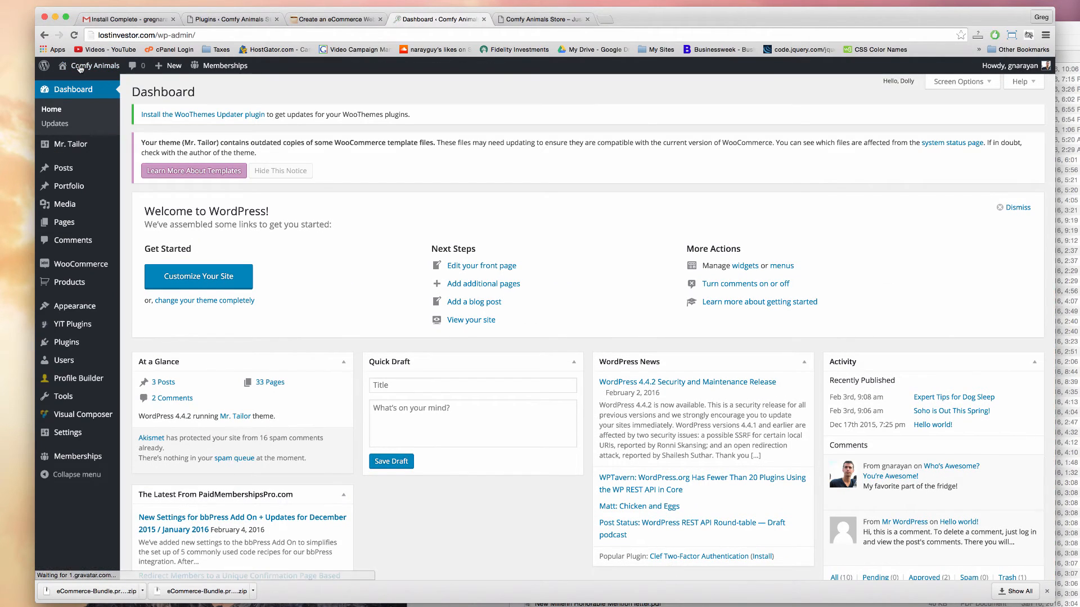
click(541, 18)
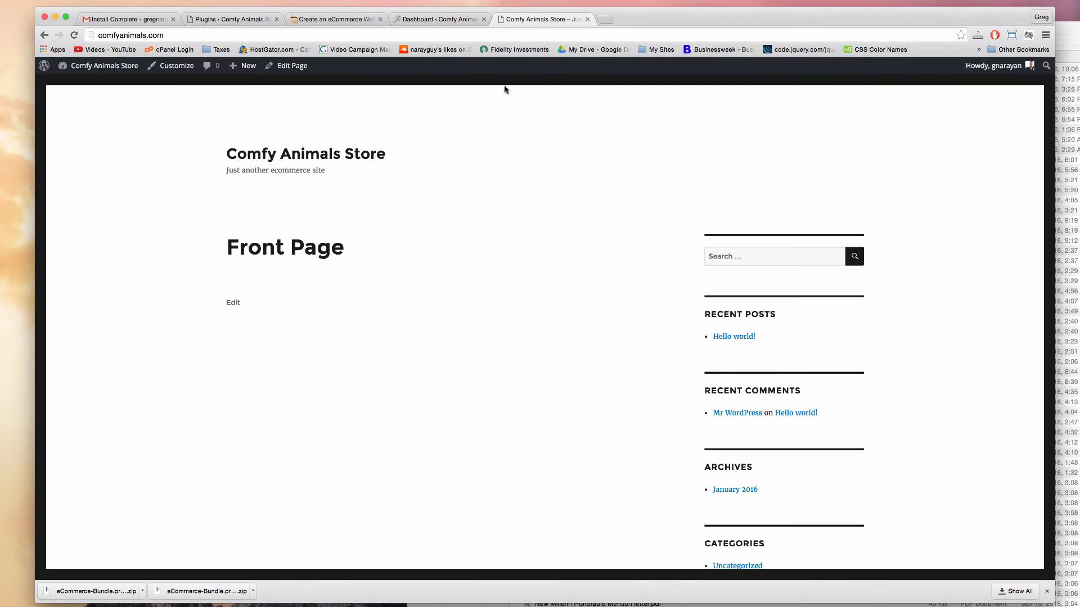
click(438, 19)
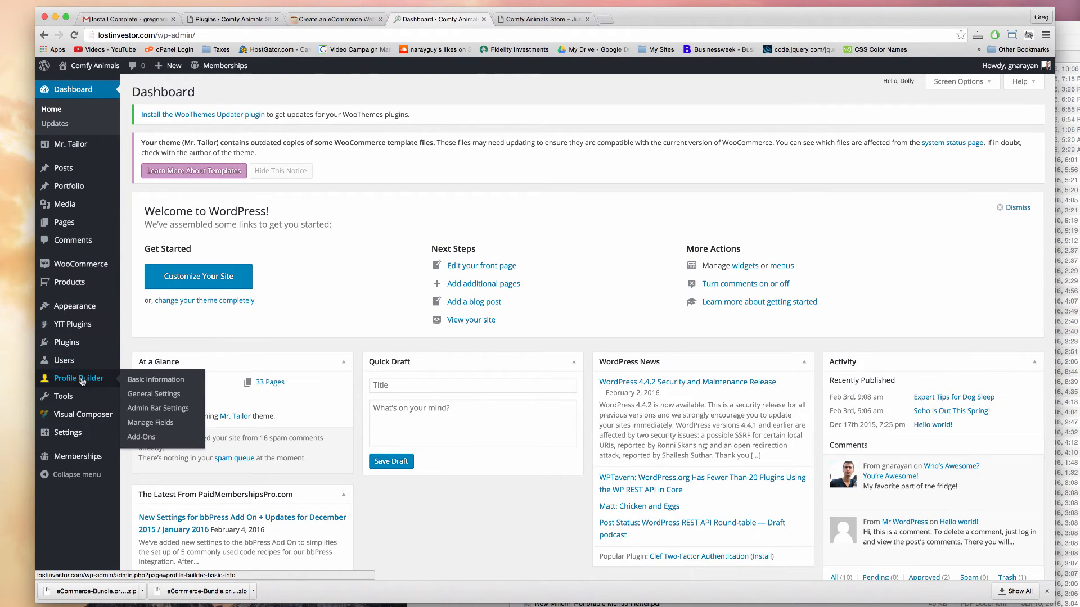
mouse_move(68, 186)
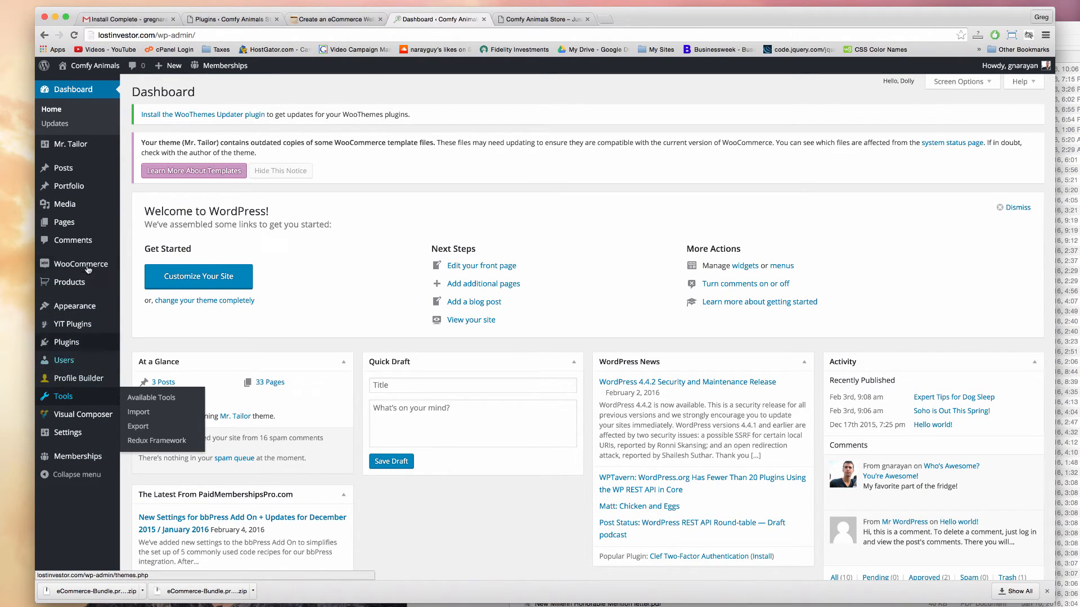
mouse_move(63, 222)
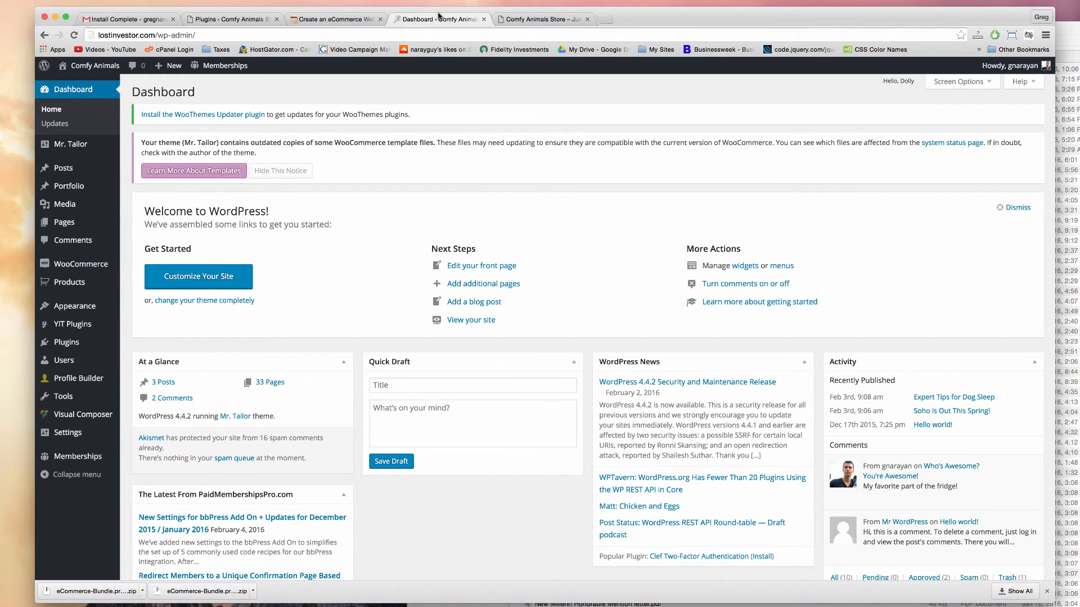
click(230, 19)
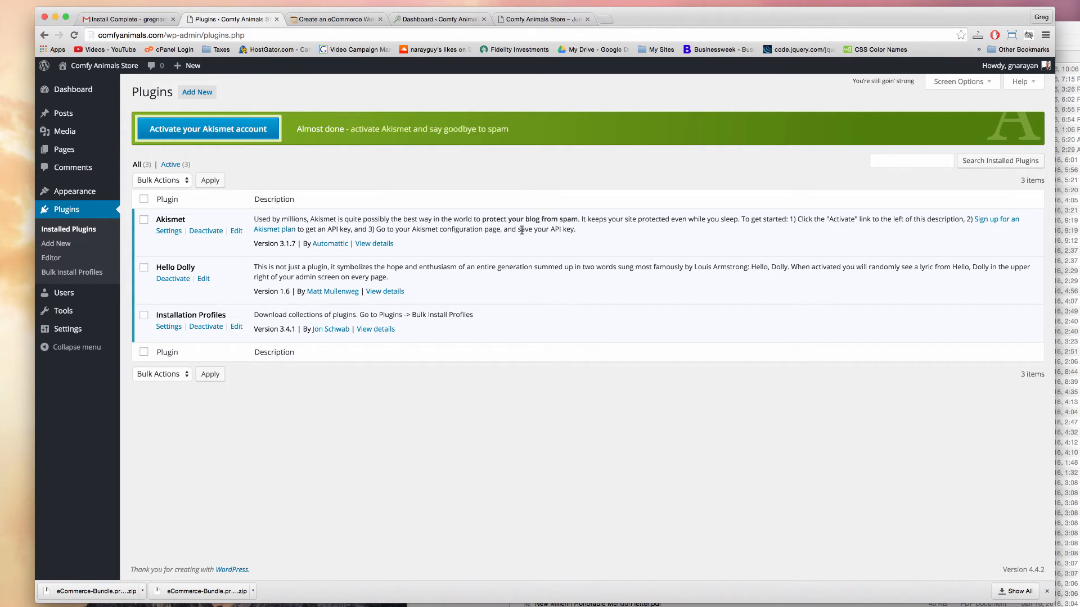
mouse_move(312, 239)
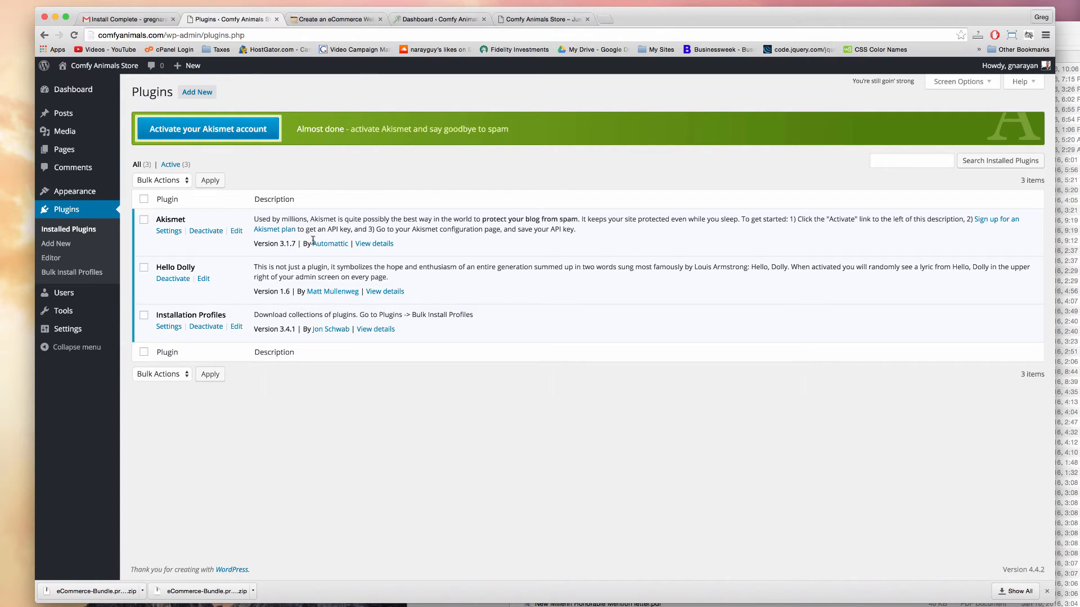
mouse_move(396, 225)
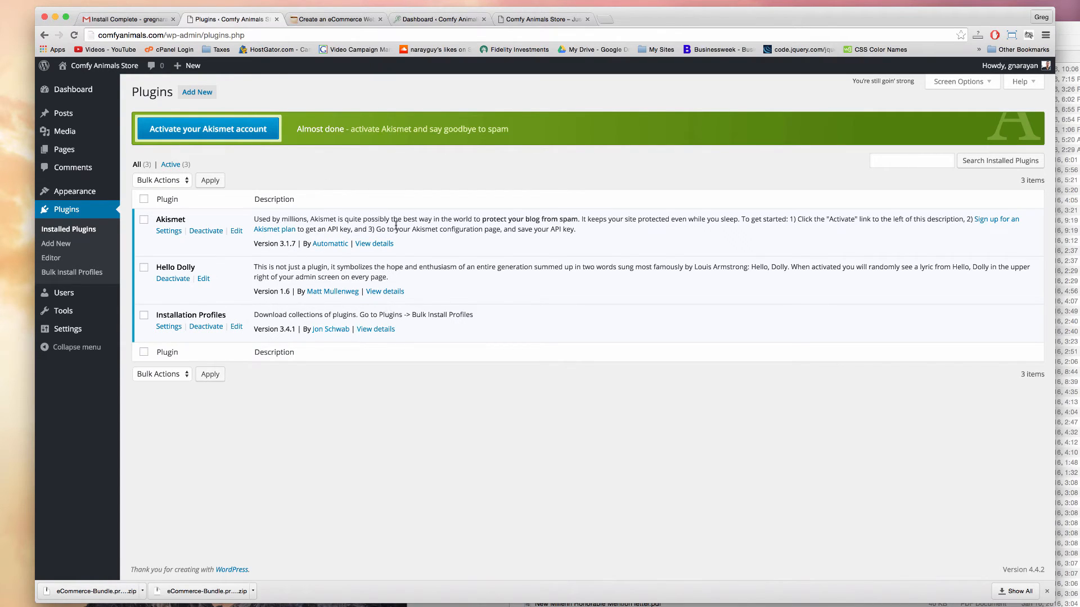
mouse_move(407, 216)
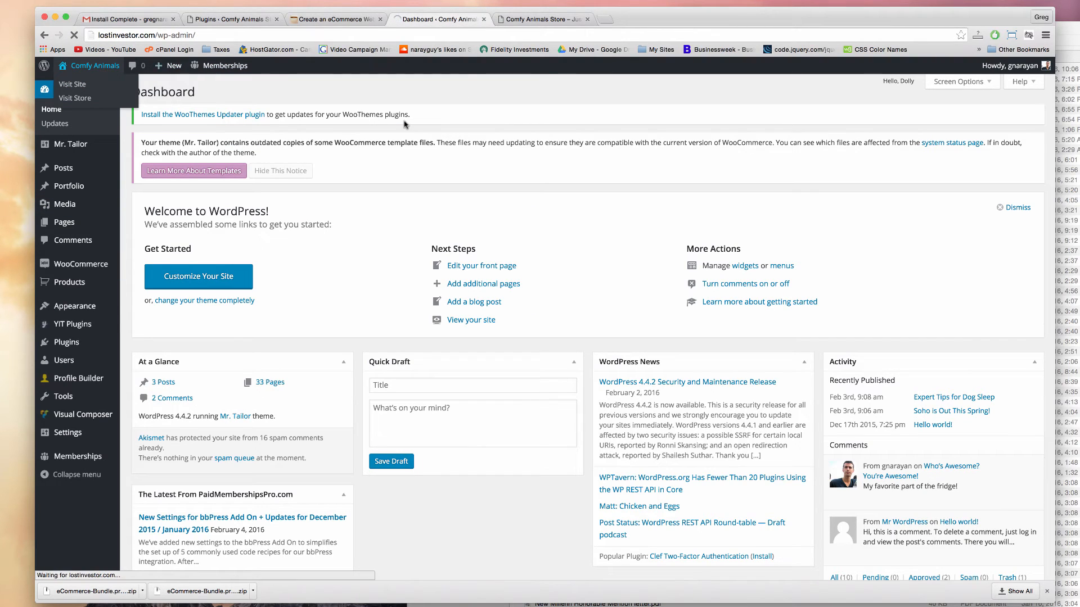
click(72, 83)
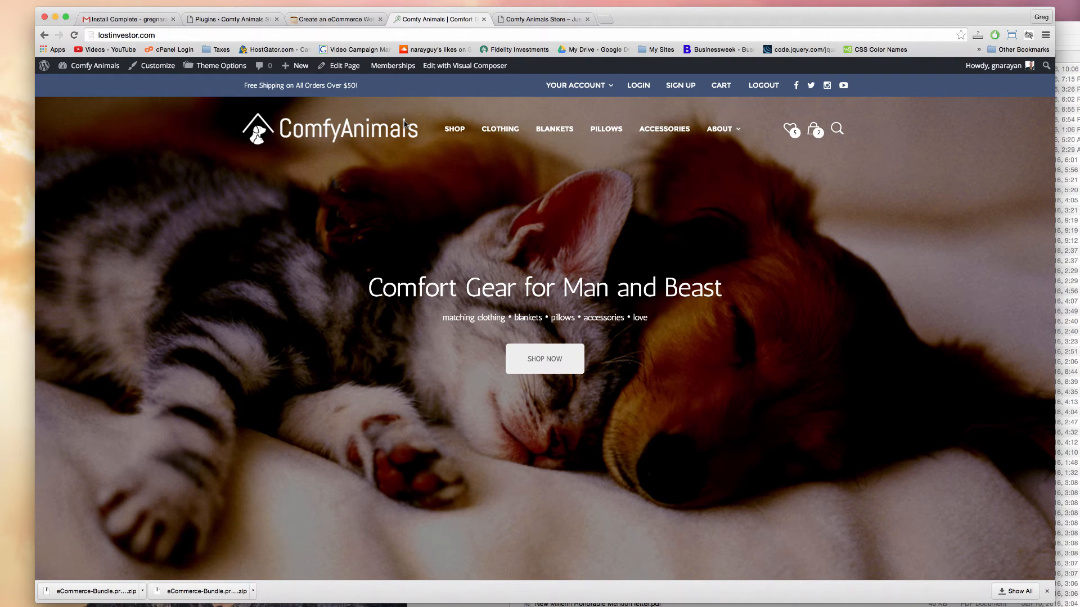
mouse_move(230, 19)
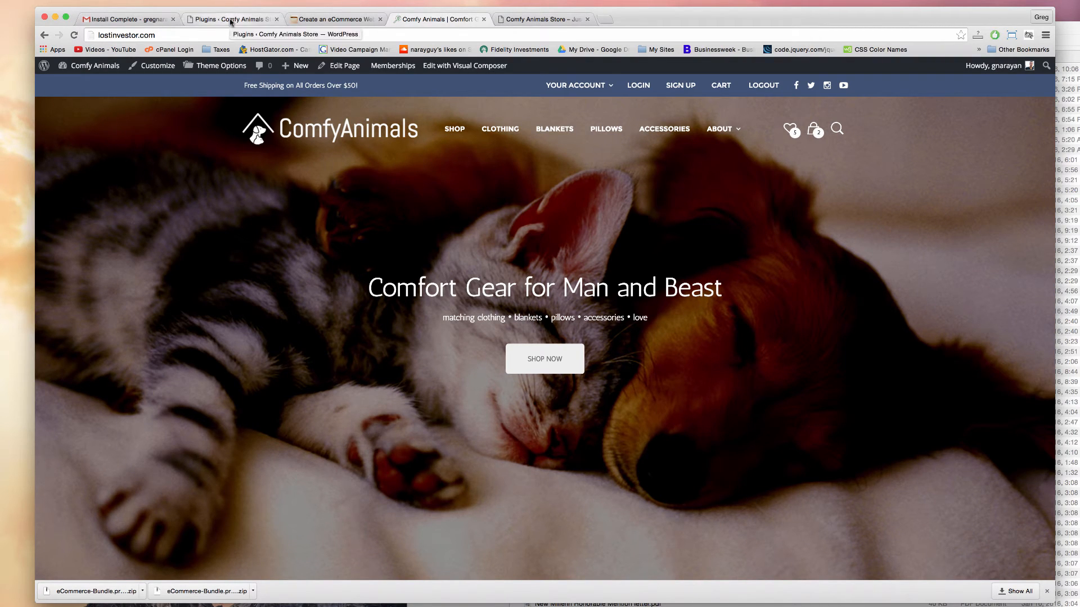
click(231, 19)
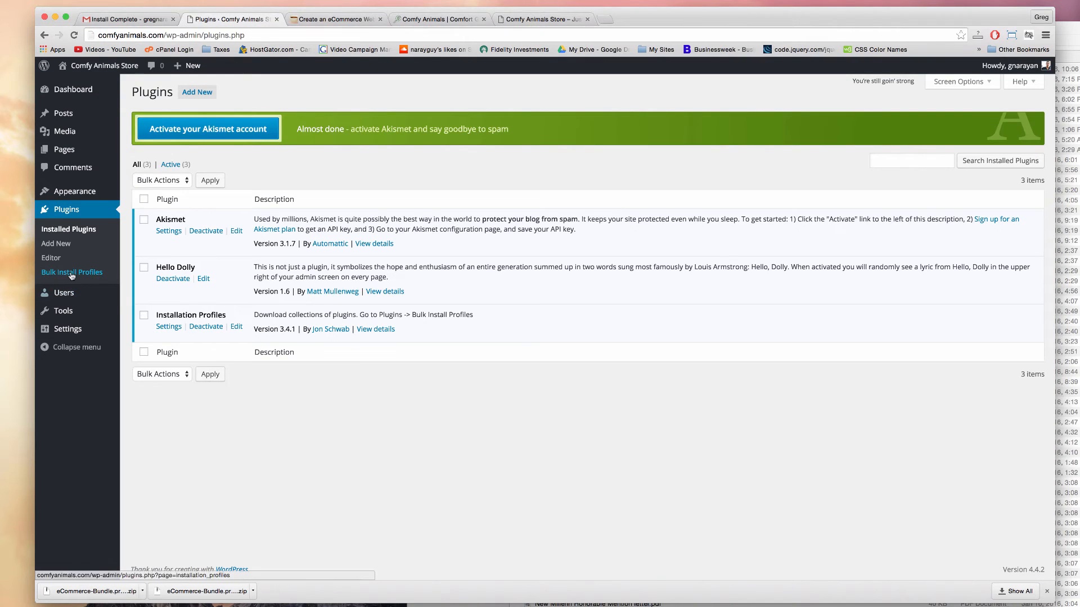
- Delete the default plugin list in Bulk Install Profiles and switch to Import Profiles
click(71, 273)
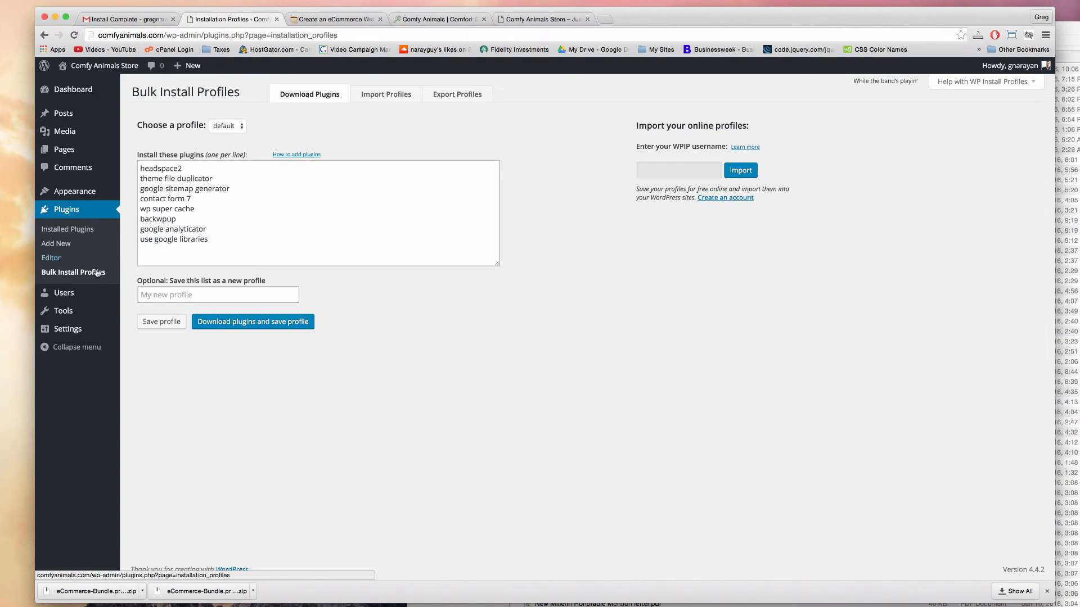
click(209, 239)
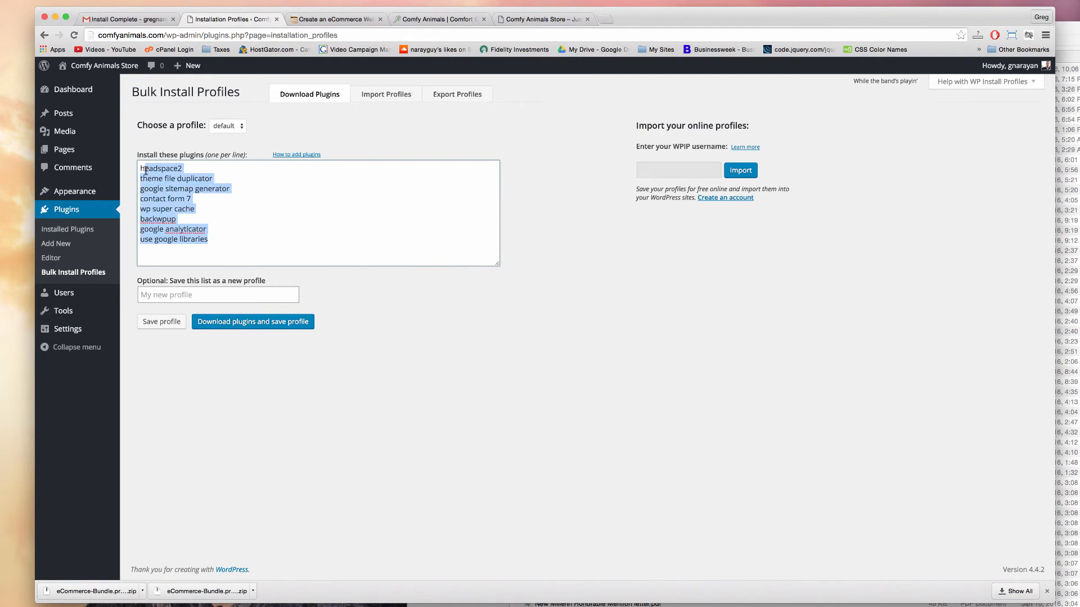
key(Delete)
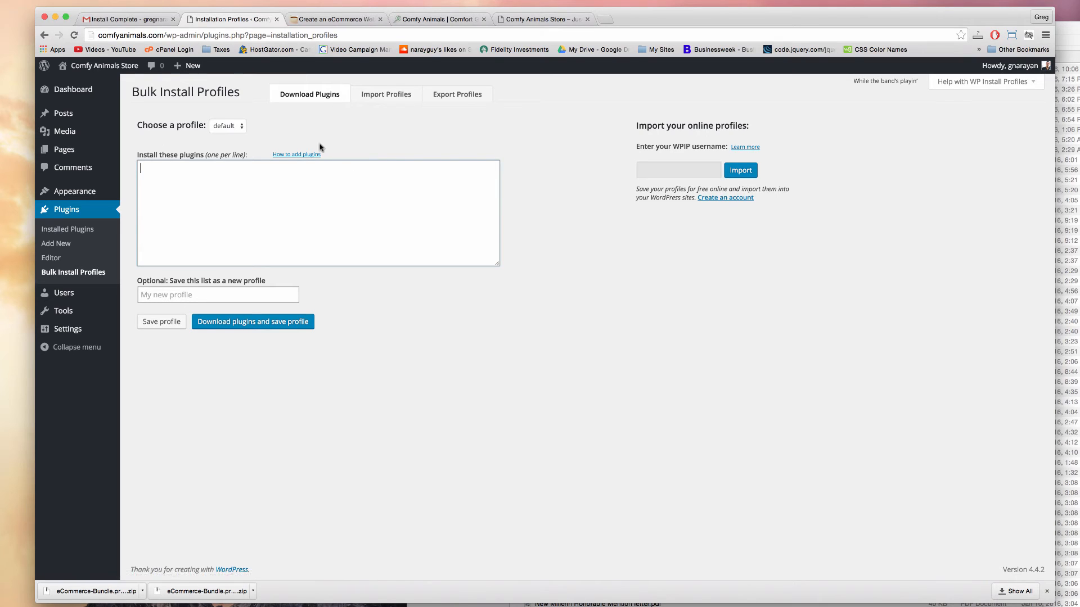
click(386, 94)
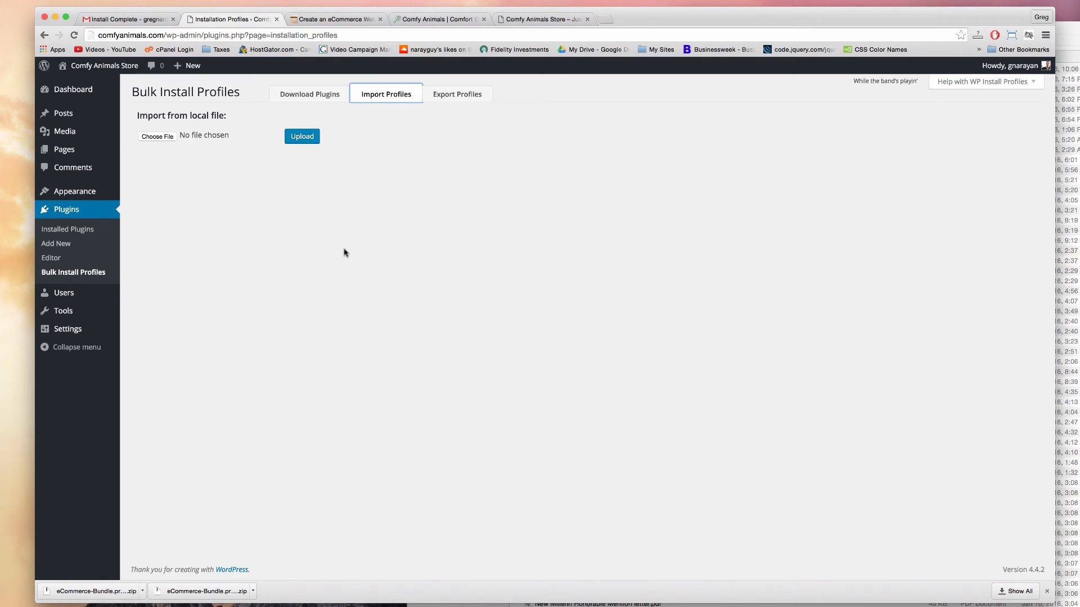
mouse_move(266, 235)
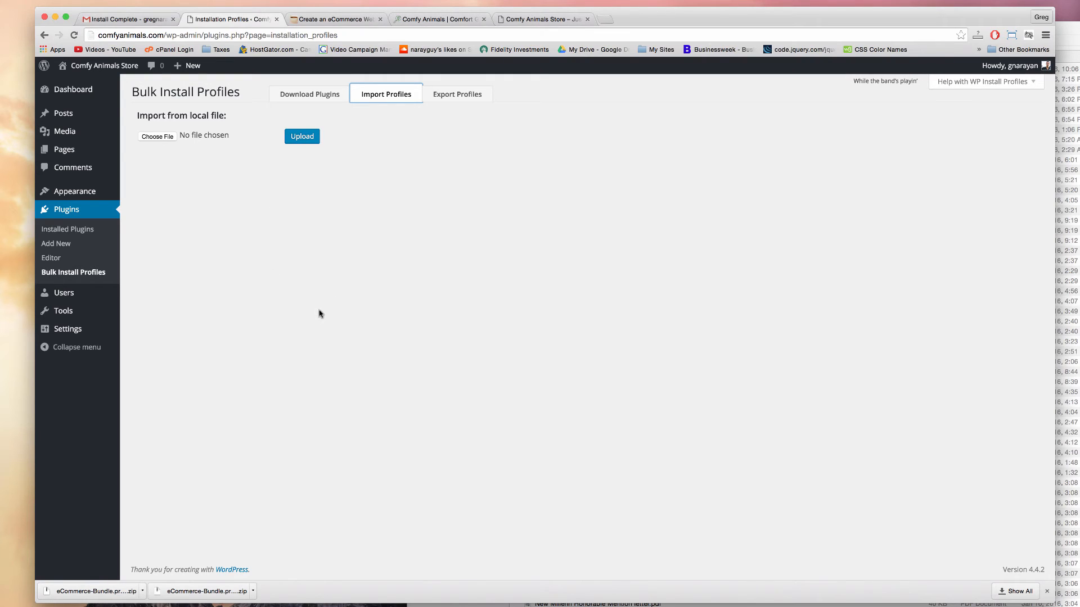
mouse_move(324, 270)
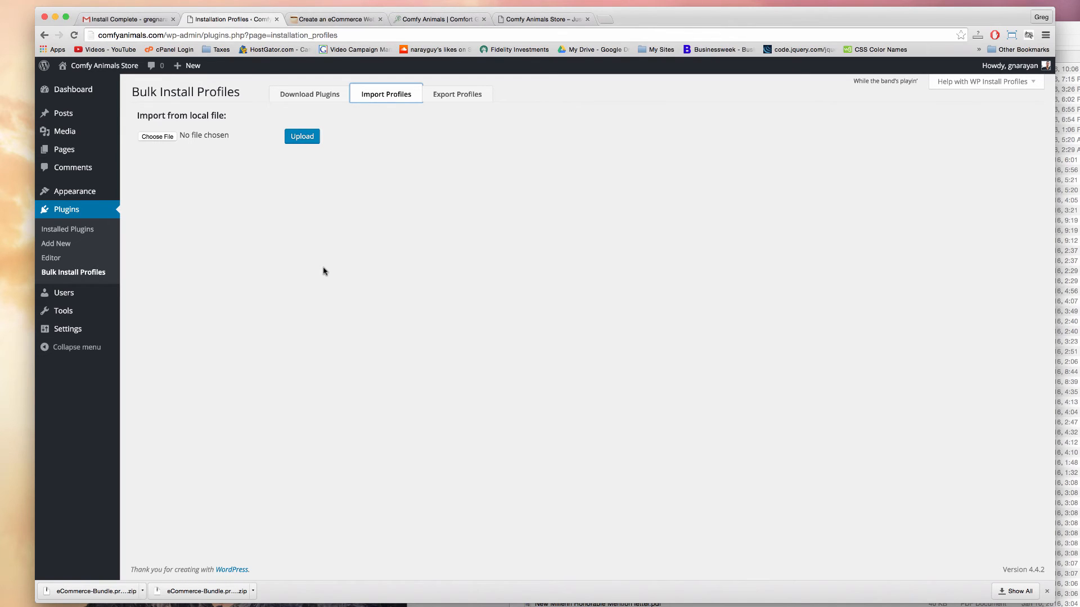
mouse_move(288, 185)
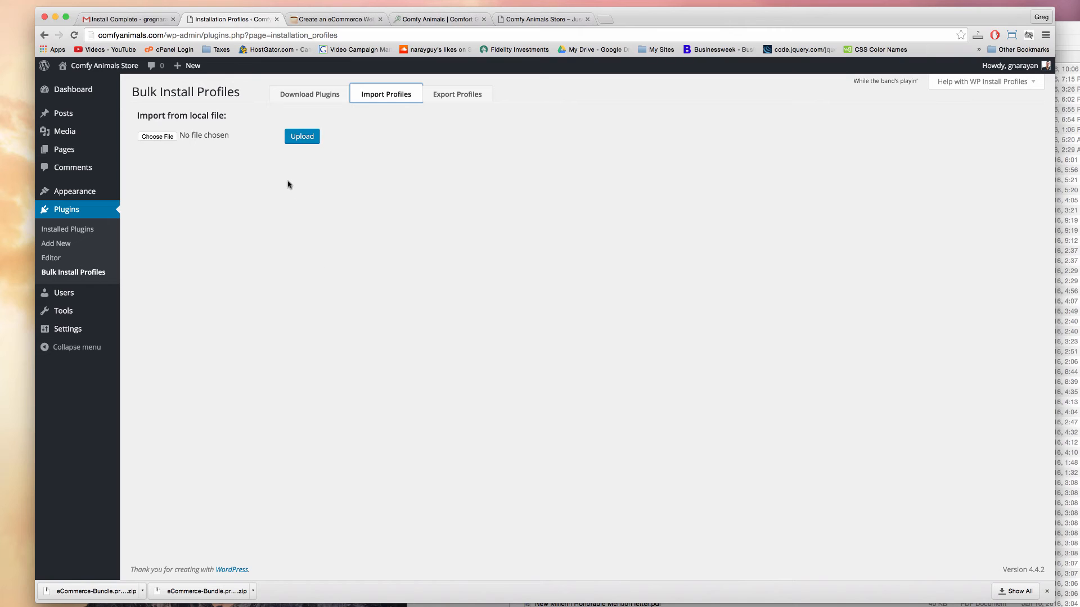
mouse_move(281, 197)
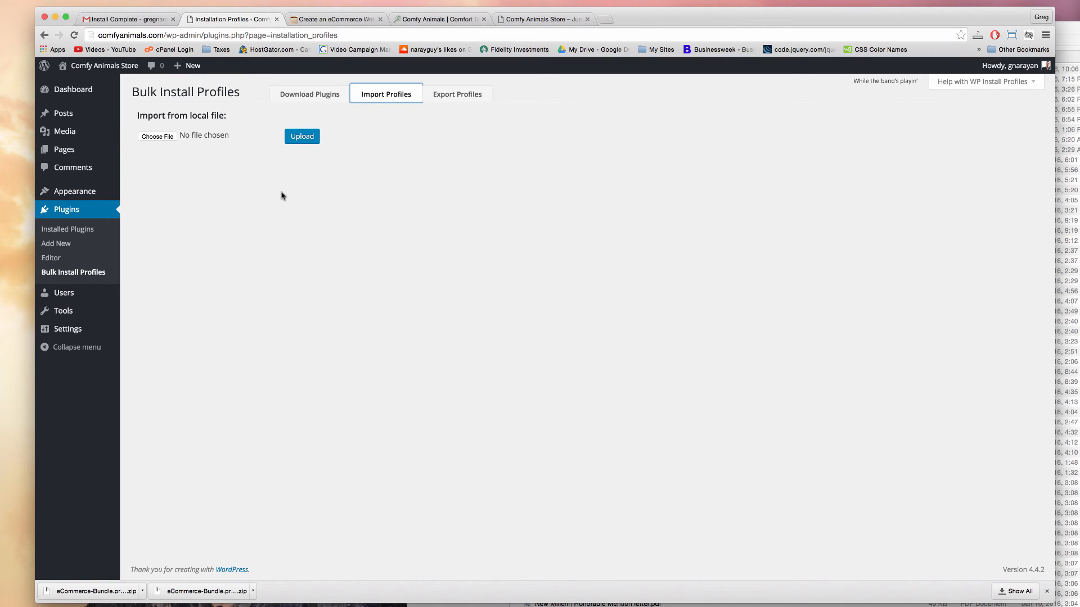
mouse_move(351, 180)
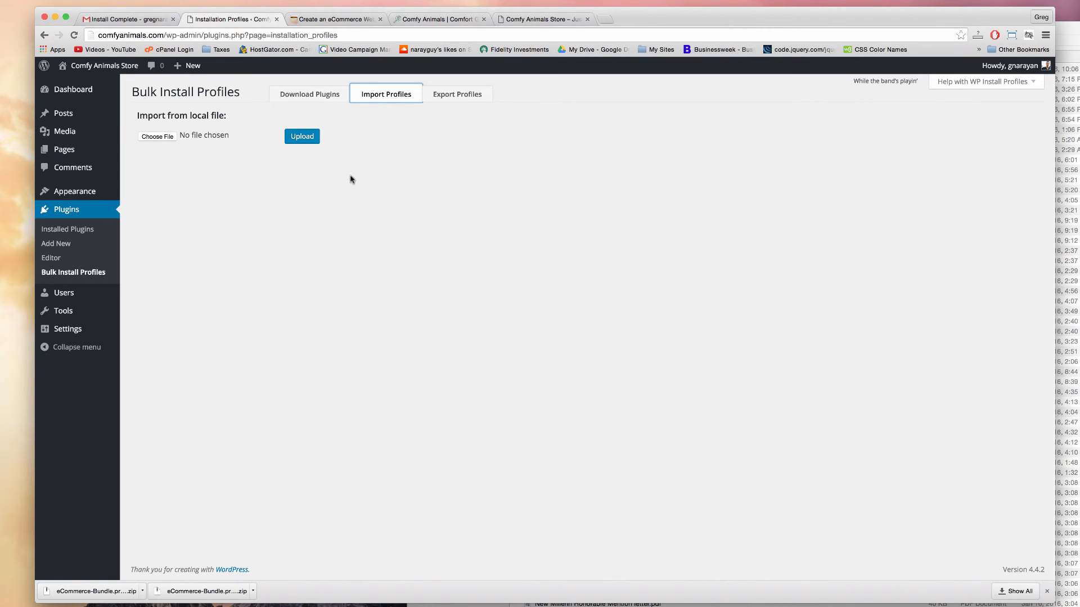
mouse_move(399, 329)
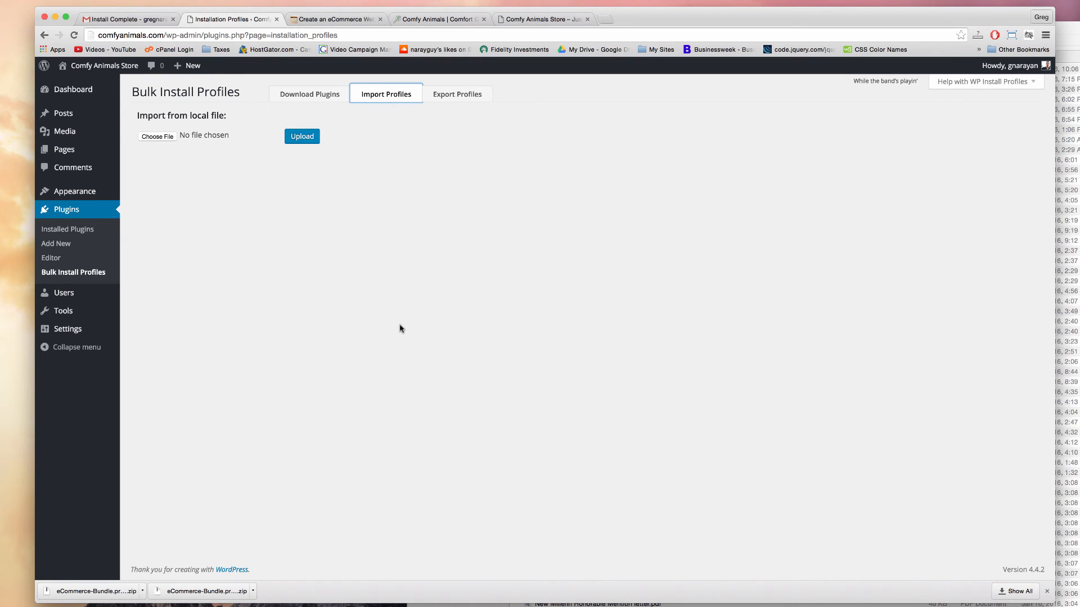
- Switch to the DearBlogger 'Create an eCommerce Website' tutorial tab
click(334, 19)
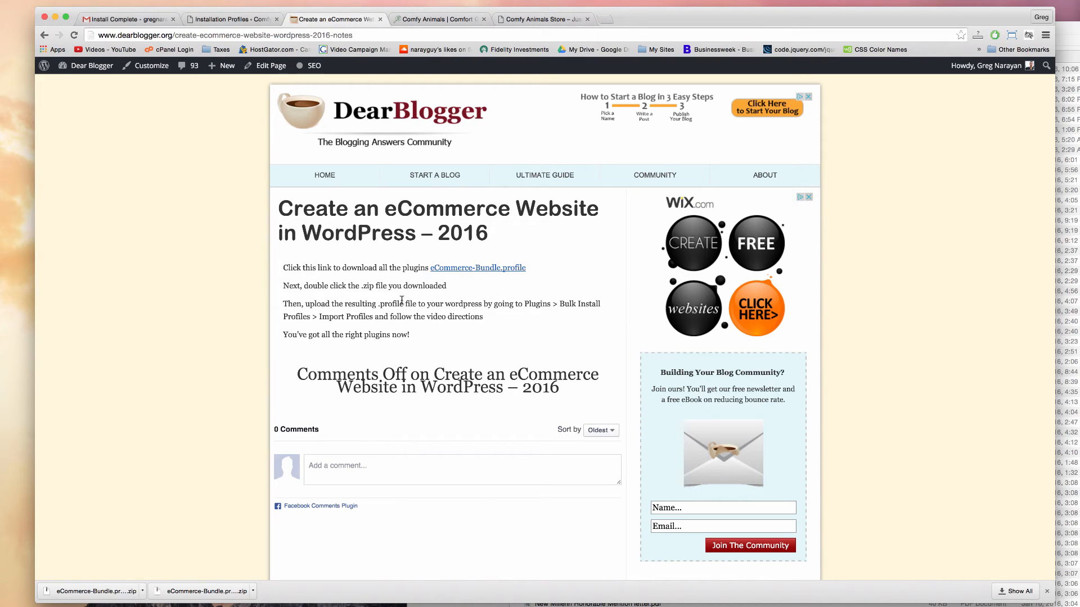
mouse_move(286, 451)
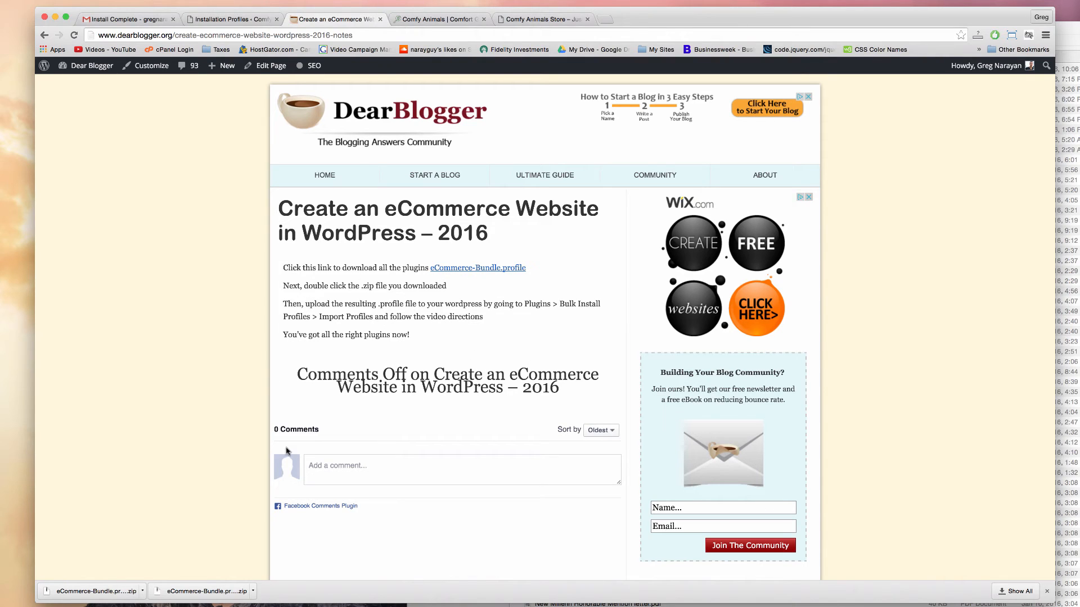
- Download eCommerce-Bundle.profile.zip from the DearBlogger tutorial page
scroll(down, 3)
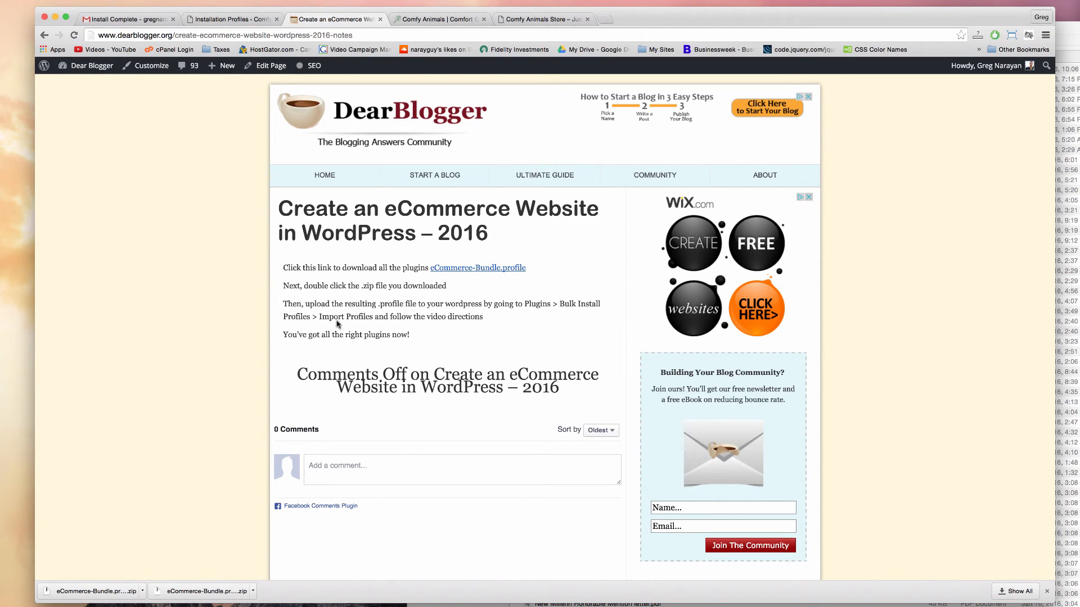
mouse_move(333, 329)
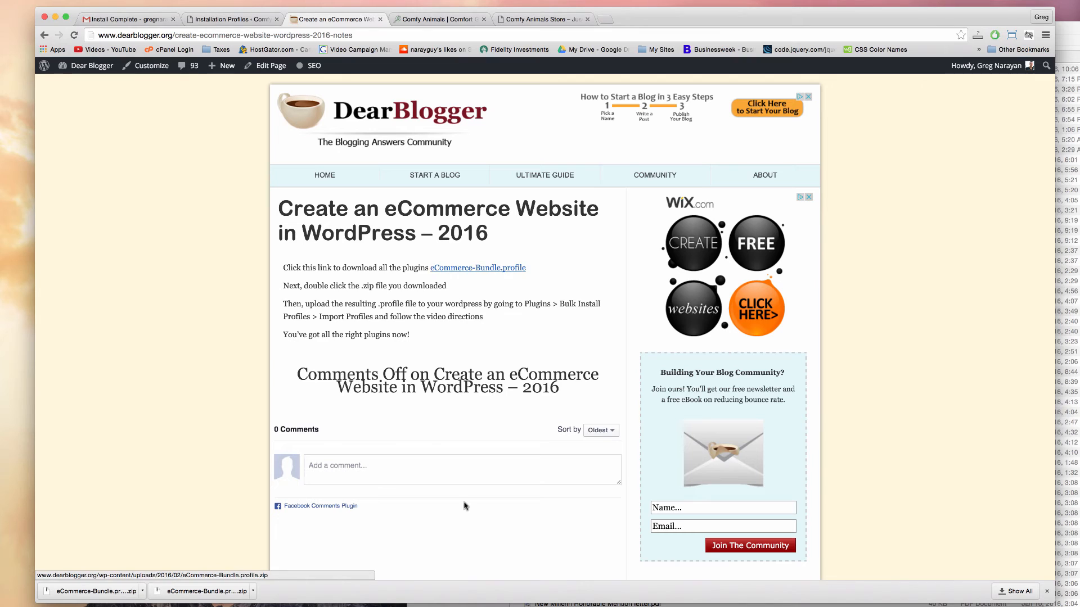
click(477, 268)
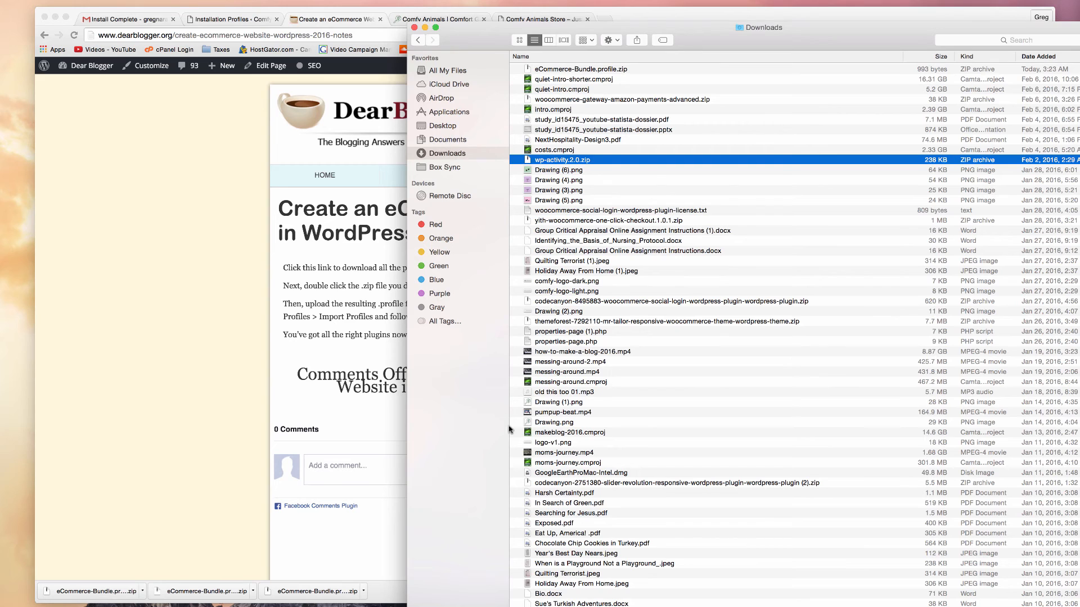
- Unzip eCommerce-Bundle.profile.zip in Downloads and select the extracted profile file
click(447, 139)
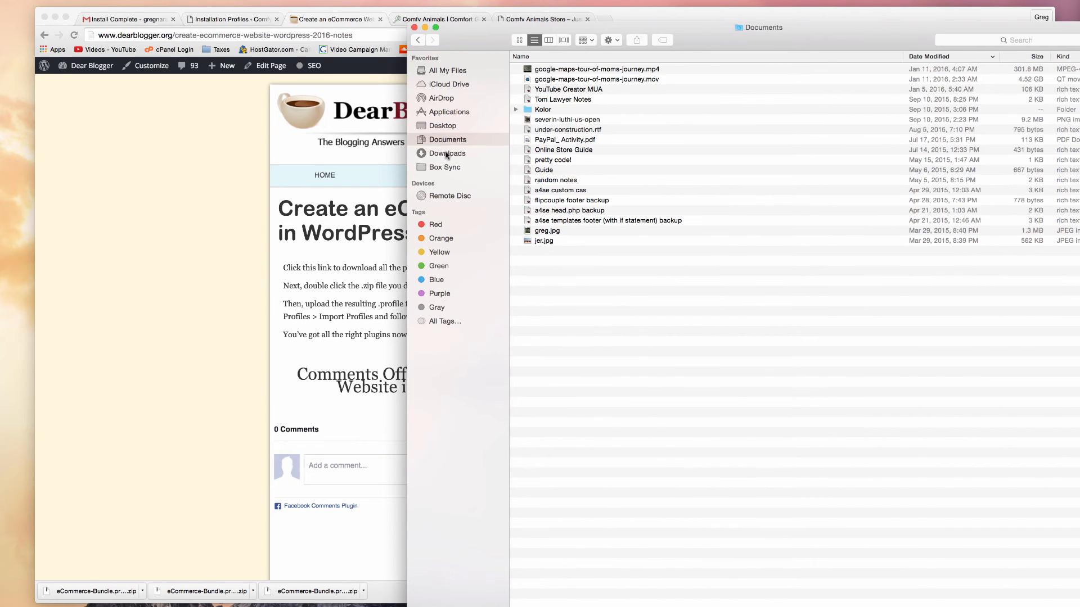
click(447, 153)
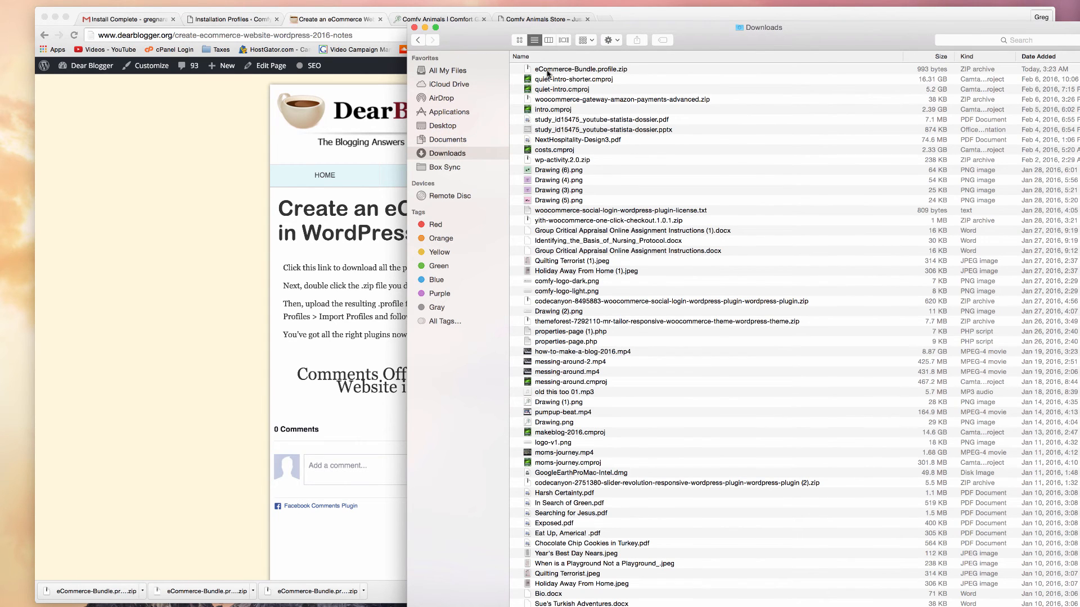
click(580, 69)
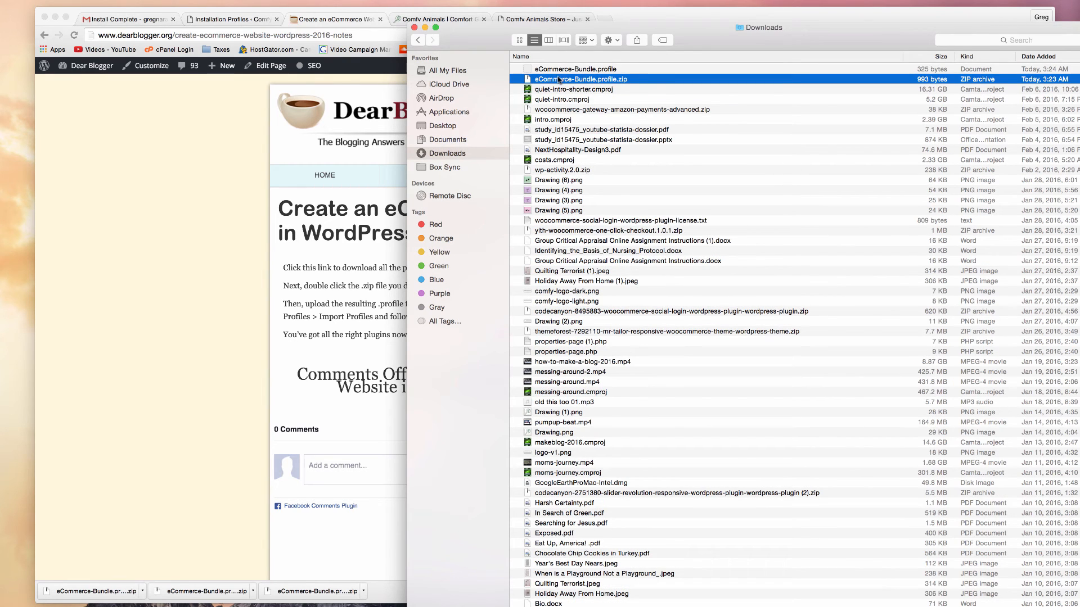
click(575, 69)
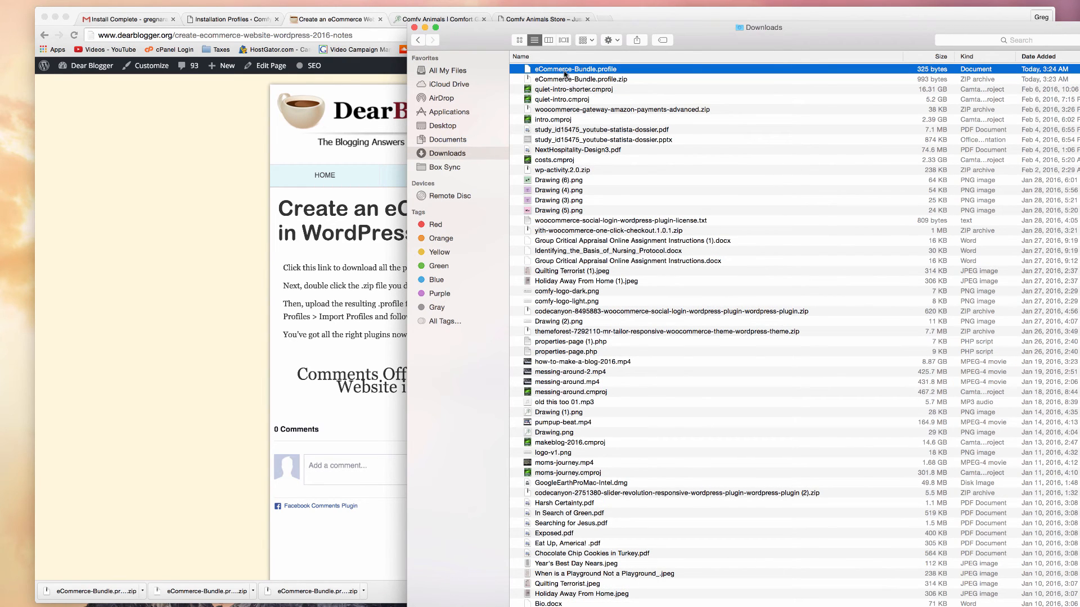
mouse_move(617, 83)
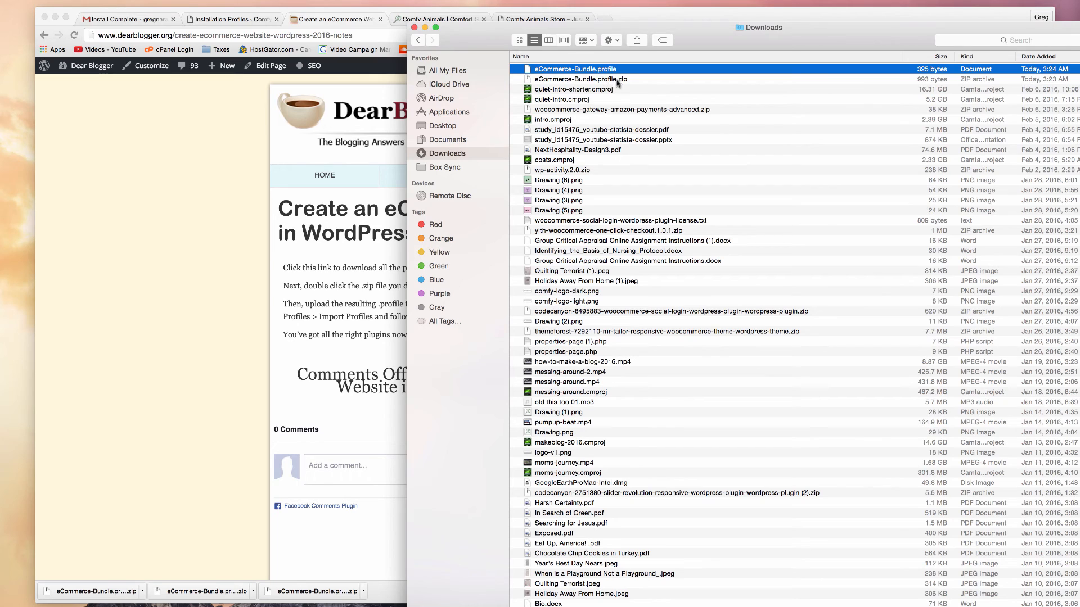
click(582, 79)
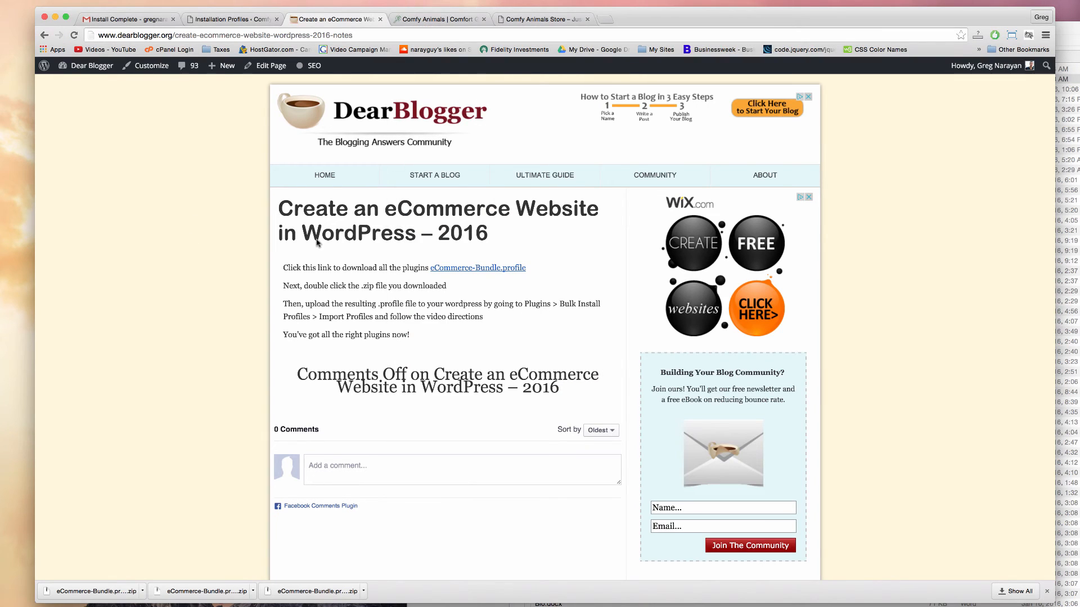
mouse_move(432, 255)
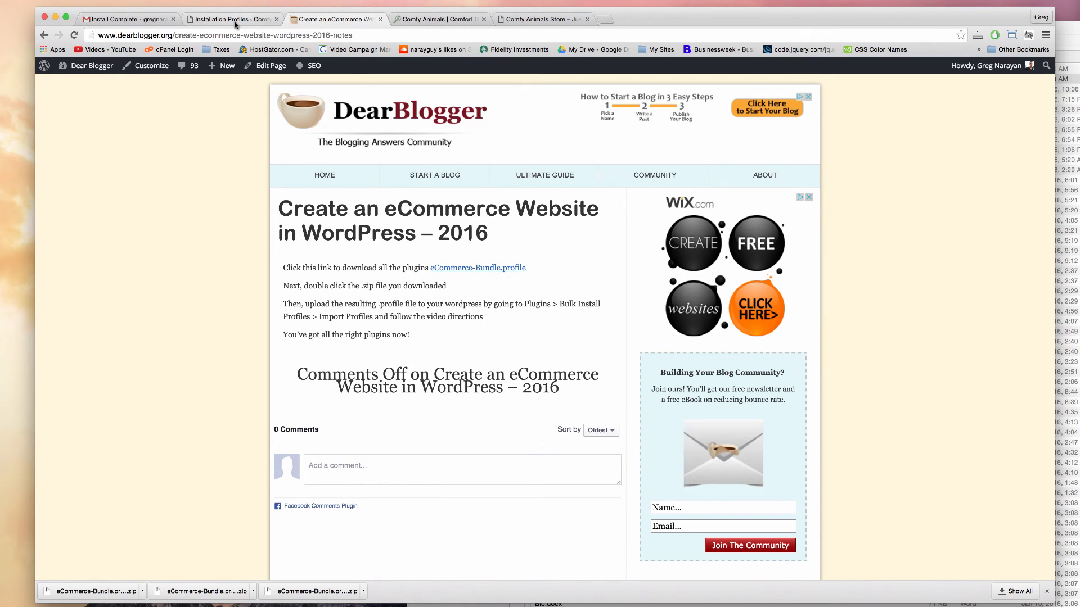
- Go back to the Installation Profiles tab and open Import Profiles
click(231, 18)
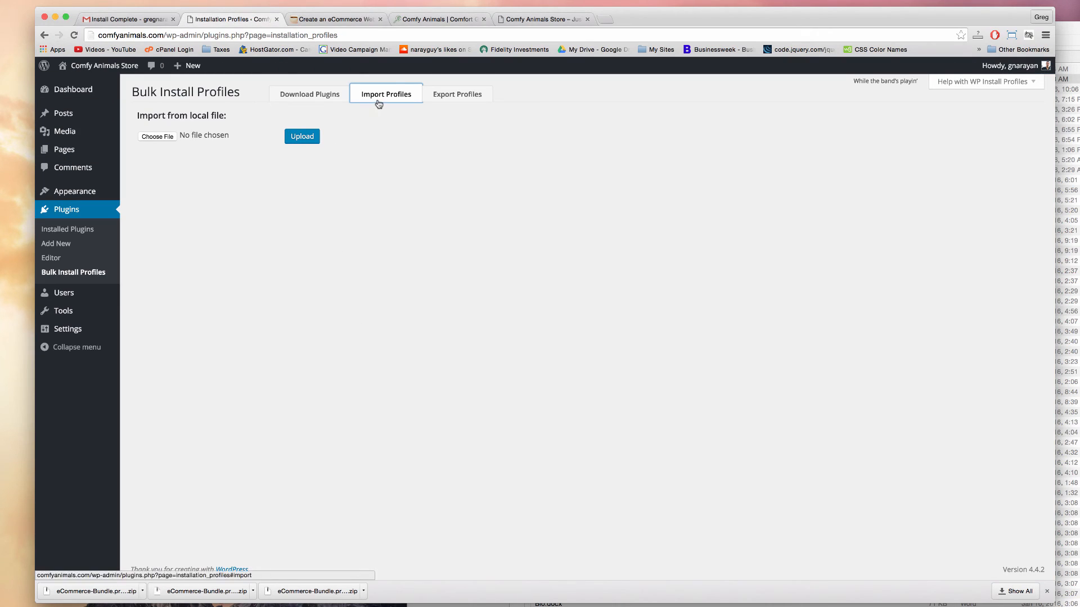
click(157, 136)
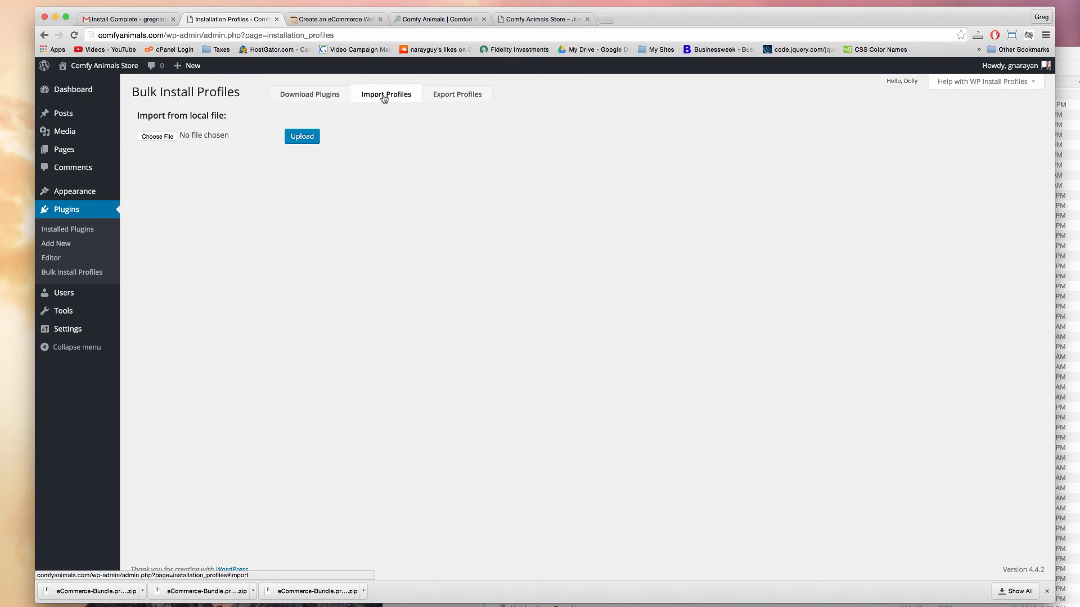
- Choose eCommerce-Bundle.profile from the Desktop in Import Profiles and upload it
click(157, 136)
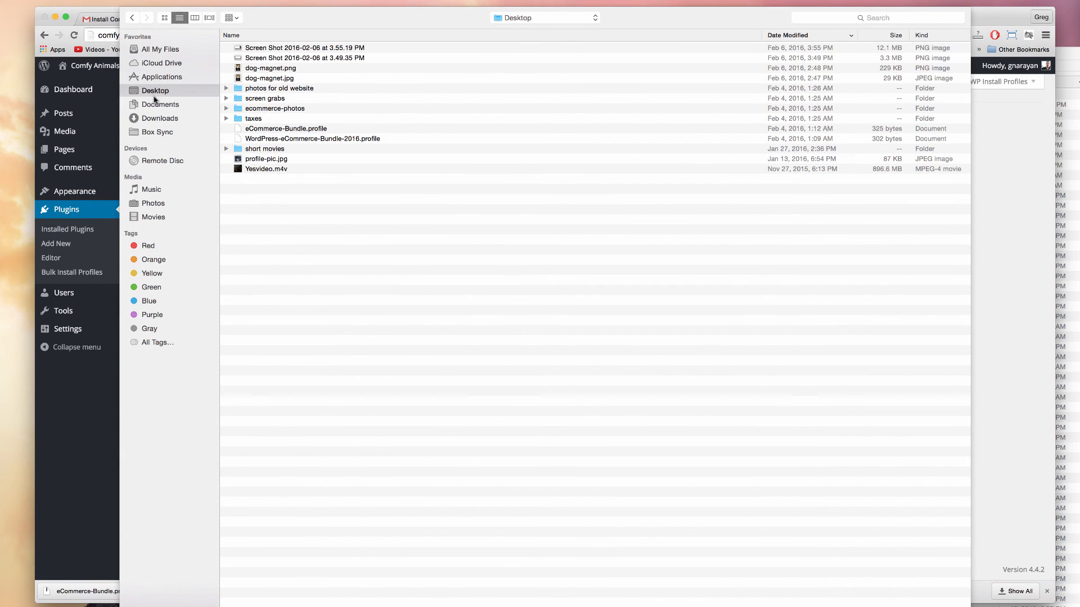
click(286, 128)
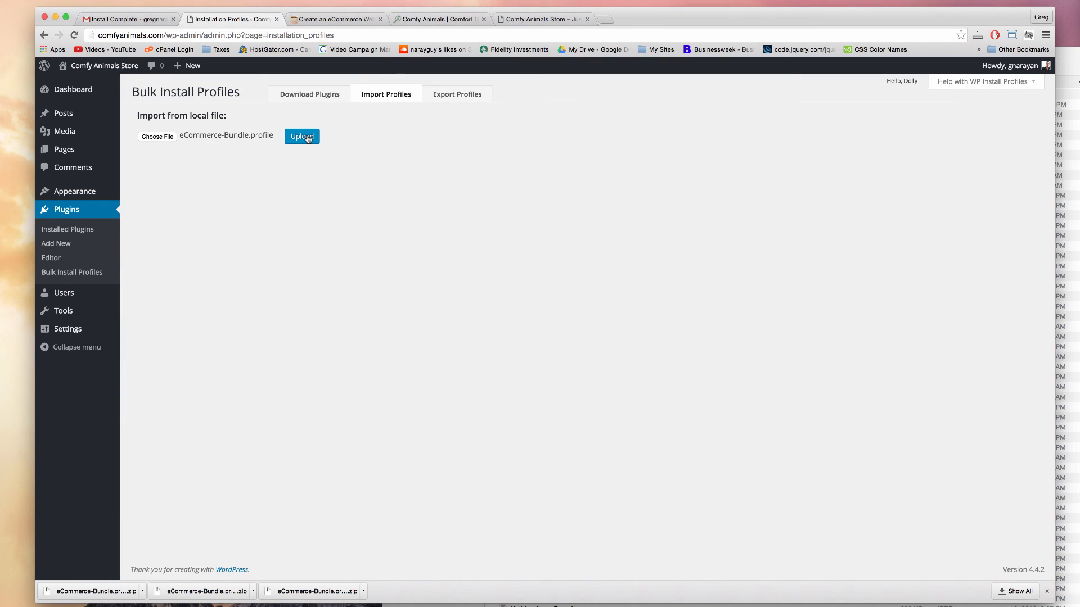
click(301, 136)
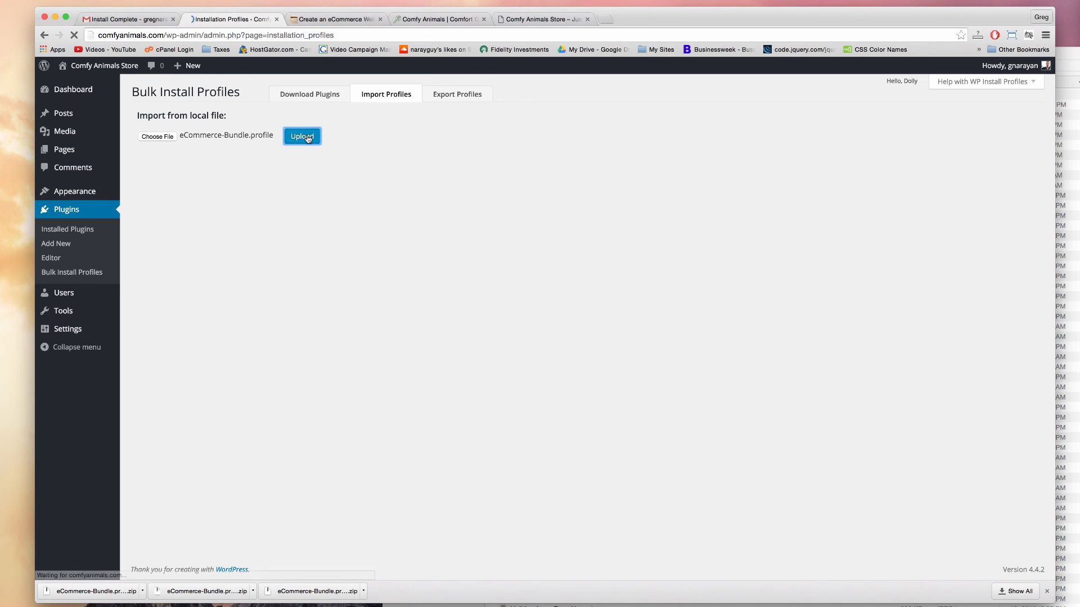
- Select the eCommerce-Bundle profile, then download its plugins and save the profile
click(301, 135)
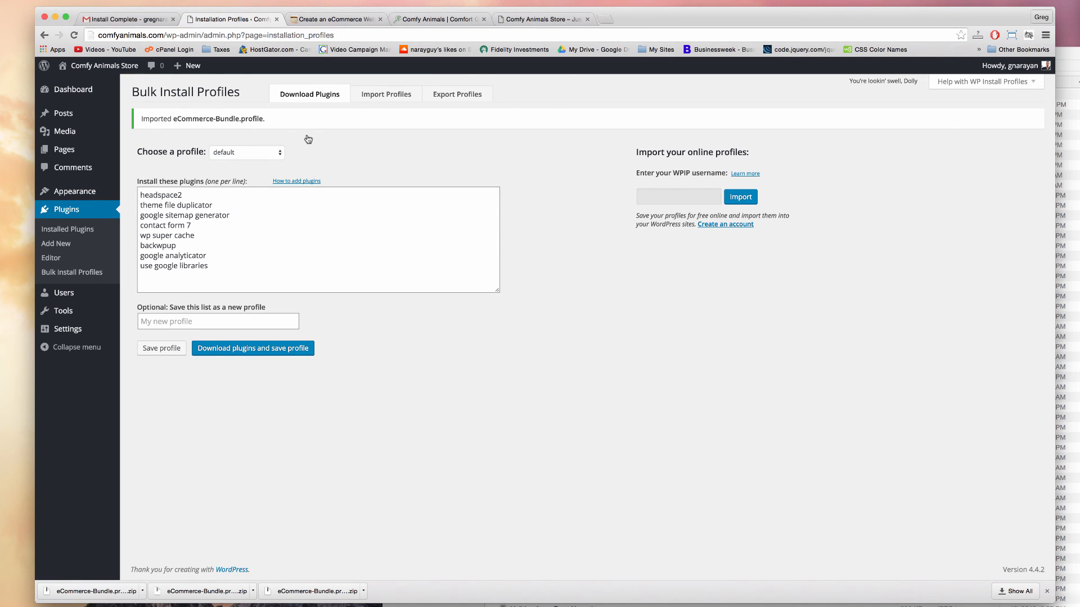
mouse_move(191, 153)
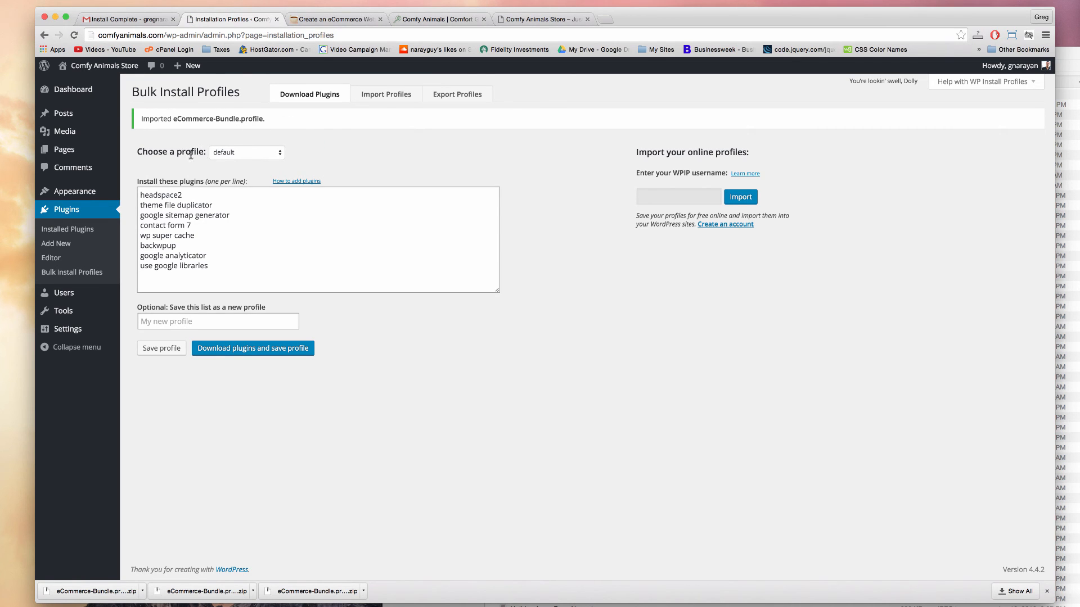
click(246, 153)
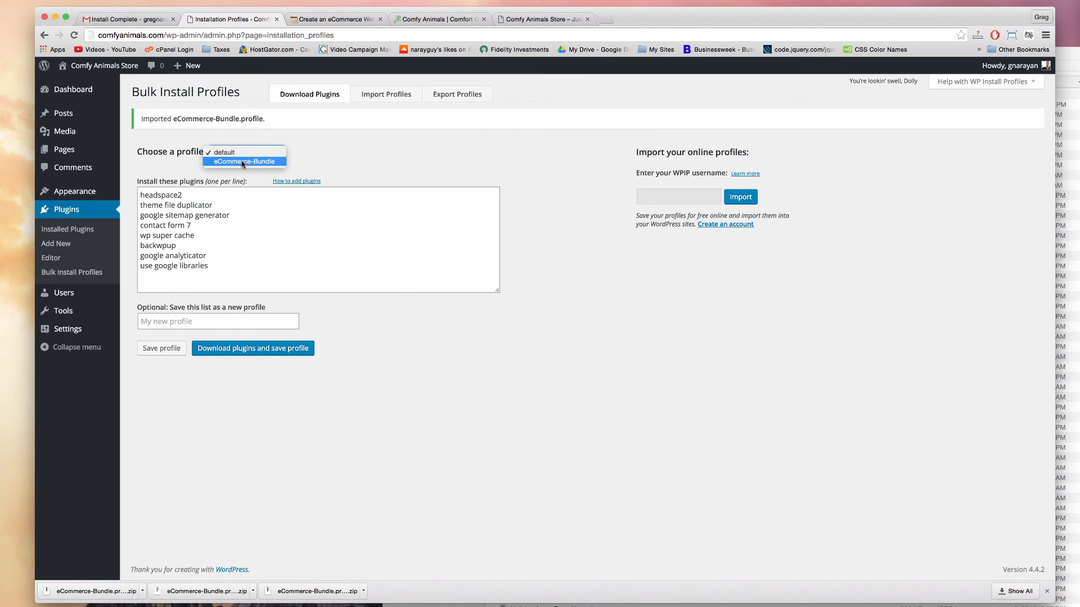
click(243, 162)
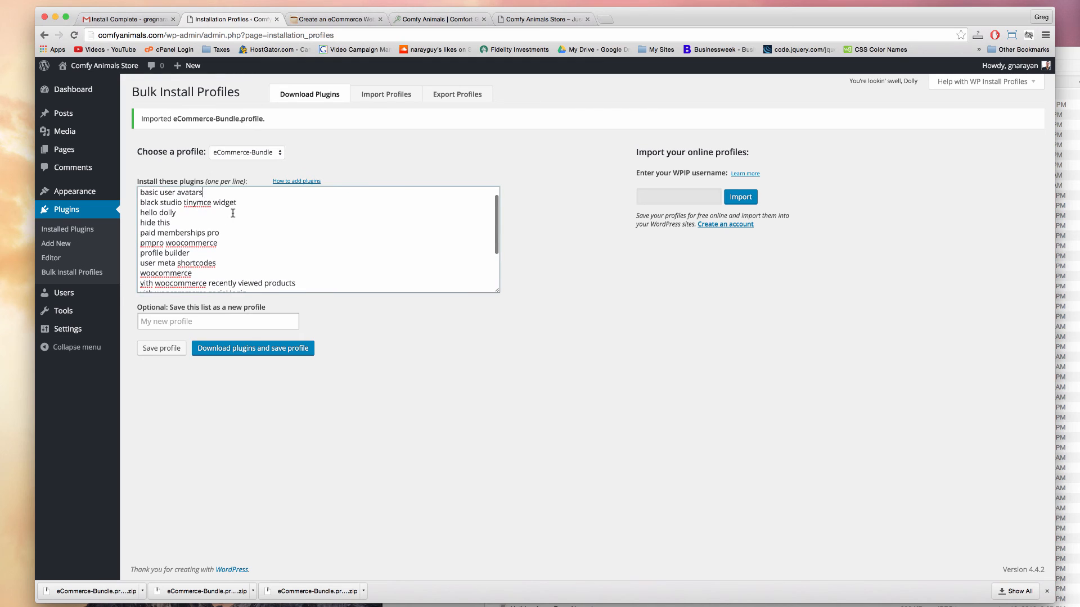
scroll(down, 3)
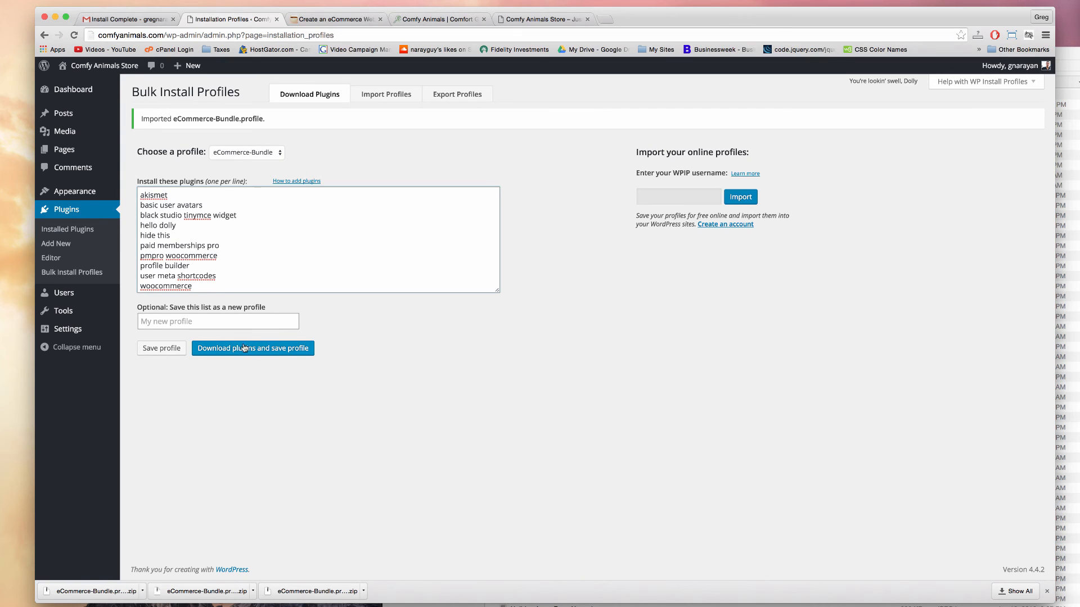
mouse_move(263, 351)
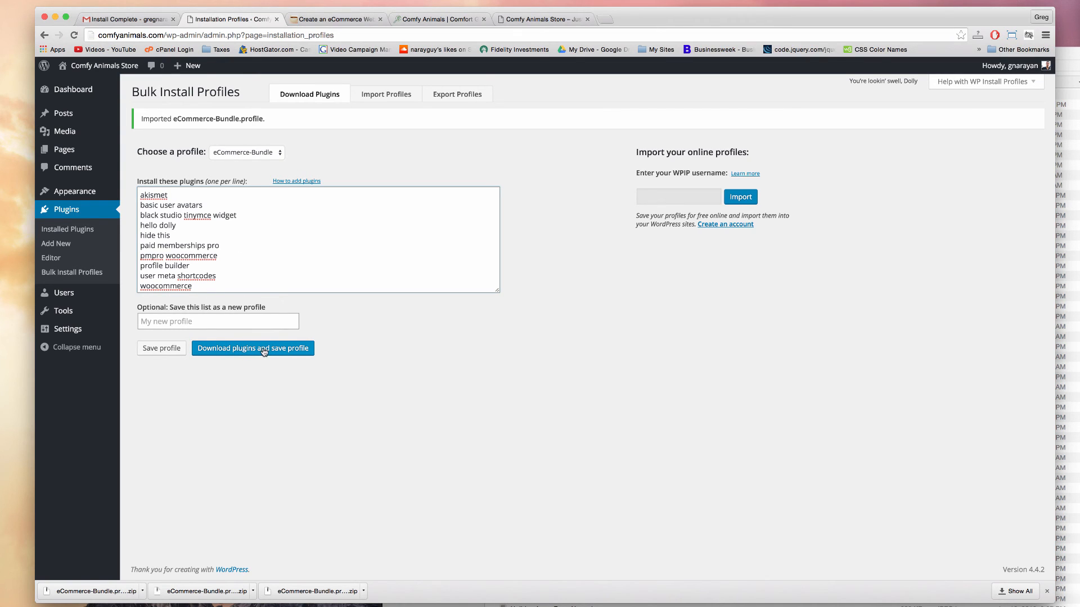
click(253, 347)
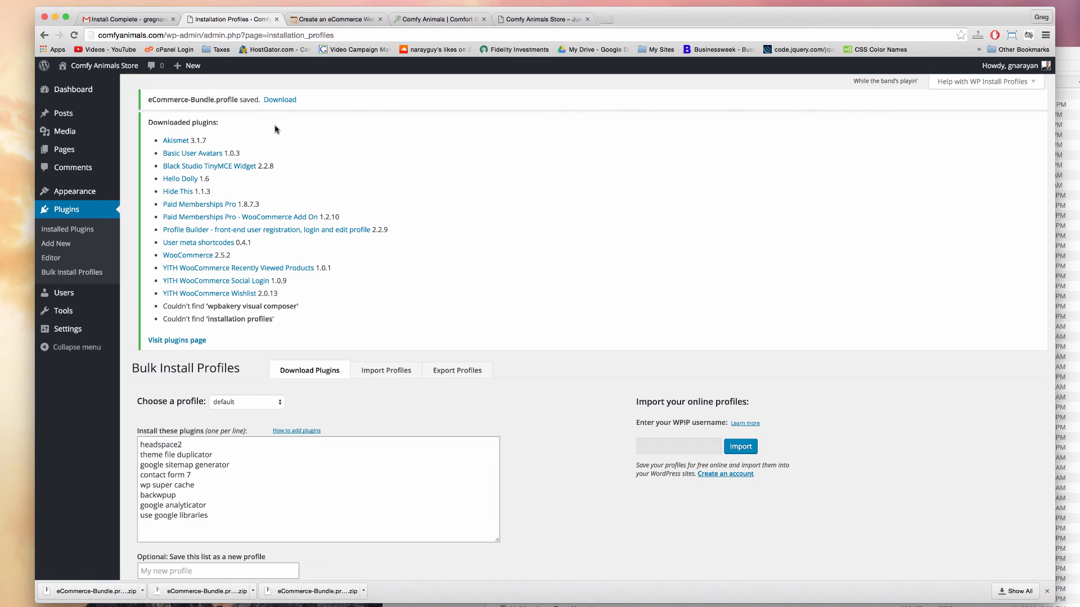
mouse_move(395, 322)
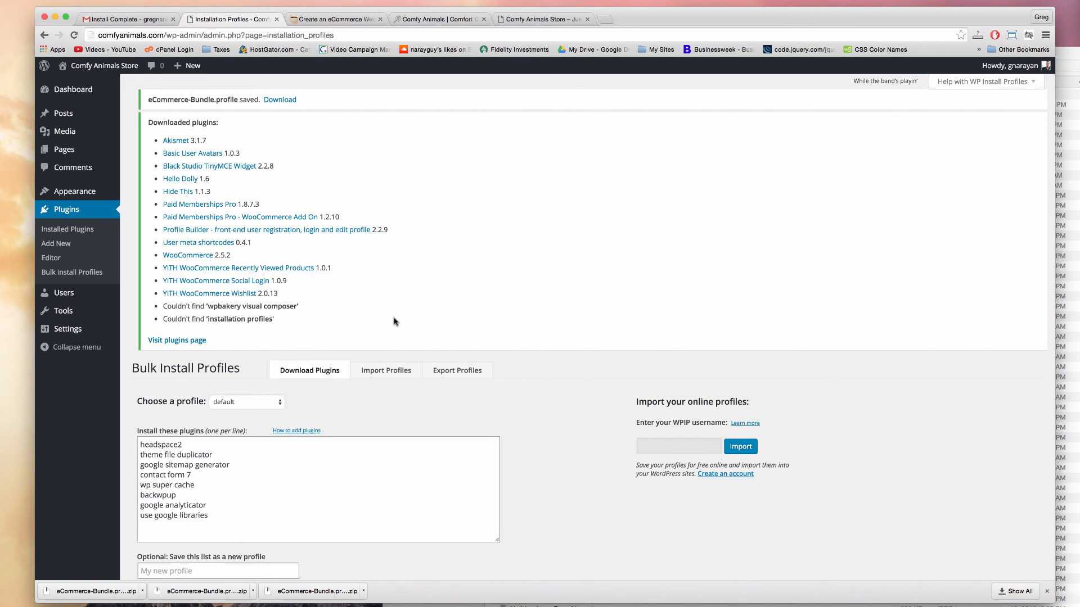
mouse_move(186, 304)
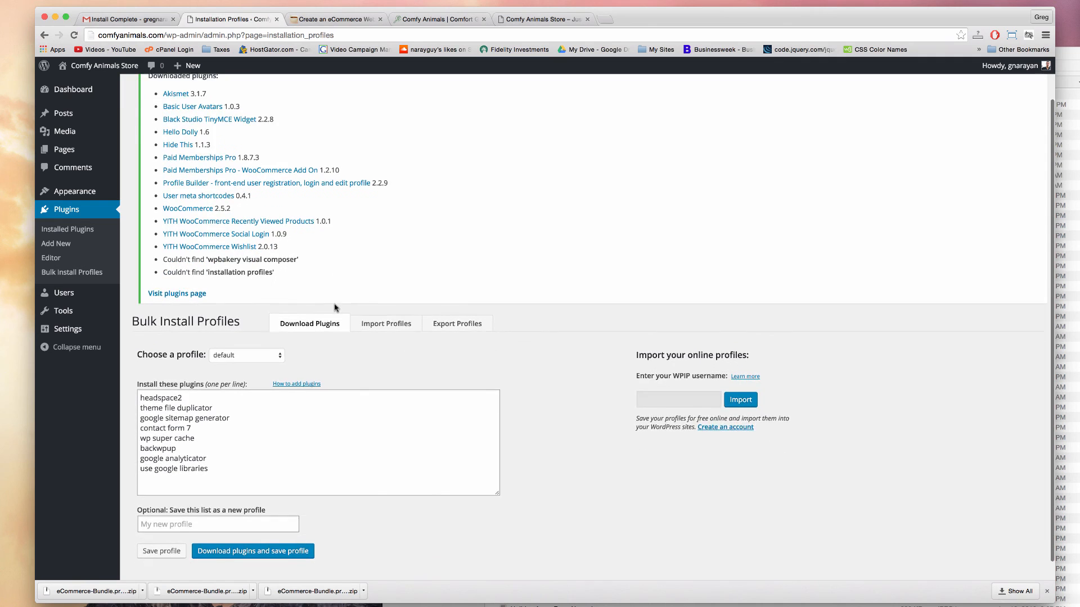
click(252, 551)
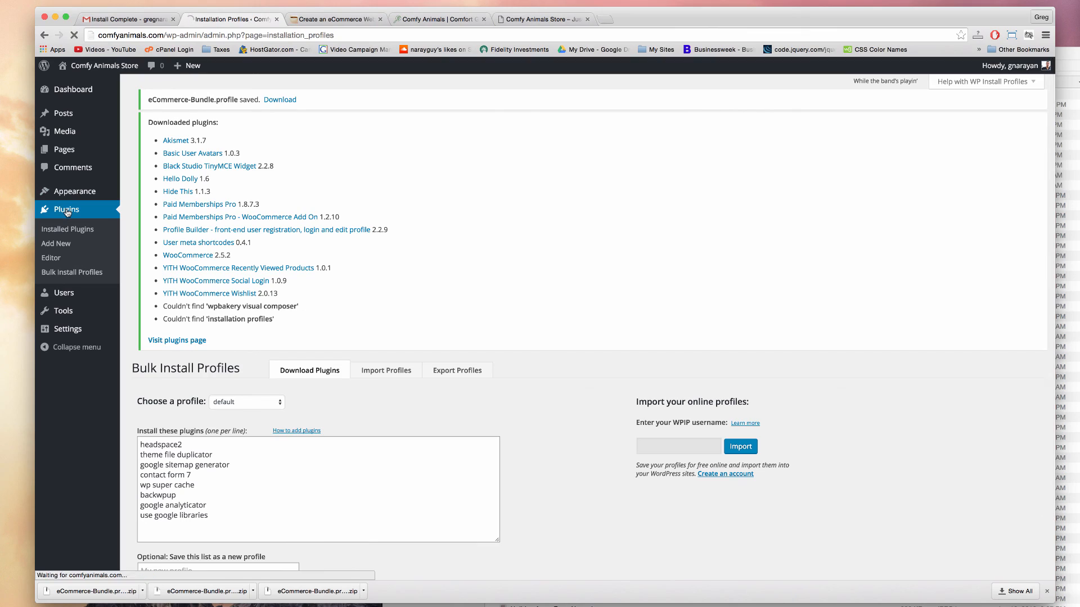
- Select all plugins on Installed Plugins and bulk-activate them
click(67, 229)
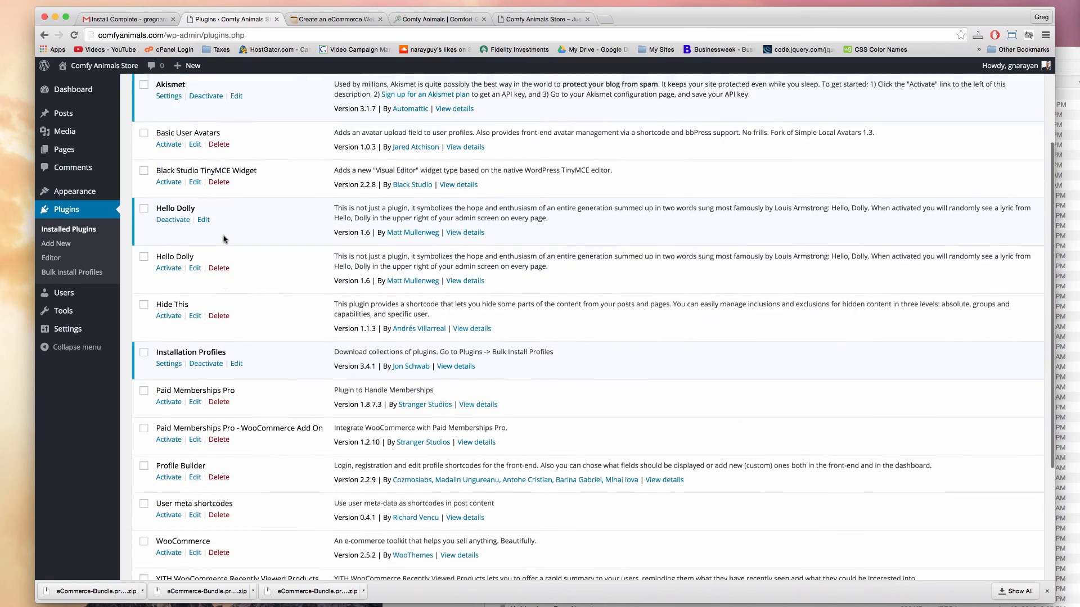
scroll(down, 3)
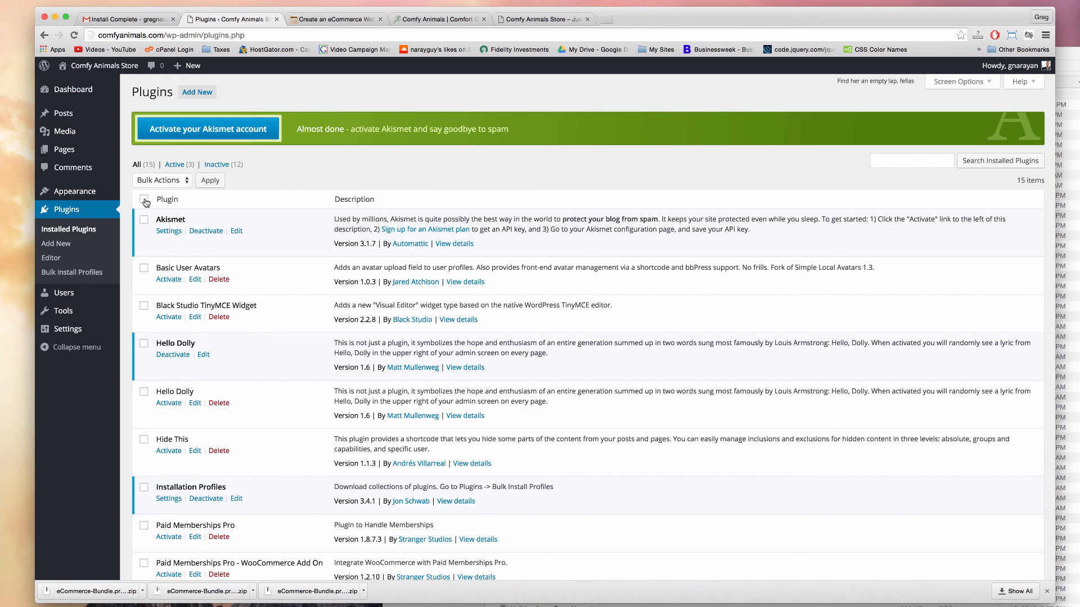
click(144, 199)
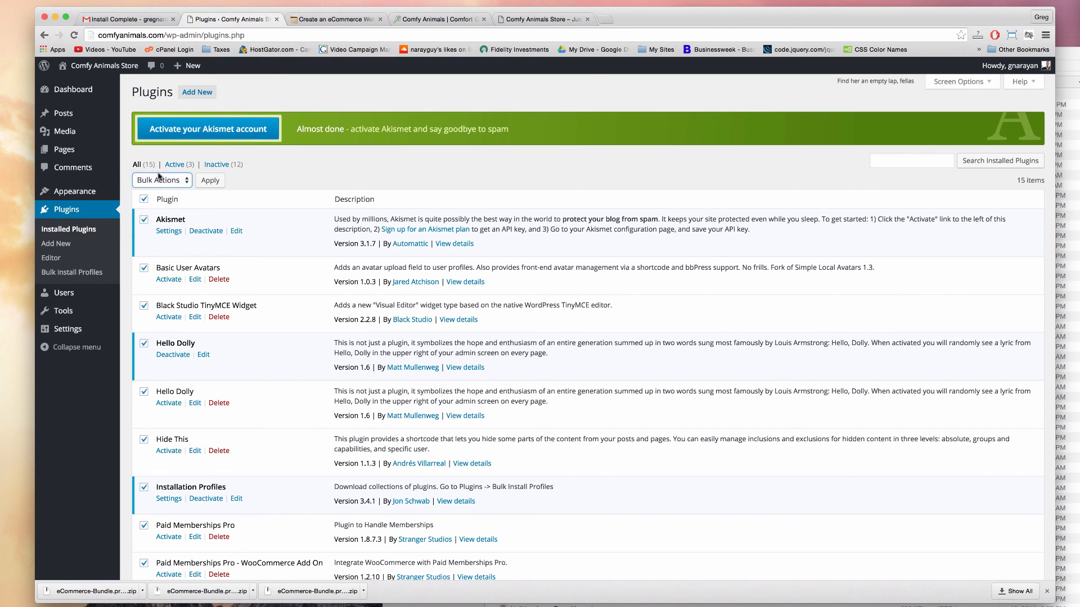
click(210, 180)
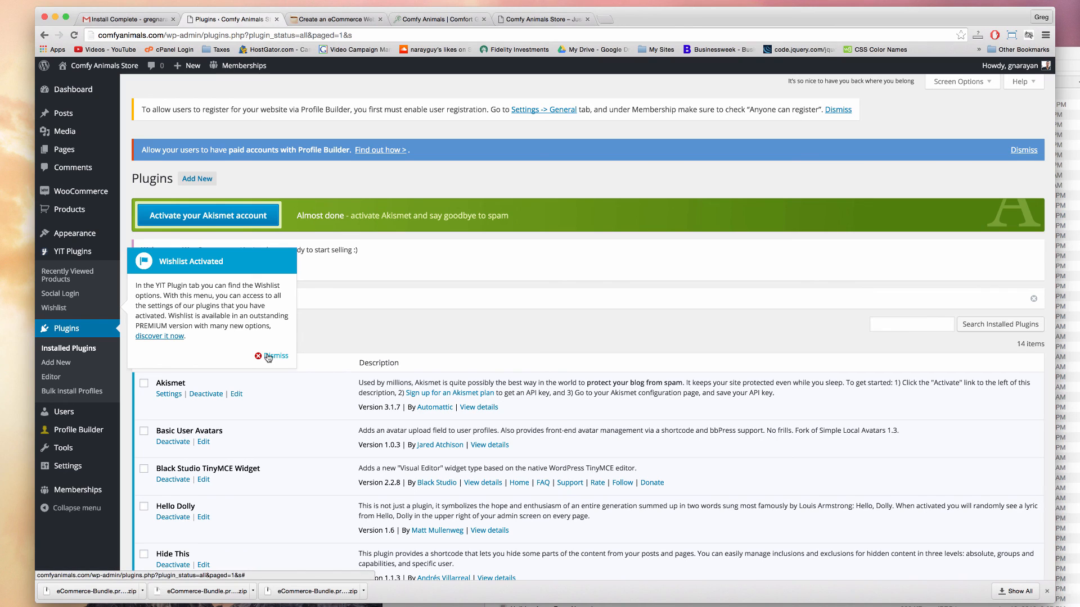
mouse_move(252, 334)
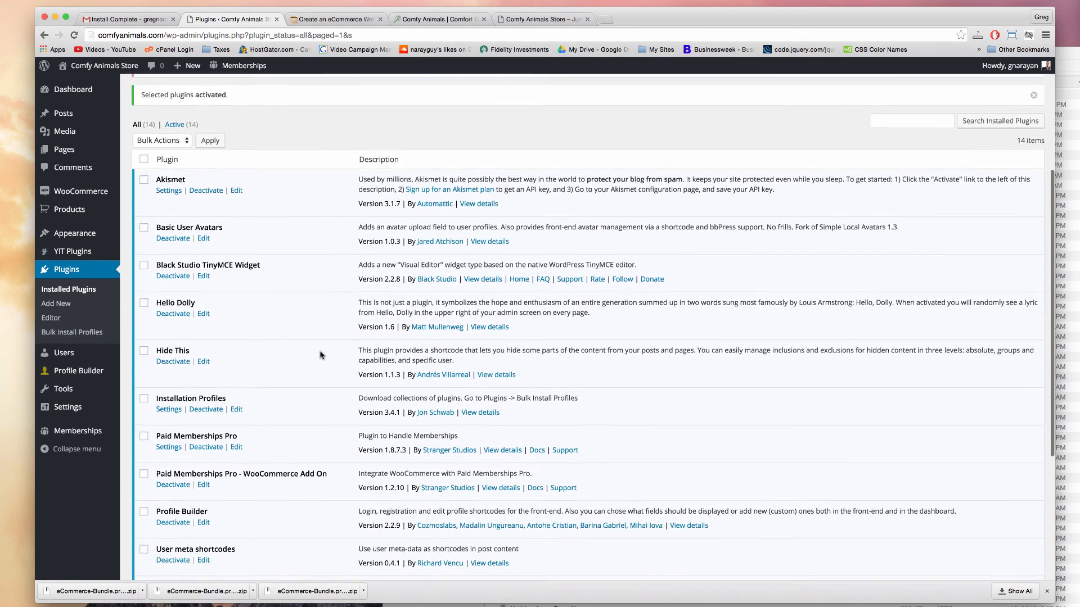
- Confirm all fourteen plugins are active, then go to the Add Plugins page
scroll(down, 3)
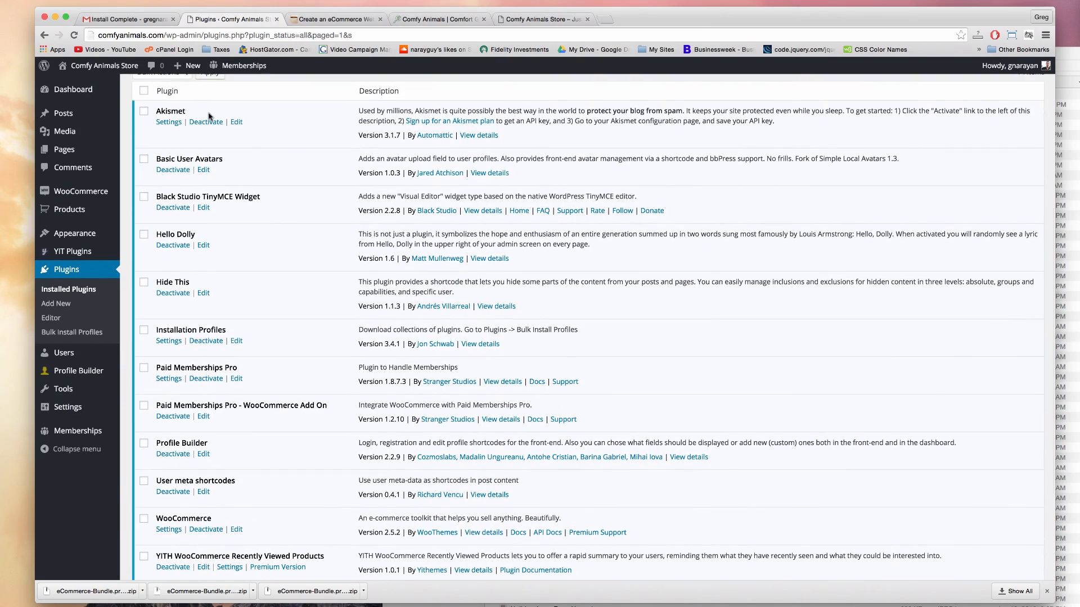
scroll(down, 3)
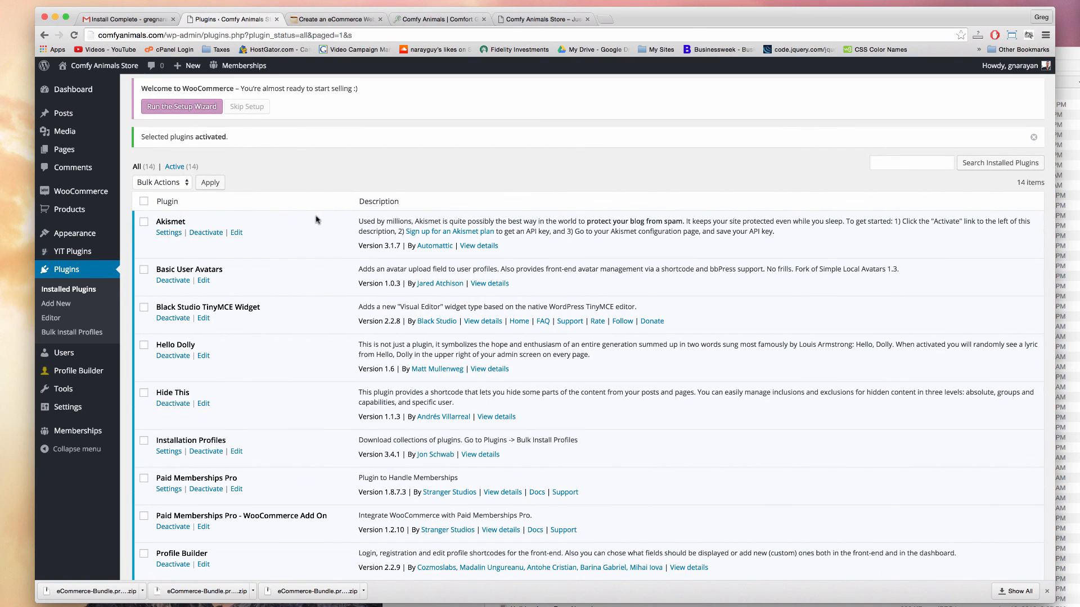
mouse_move(292, 235)
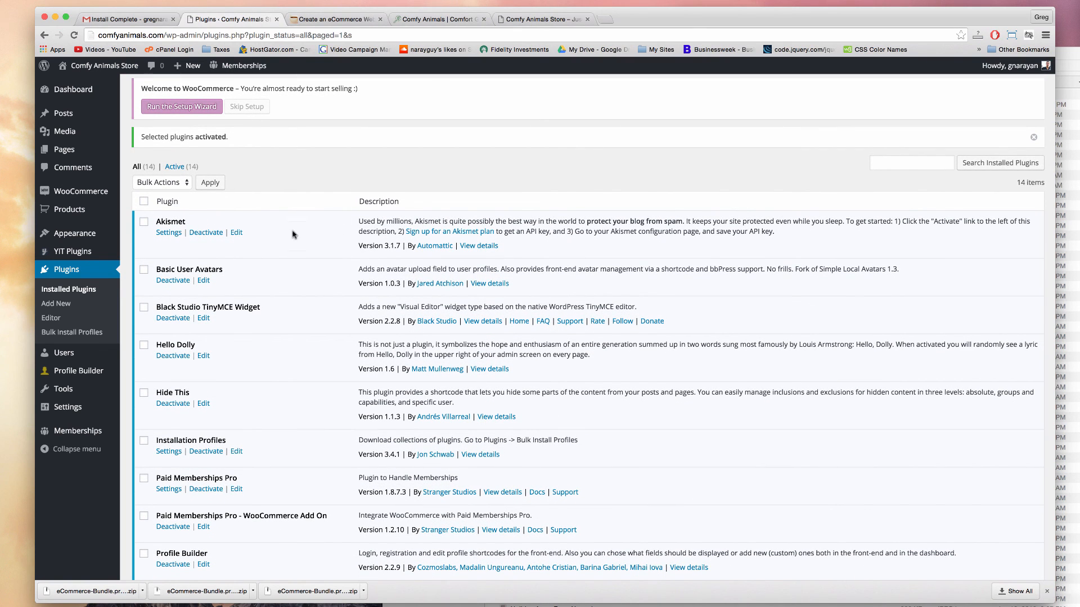
scroll(down, 3)
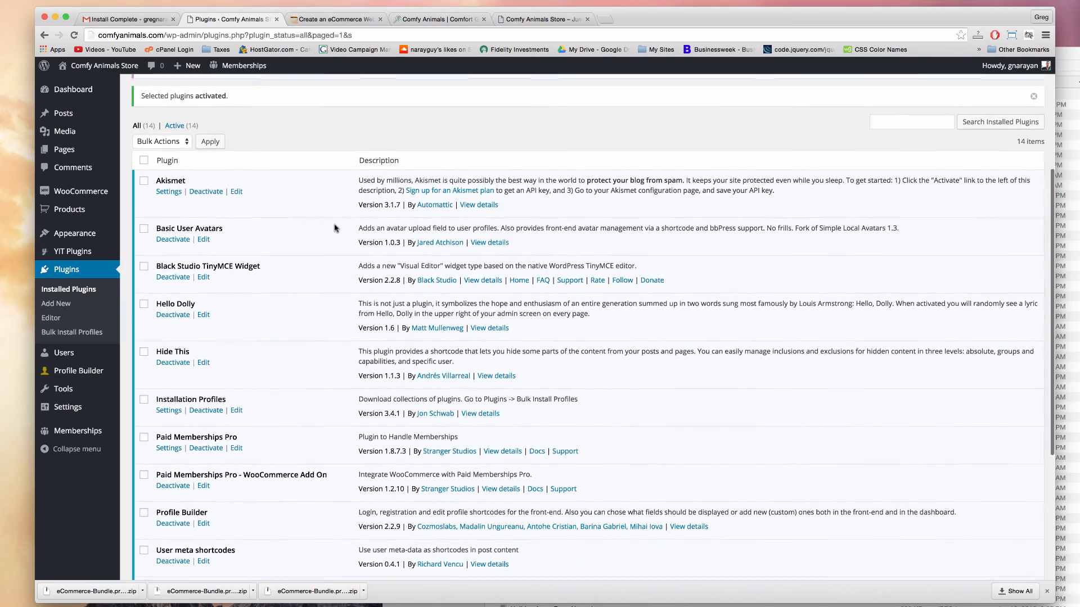
scroll(down, 3)
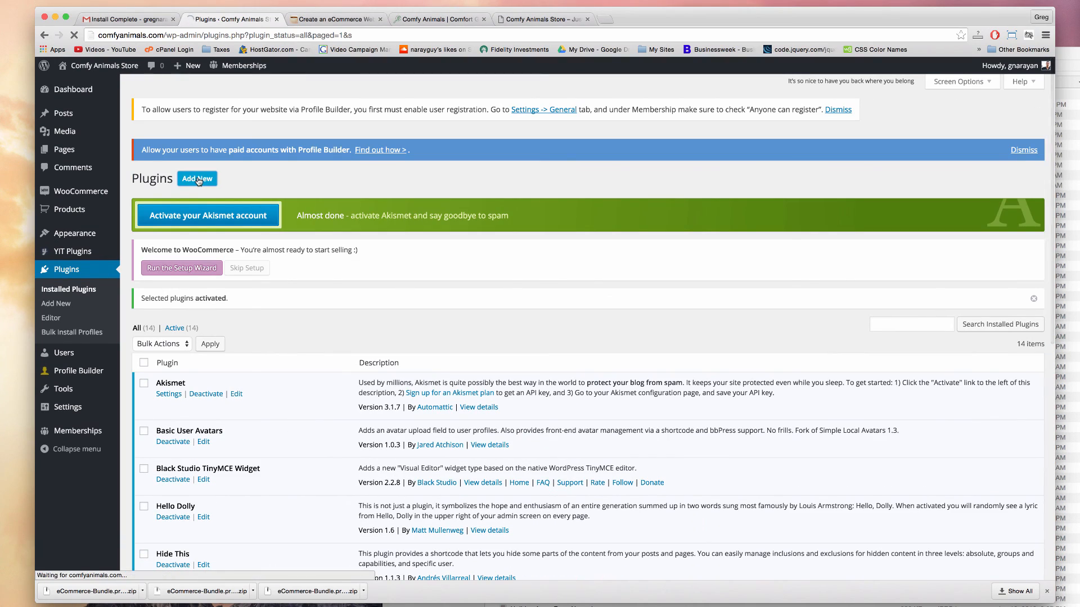
click(196, 178)
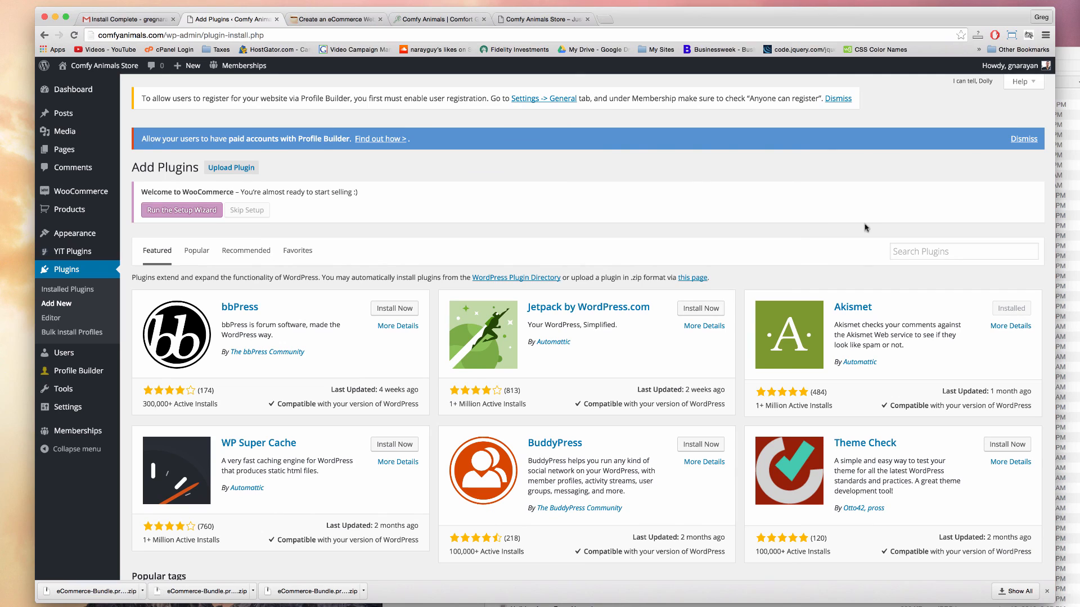